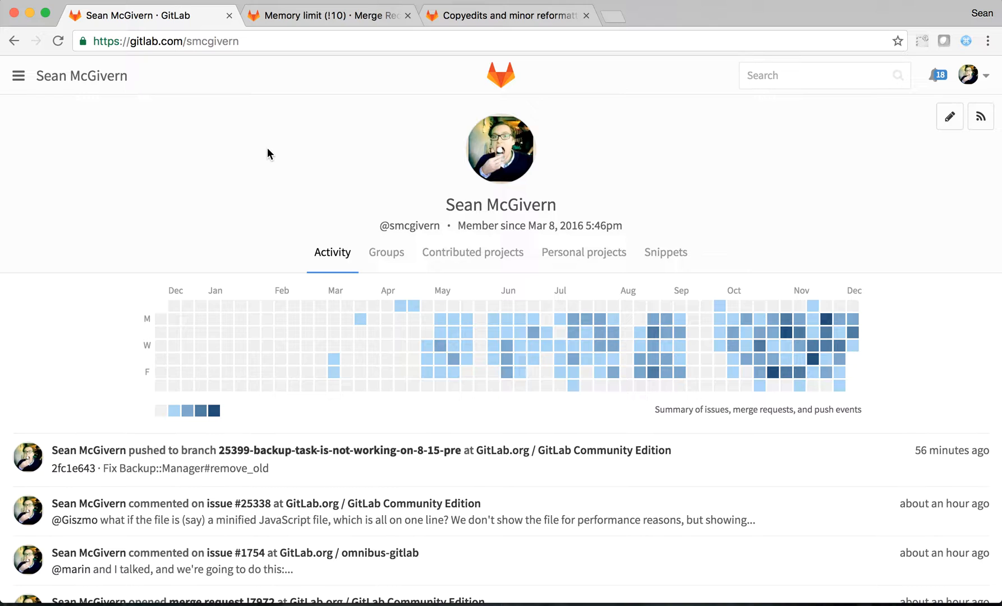
- Close the profile tab and switch to the 'Memory limit (!10)' merge request on localhost
{"action": "left_click", "coordinate": [330, 15]}
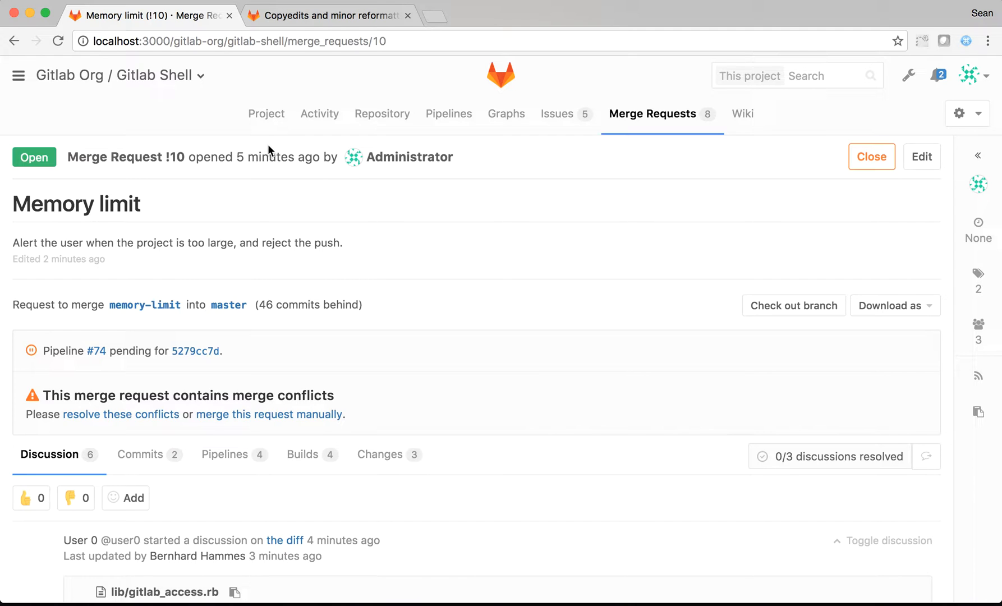
{"action": "mouse_move", "coordinate": [390, 254]}
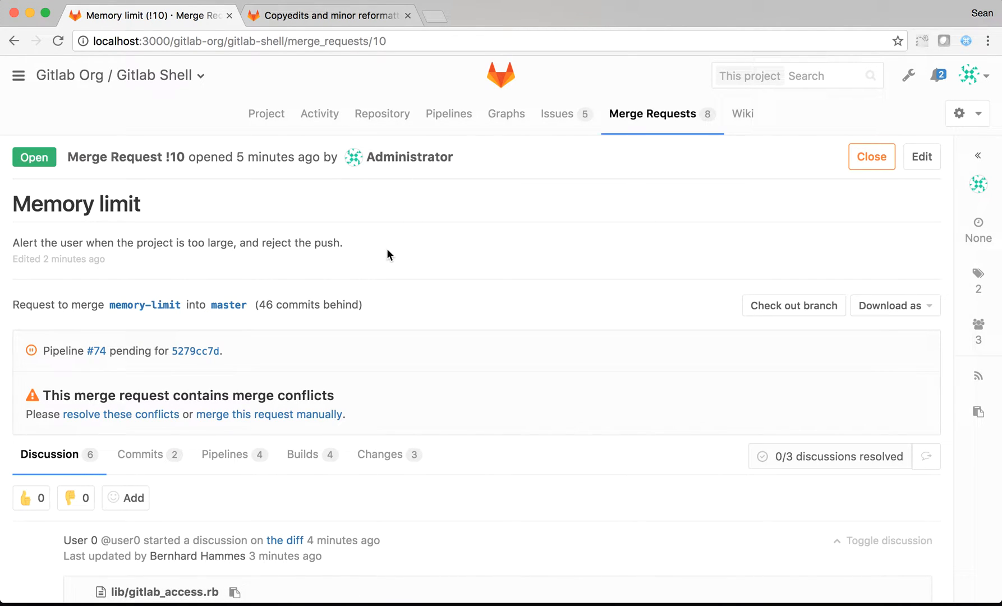
{"action": "scroll", "scroll_direction": "down", "scroll_amount": 3}
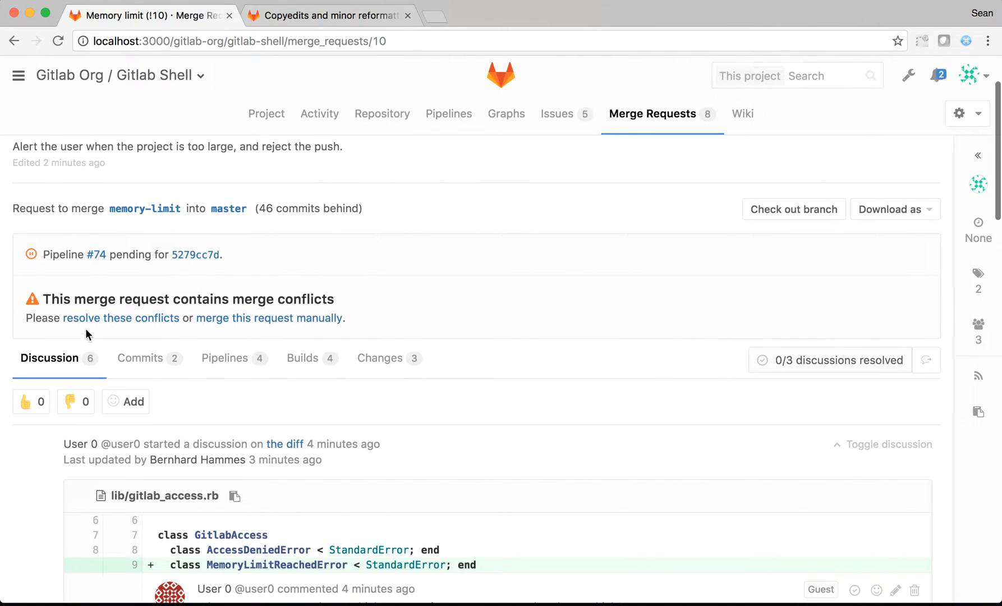
{"action": "scroll", "scroll_direction": "down", "scroll_amount": 3}
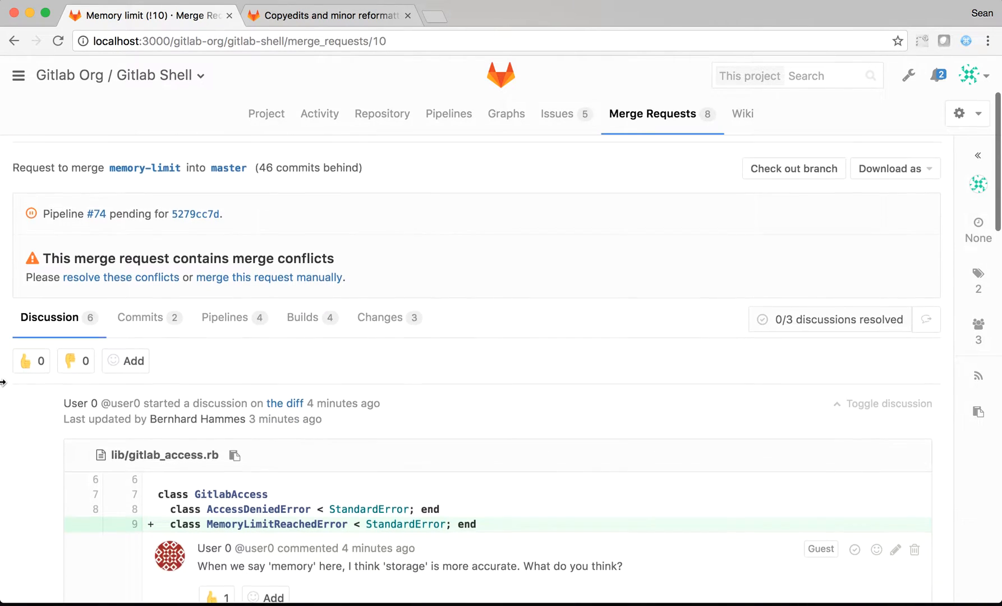
{"action": "scroll", "scroll_direction": "down", "scroll_amount": 3}
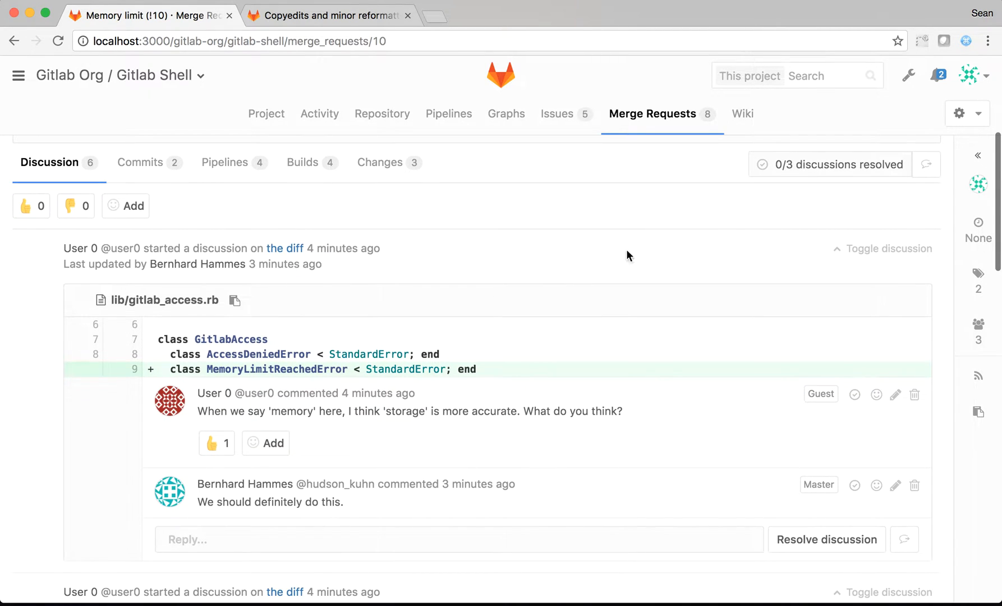
{"action": "mouse_move", "coordinate": [786, 180]}
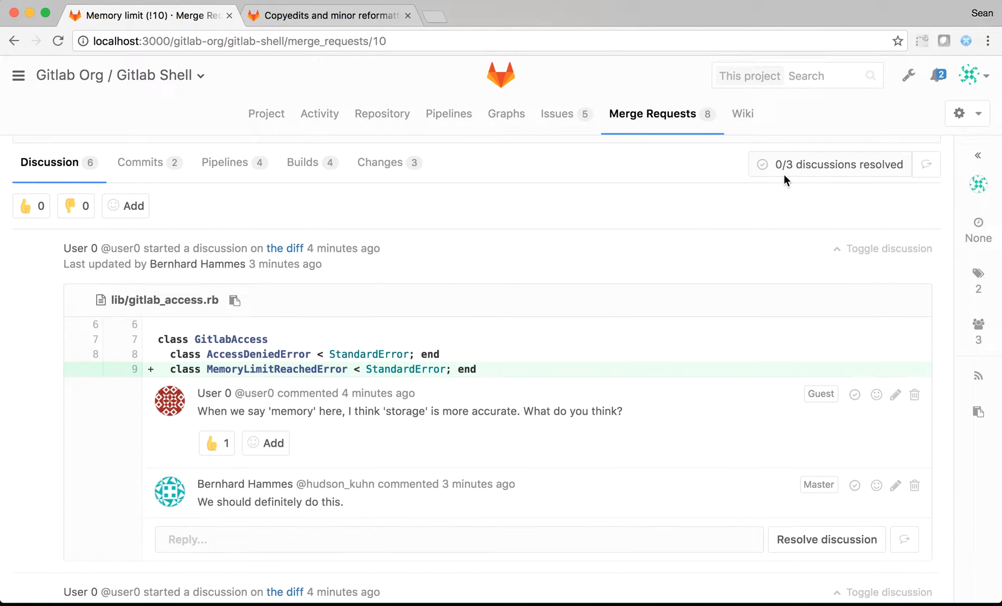
{"action": "mouse_move", "coordinate": [910, 151]}
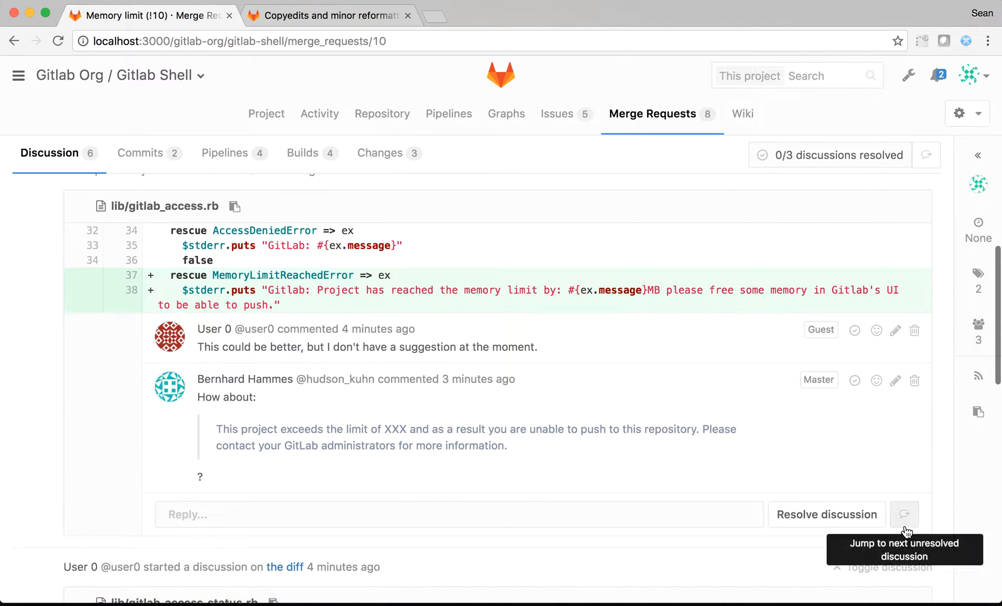
{"action": "left_click", "coordinate": [904, 514]}
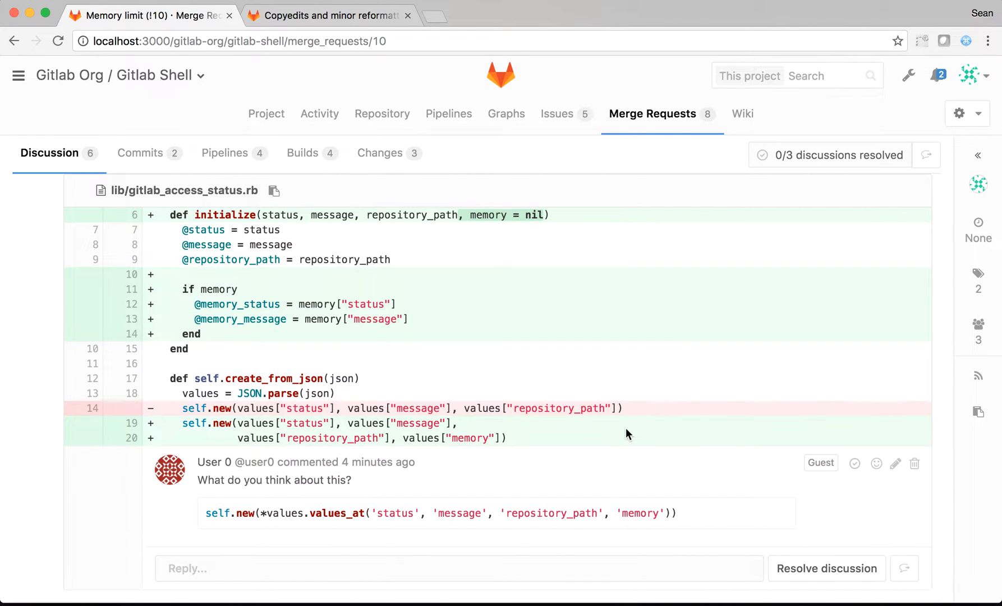
{"action": "scroll", "scroll_direction": "down", "scroll_amount": 3}
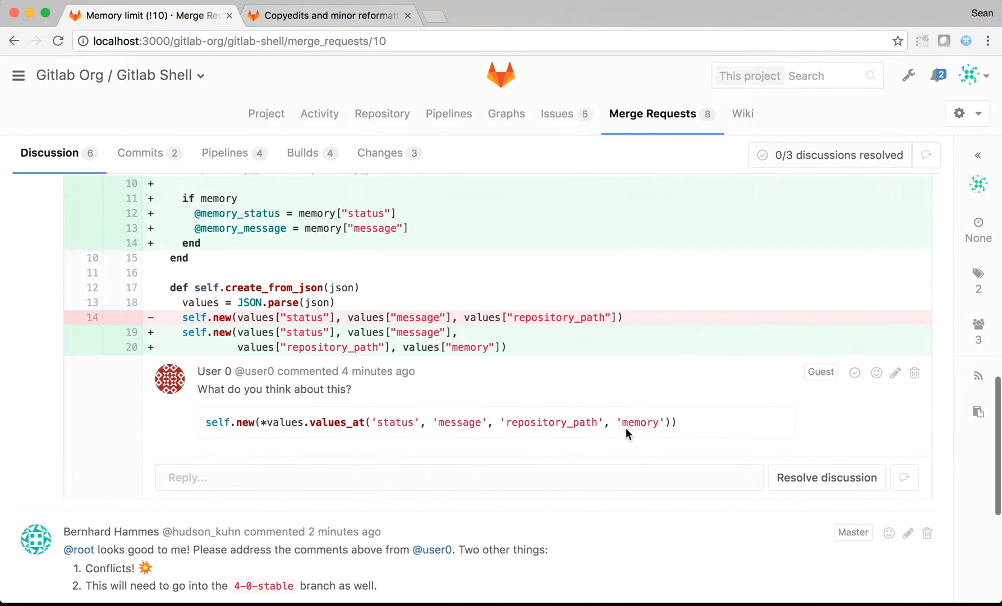
{"action": "scroll", "scroll_direction": "down", "scroll_amount": 3}
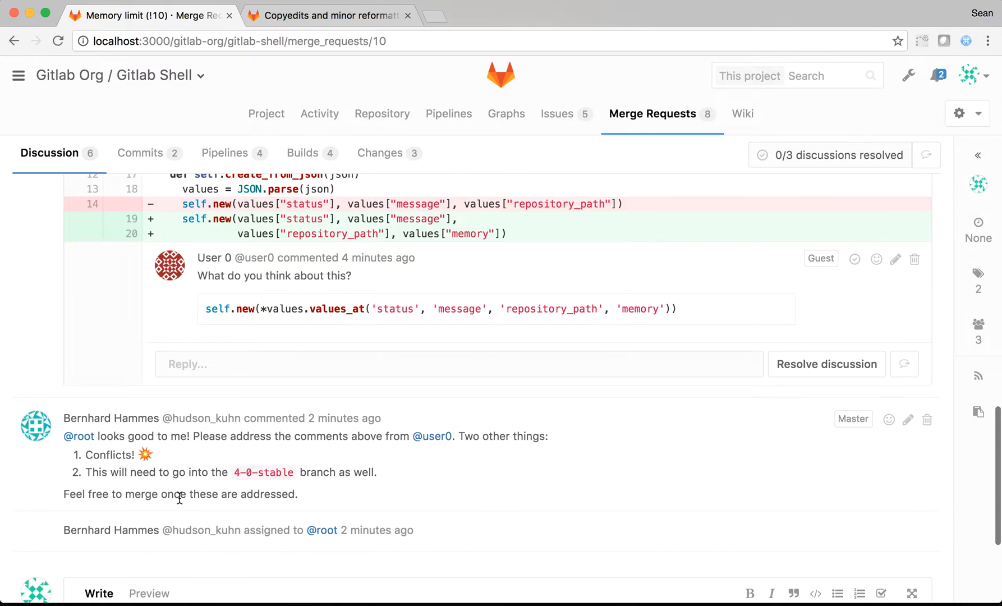
{"action": "mouse_move", "coordinate": [165, 458]}
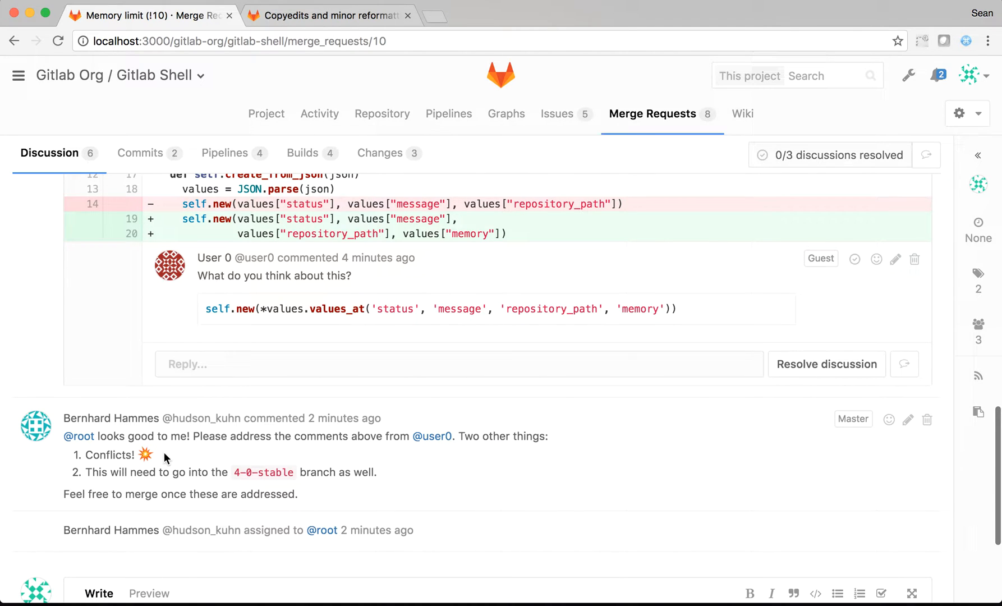
{"action": "mouse_move", "coordinate": [148, 462]}
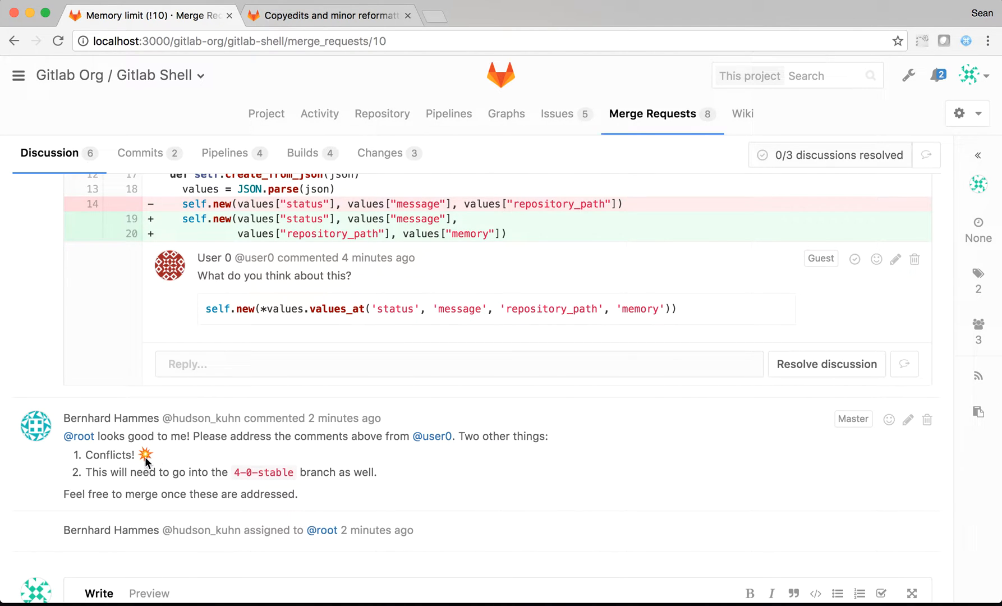
{"action": "mouse_move", "coordinate": [119, 454]}
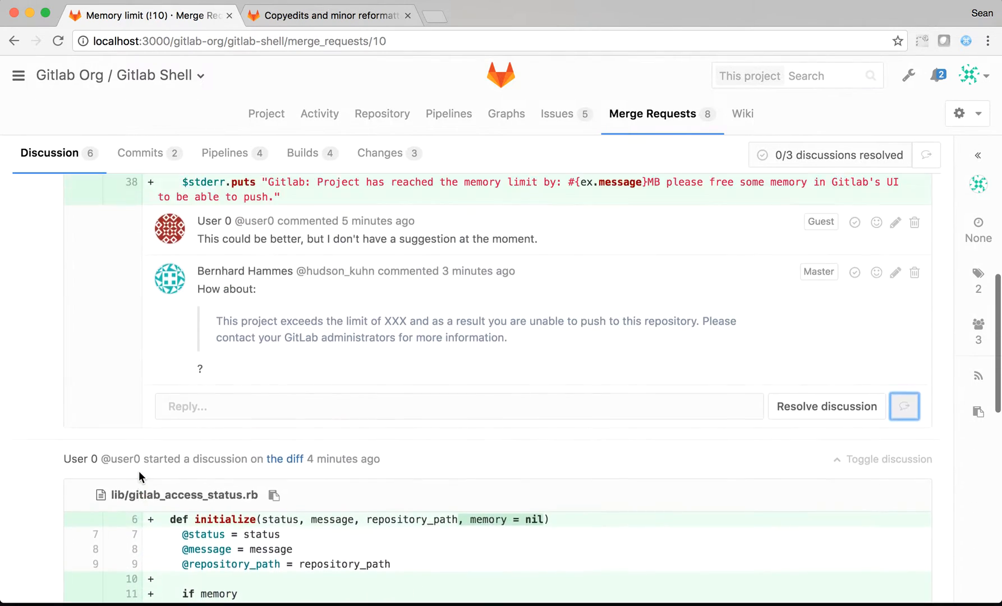
{"action": "scroll", "scroll_direction": "up", "scroll_amount": 3}
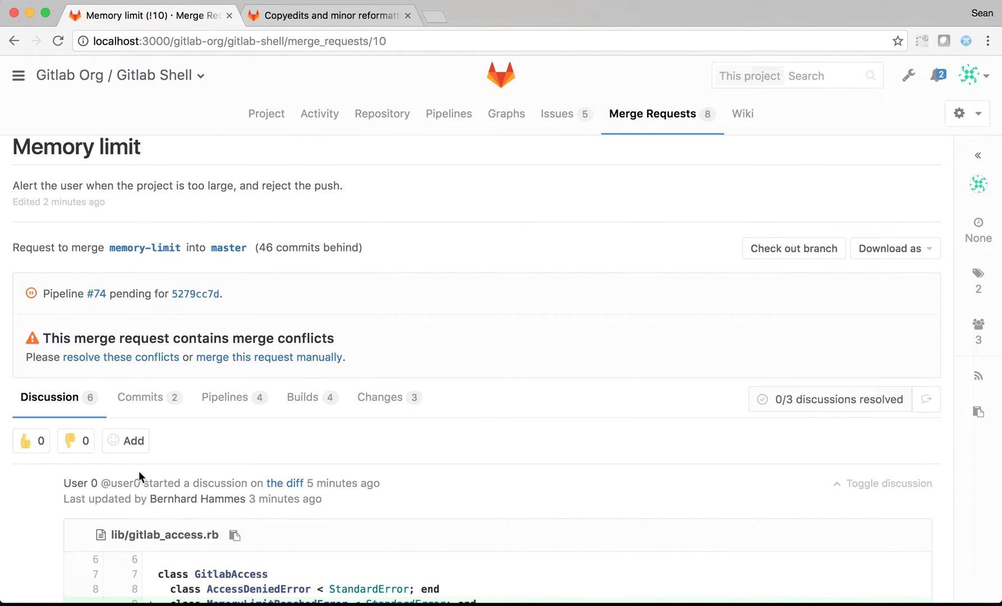
{"action": "mouse_move", "coordinate": [140, 397]}
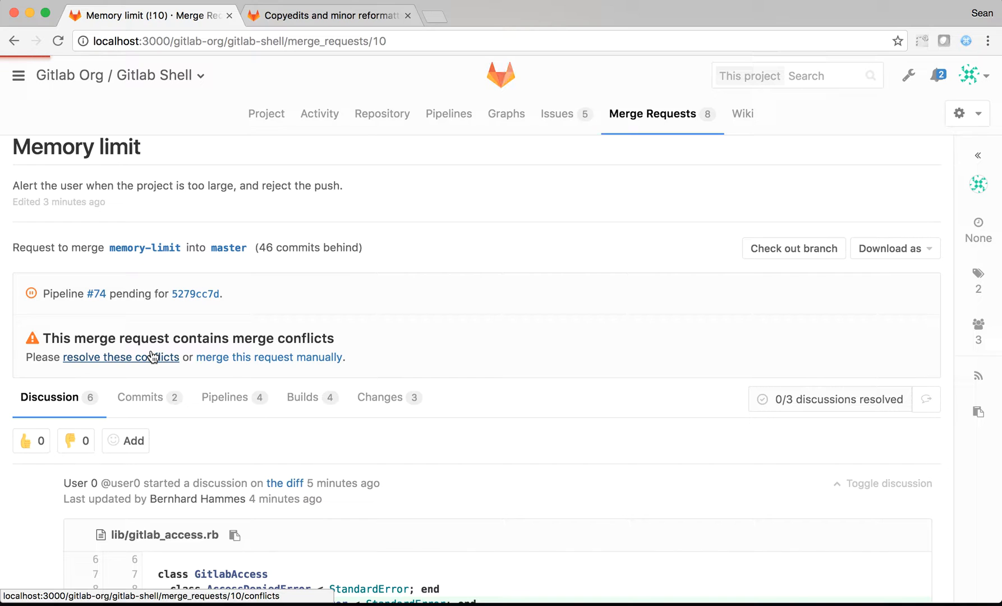
- Open merge request !10's conflict resolution page and look over the CHANGELOG conflict
{"action": "left_click", "coordinate": [120, 357]}
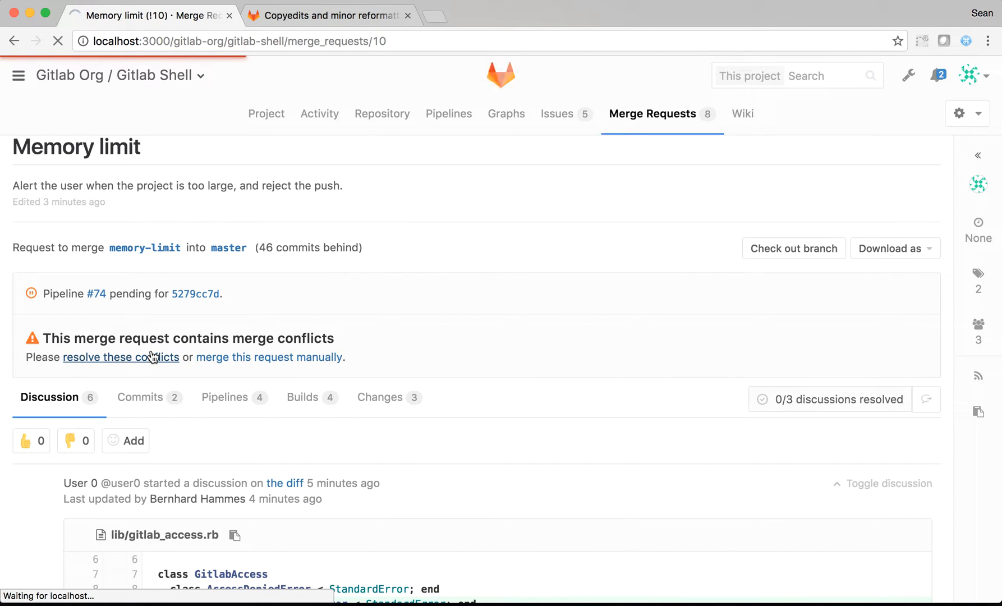
{"action": "left_click", "coordinate": [120, 357]}
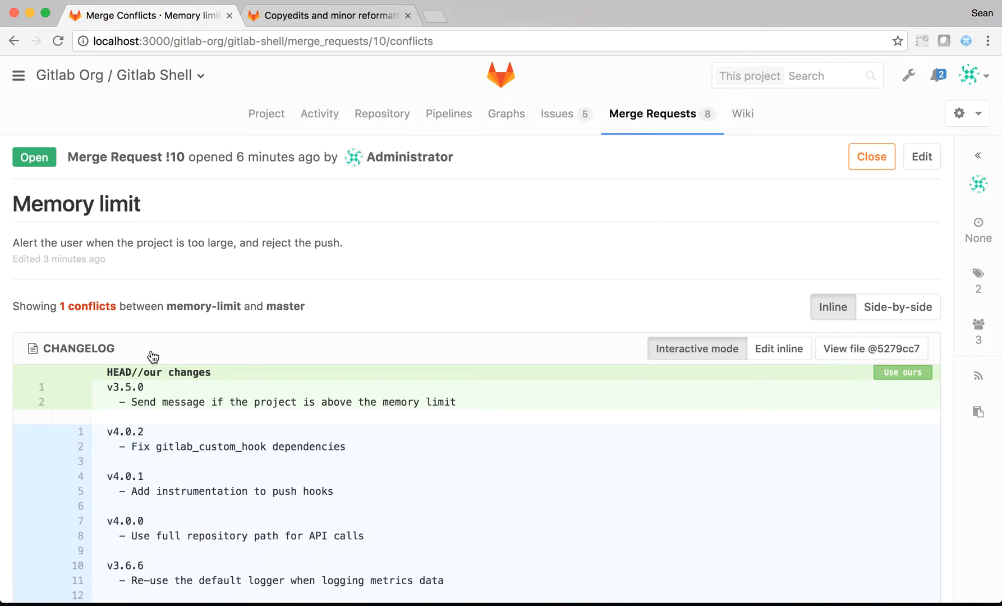
{"action": "scroll", "scroll_direction": "down", "scroll_amount": 3}
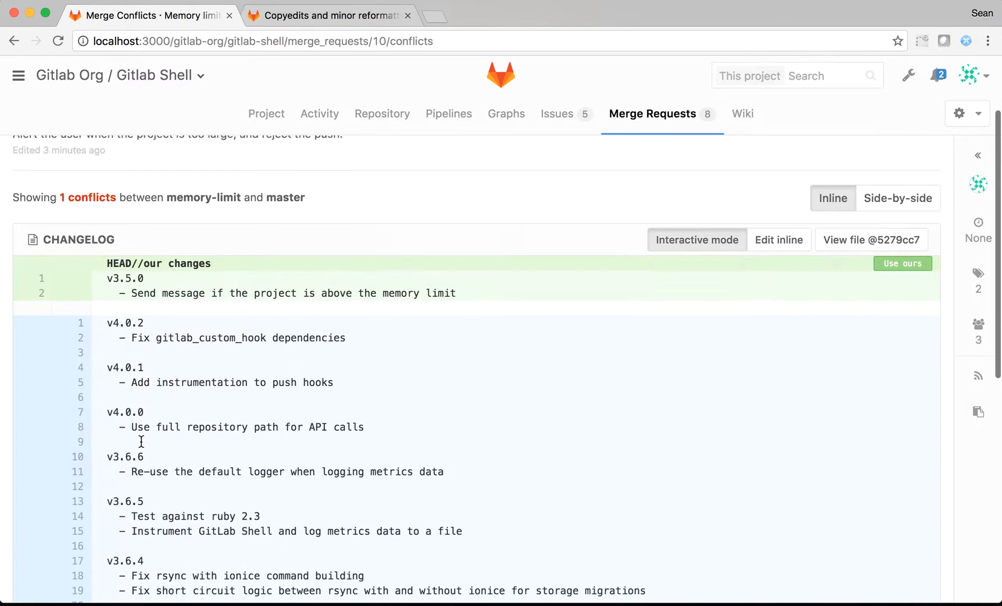
{"action": "scroll", "scroll_direction": "down", "scroll_amount": 3}
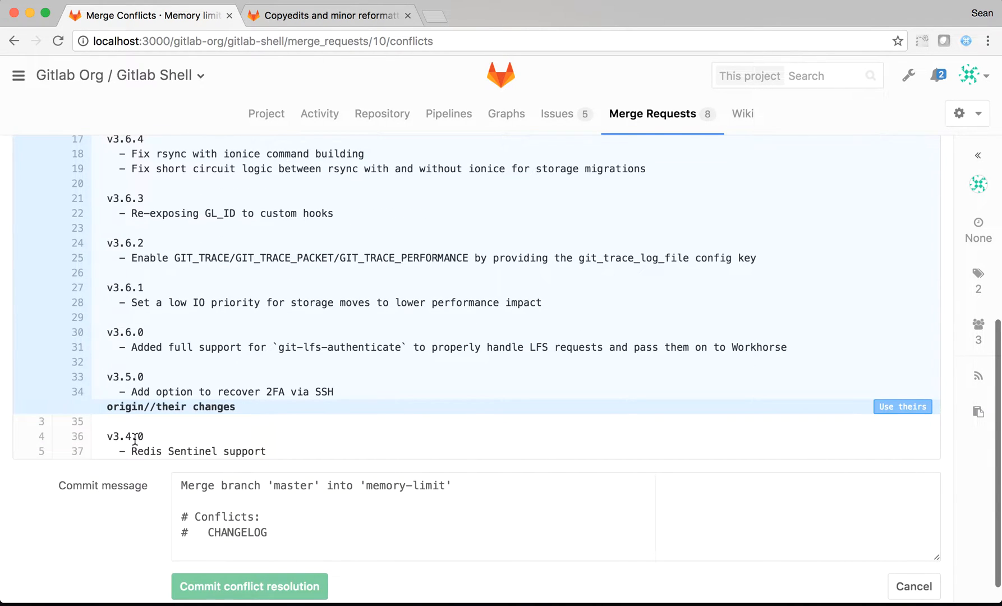
{"action": "scroll", "scroll_direction": "up", "scroll_amount": 3}
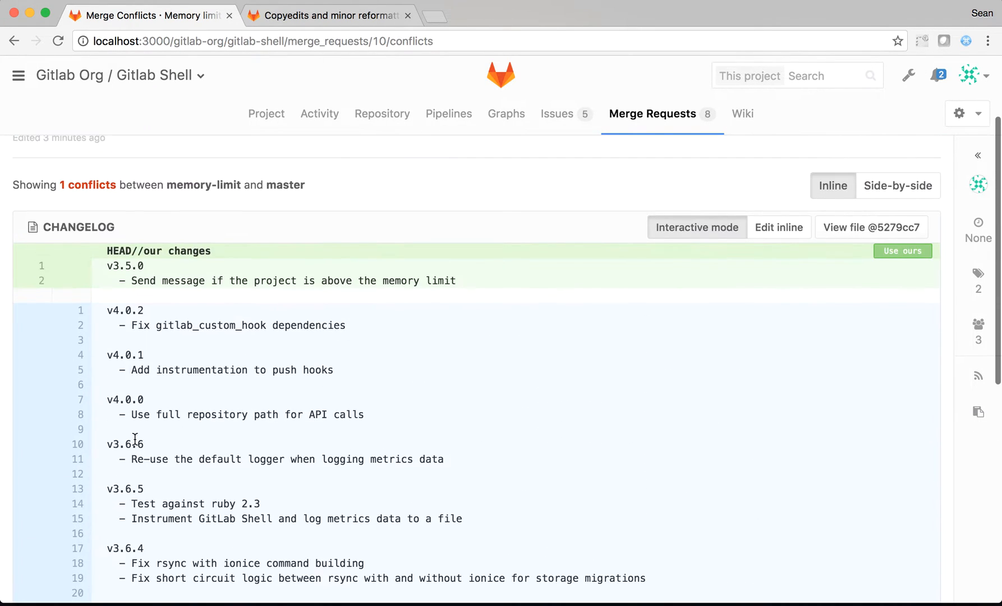
{"action": "scroll", "scroll_direction": "up", "scroll_amount": 3}
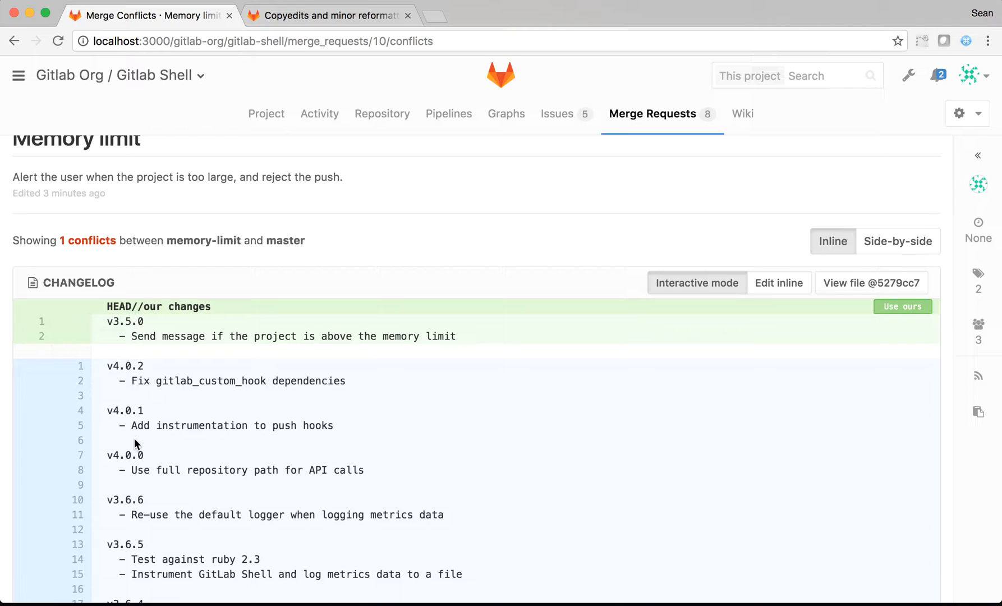
{"action": "mouse_move", "coordinate": [877, 316]}
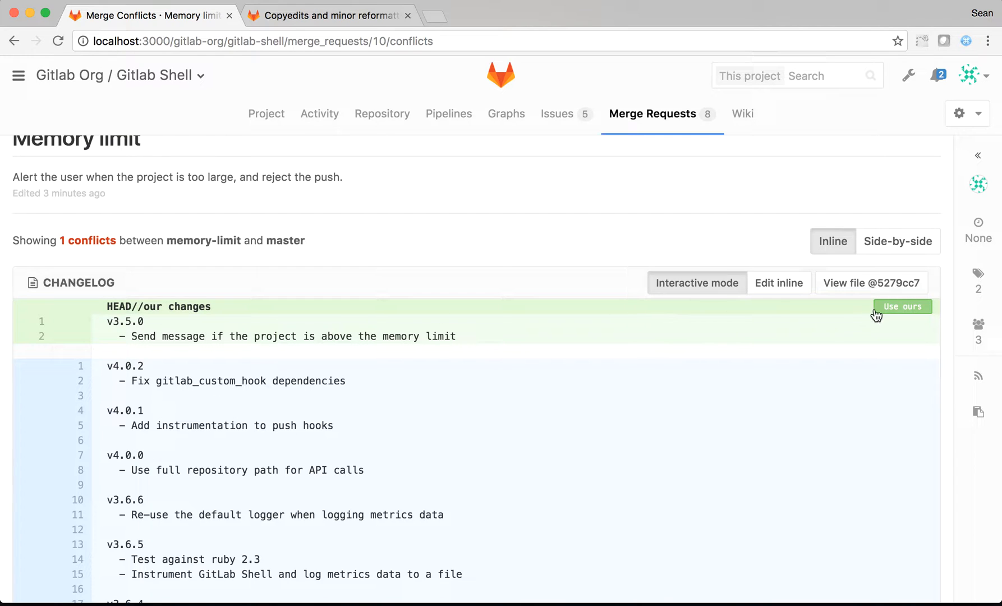
- Pick master's incoming version for the CHANGELOG conflict instead of our changes
{"action": "left_click", "coordinate": [901, 306]}
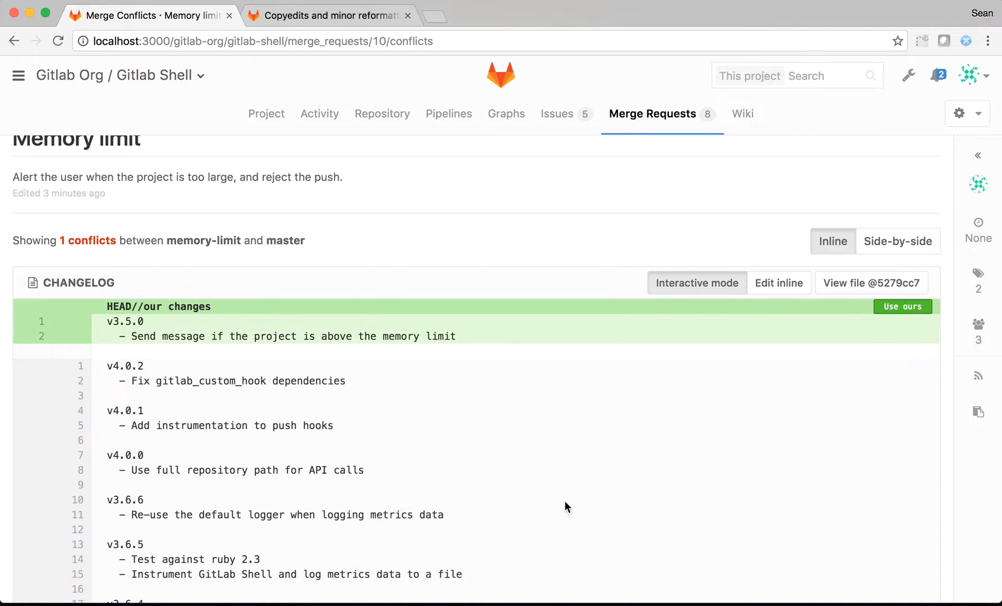
{"action": "scroll", "scroll_direction": "down", "scroll_amount": 3}
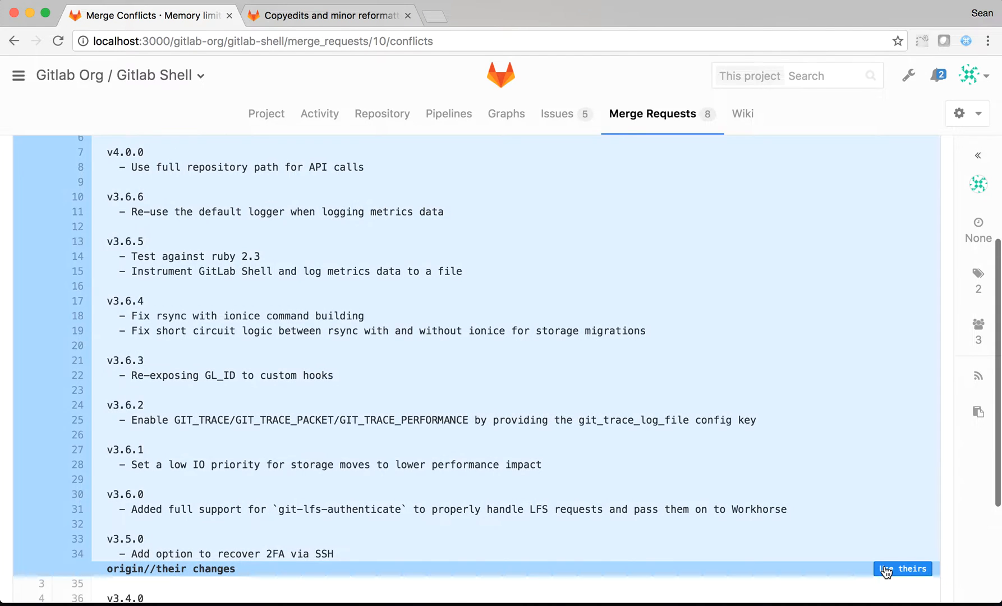
{"action": "scroll", "scroll_direction": "up", "scroll_amount": 3}
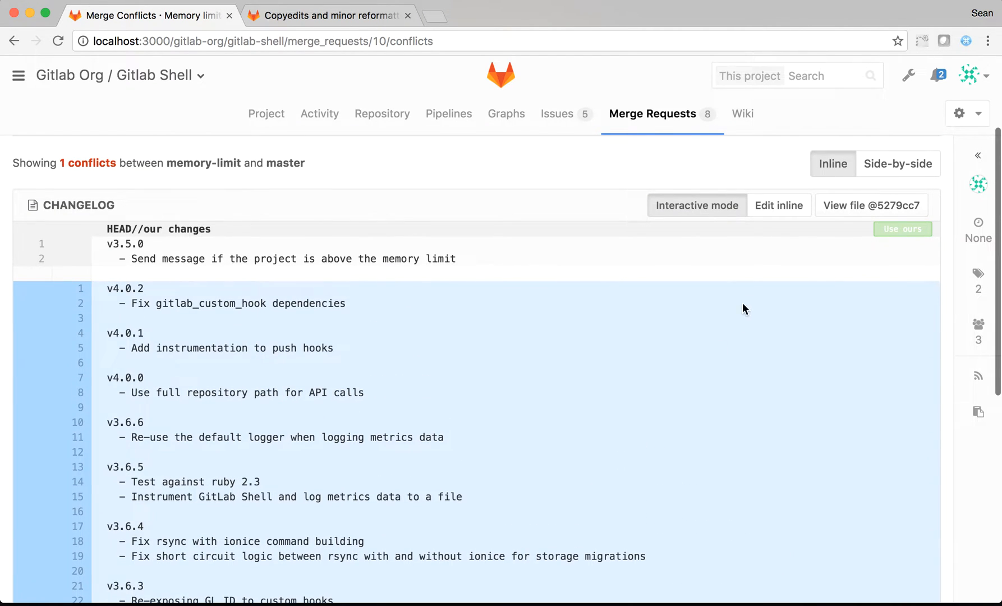
{"action": "mouse_move", "coordinate": [779, 206]}
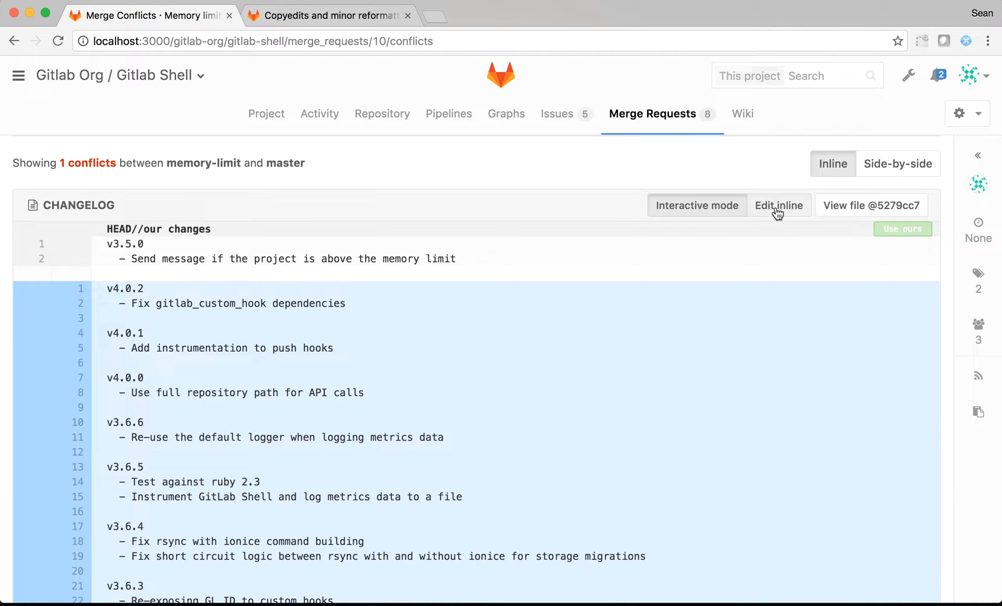
- Review the CHANGELOG conflict in Edit inline mode
{"action": "left_click", "coordinate": [779, 206]}
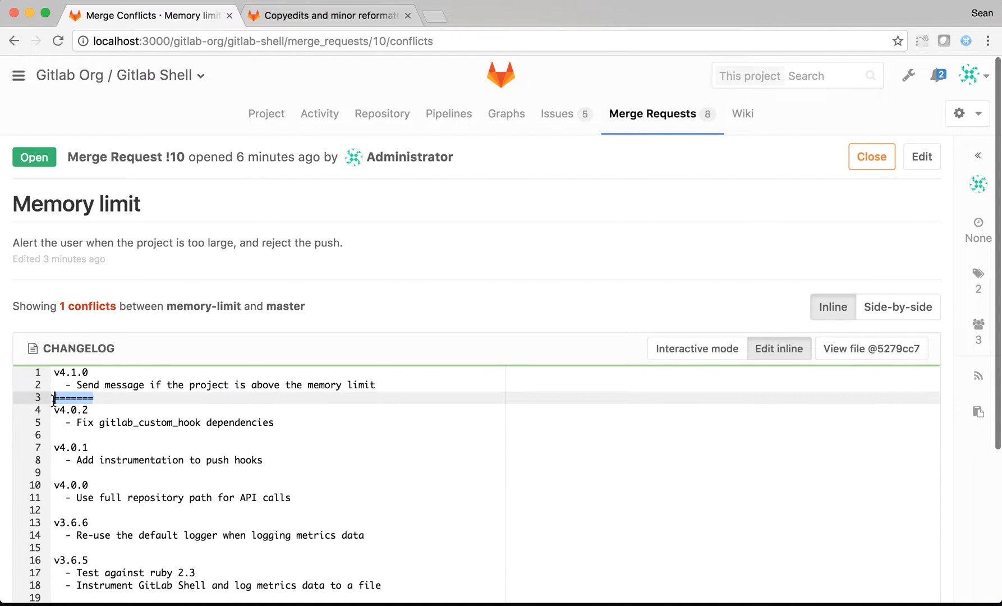
{"action": "scroll", "scroll_direction": "down", "scroll_amount": 3}
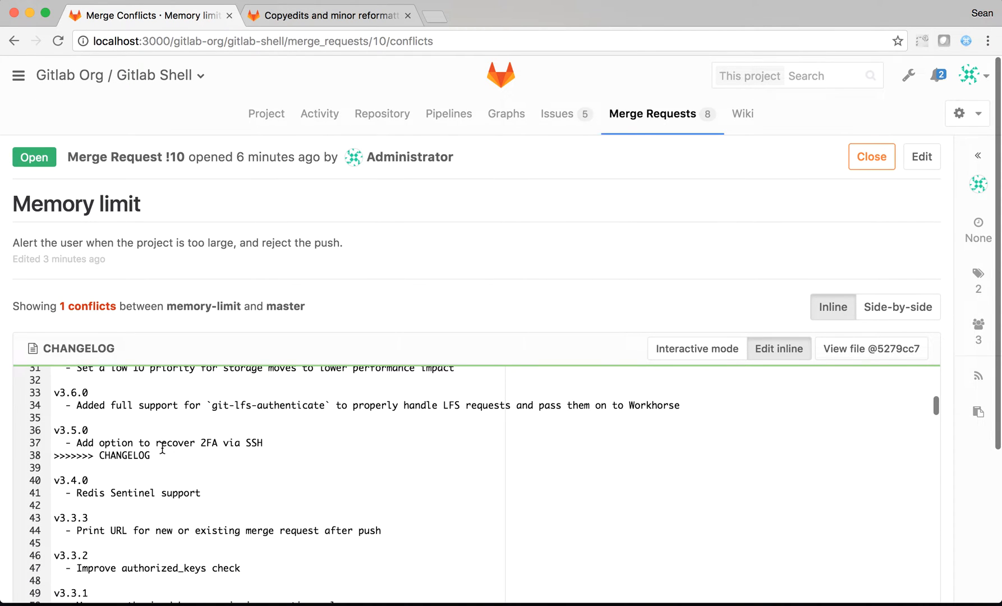
{"action": "scroll", "scroll_direction": "down", "scroll_amount": 3}
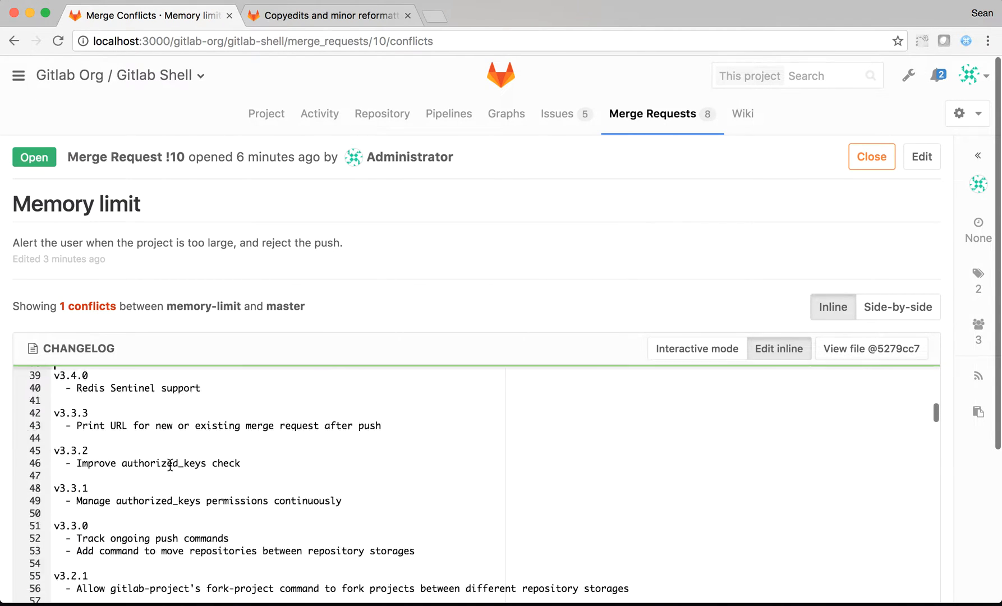
{"action": "scroll", "scroll_direction": "down", "scroll_amount": 3}
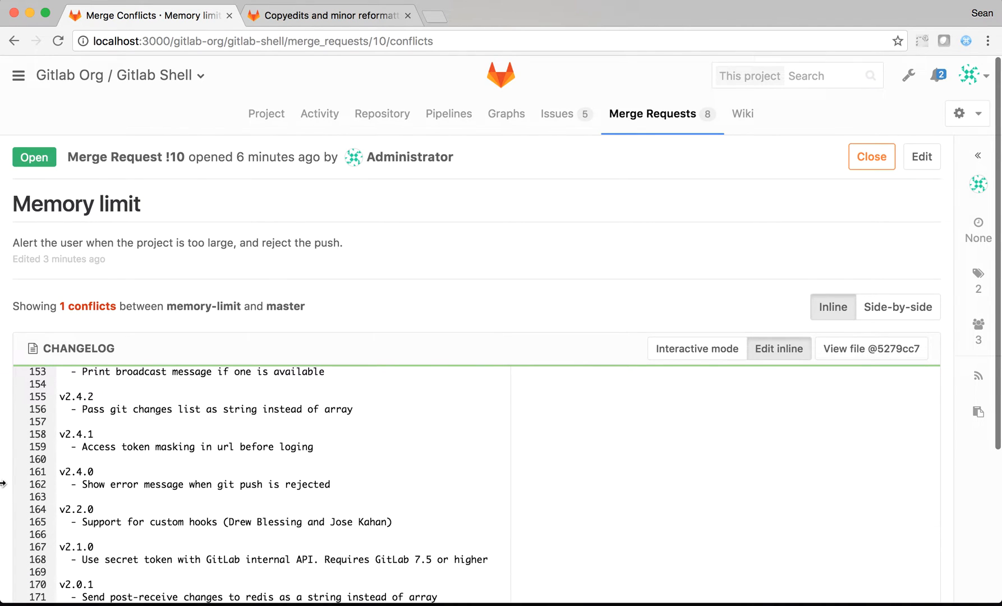
{"action": "scroll", "scroll_direction": "down", "scroll_amount": 3}
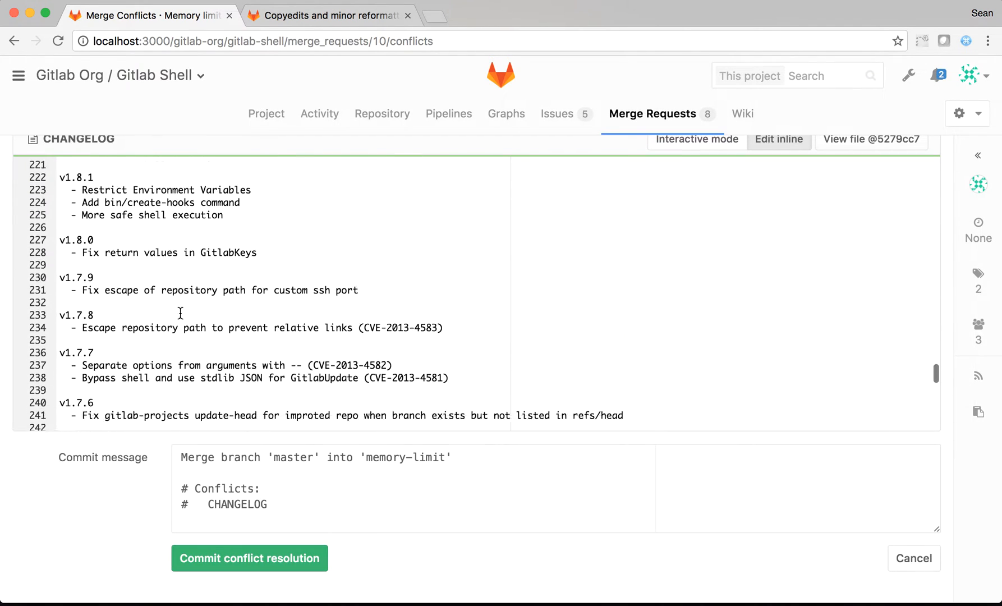
{"action": "scroll", "scroll_direction": "down", "scroll_amount": 3}
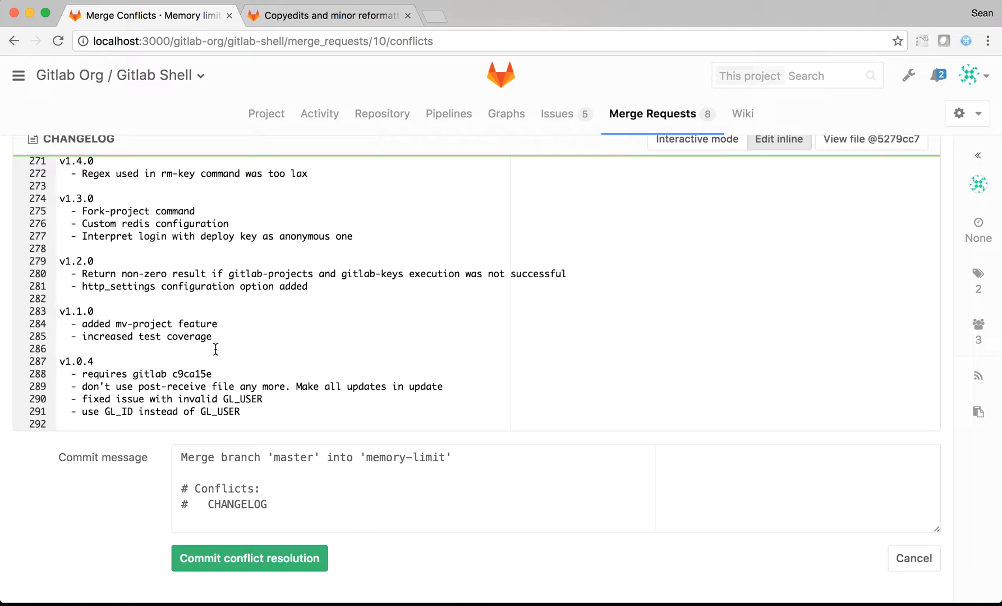
{"action": "mouse_move", "coordinate": [207, 460]}
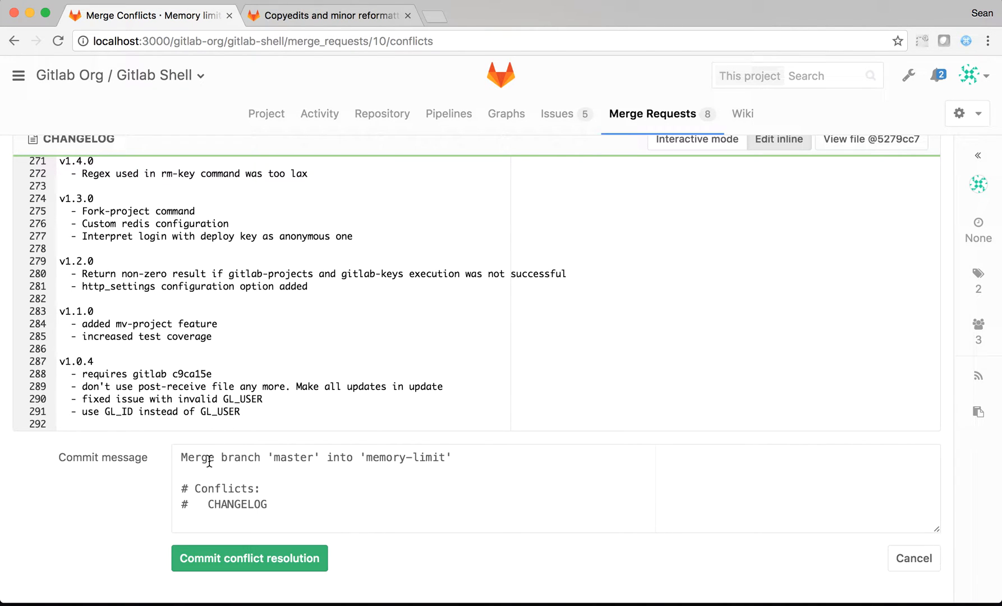
{"action": "mouse_move", "coordinate": [247, 524]}
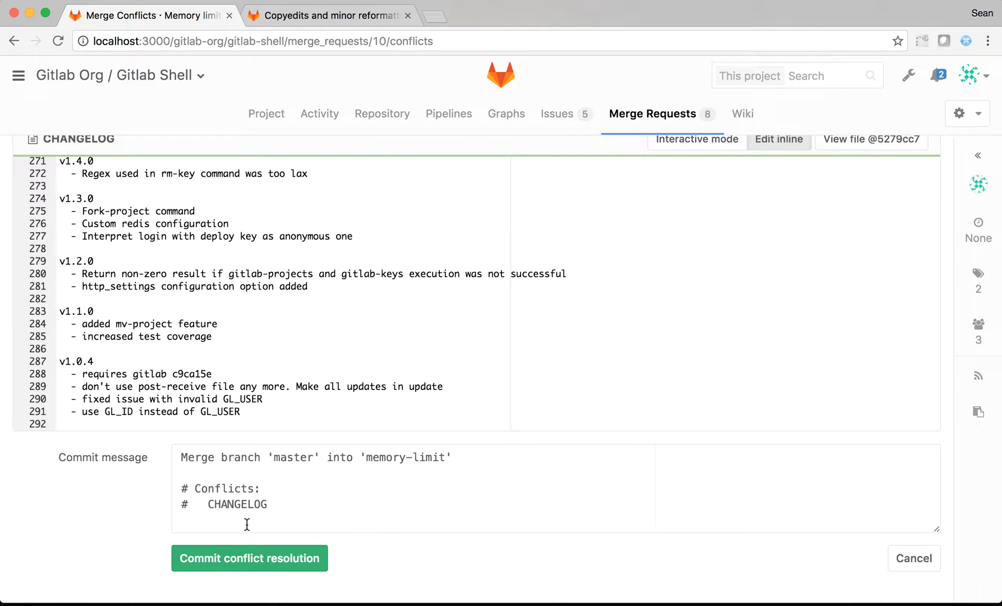
- Commit the conflict resolution with the default commit message
{"action": "left_click", "coordinate": [248, 559]}
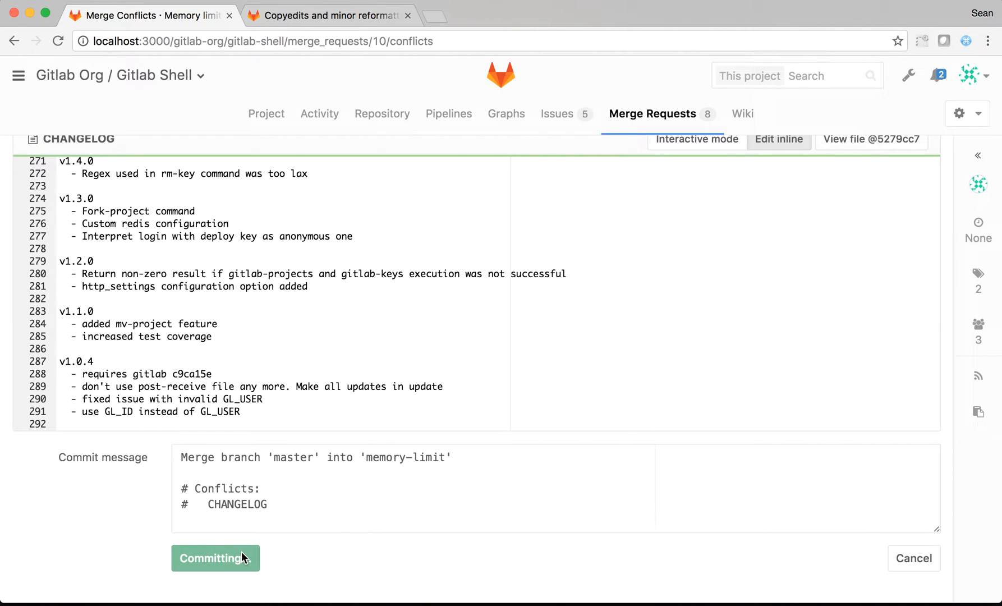
{"action": "left_click", "coordinate": [215, 558]}
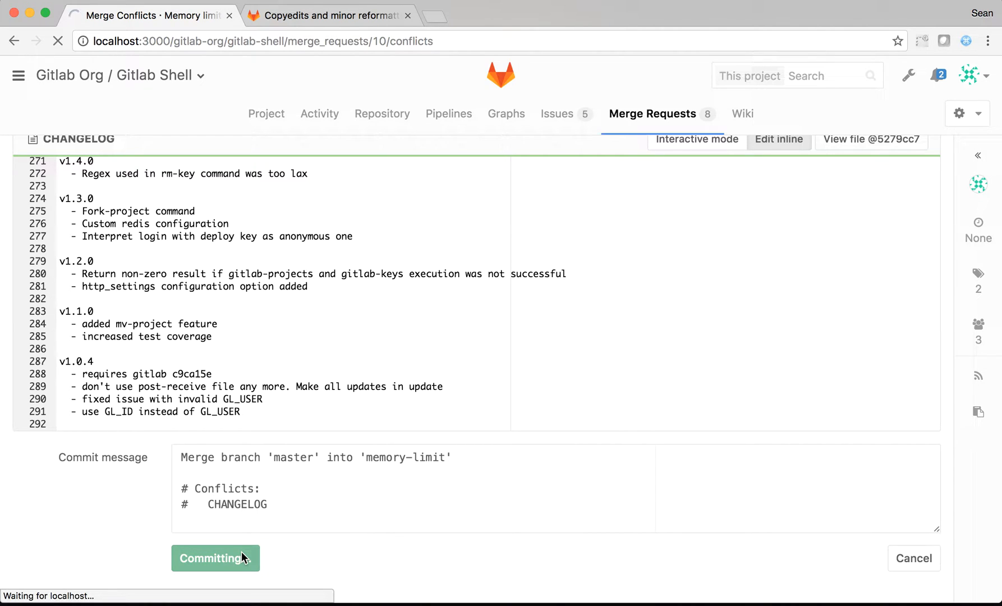
{"action": "left_click", "coordinate": [215, 558]}
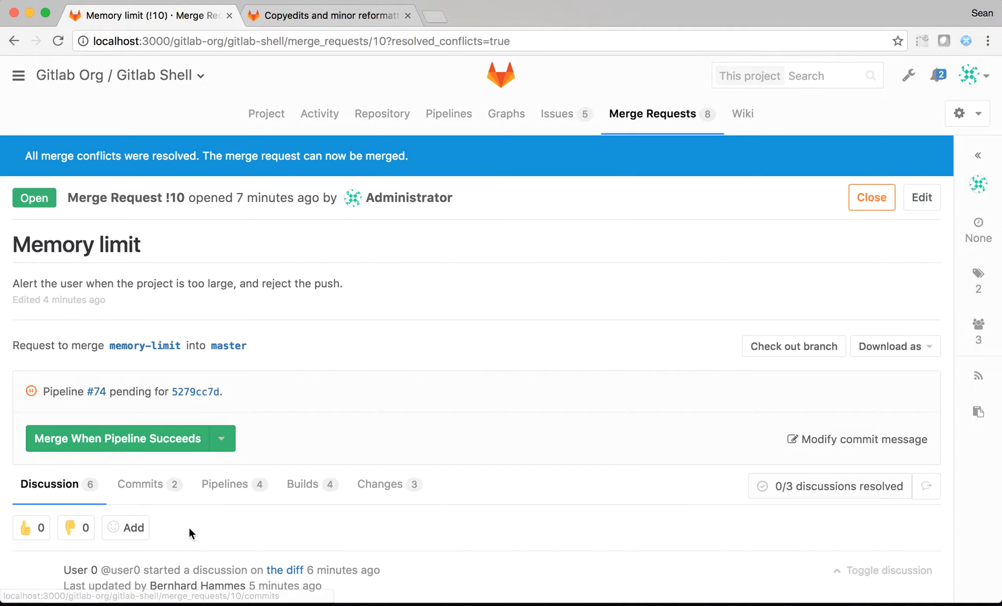
{"action": "scroll", "scroll_direction": "down", "scroll_amount": 3}
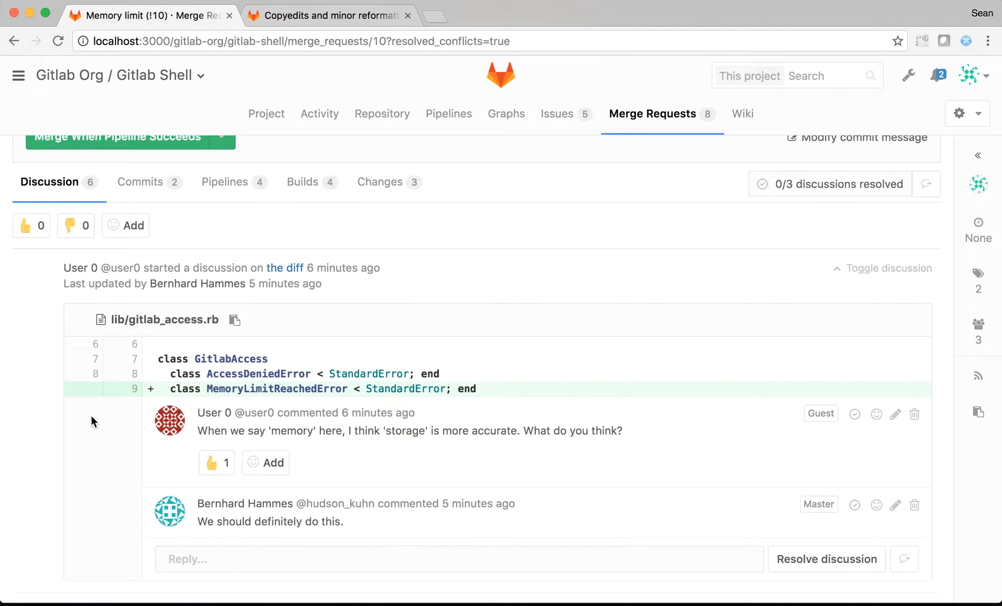
{"action": "mouse_move", "coordinate": [258, 409]}
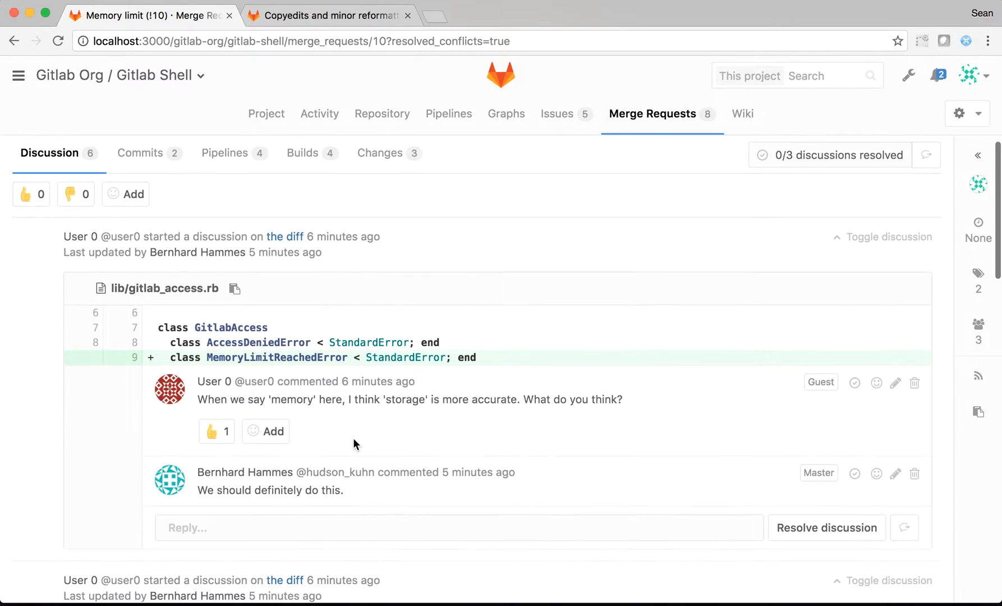
{"action": "scroll", "scroll_direction": "up", "scroll_amount": 3}
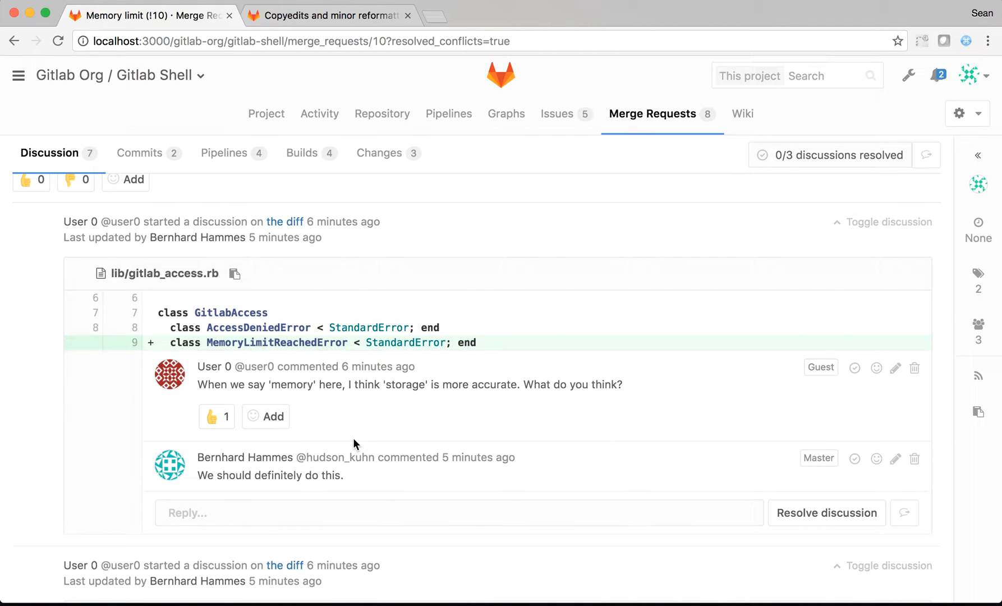
{"action": "mouse_move", "coordinate": [242, 435]}
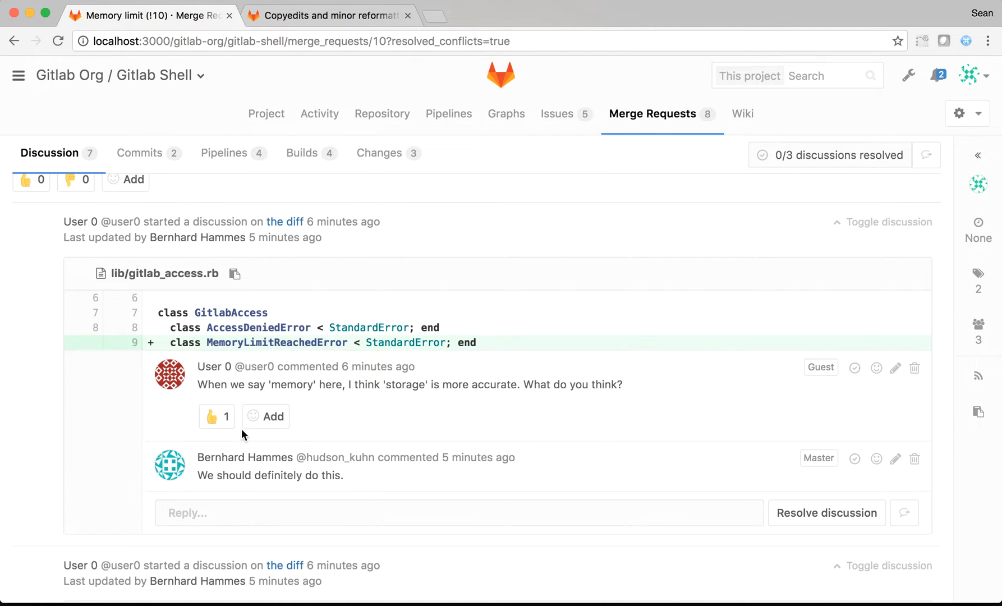
{"action": "mouse_move", "coordinate": [245, 458]}
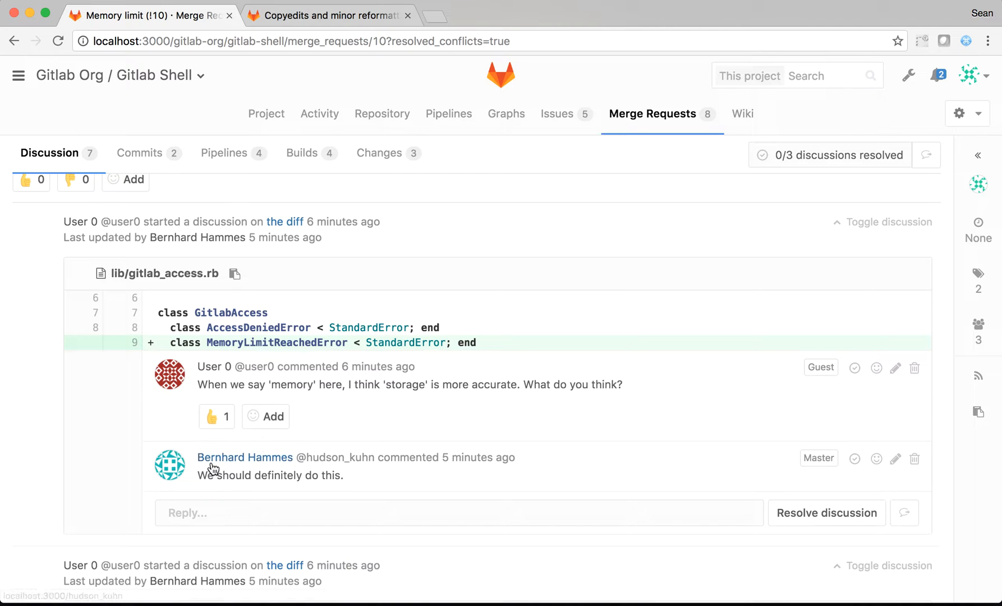
{"action": "scroll", "scroll_direction": "down", "scroll_amount": 3}
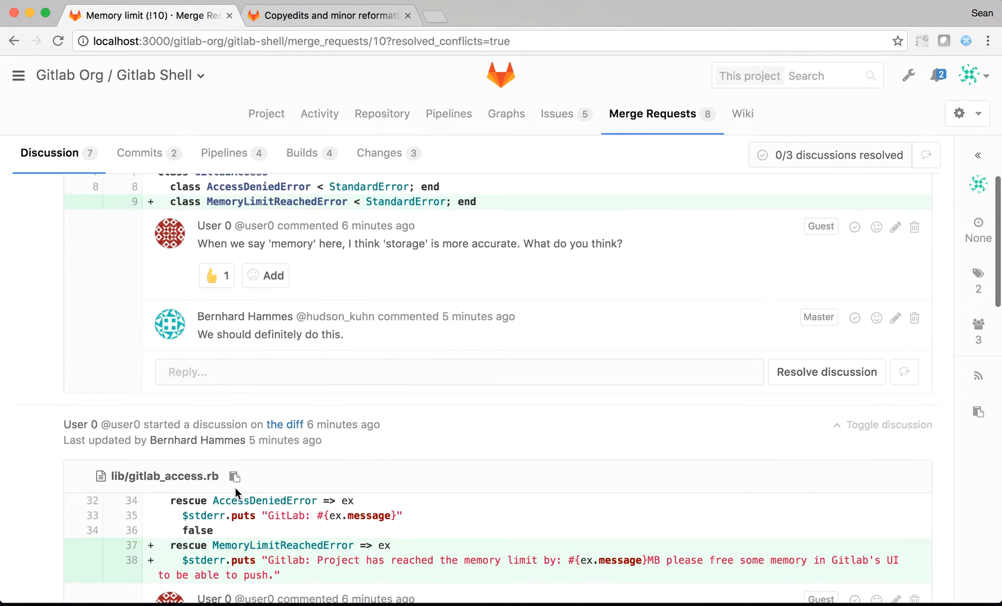
{"action": "scroll", "scroll_direction": "down", "scroll_amount": 3}
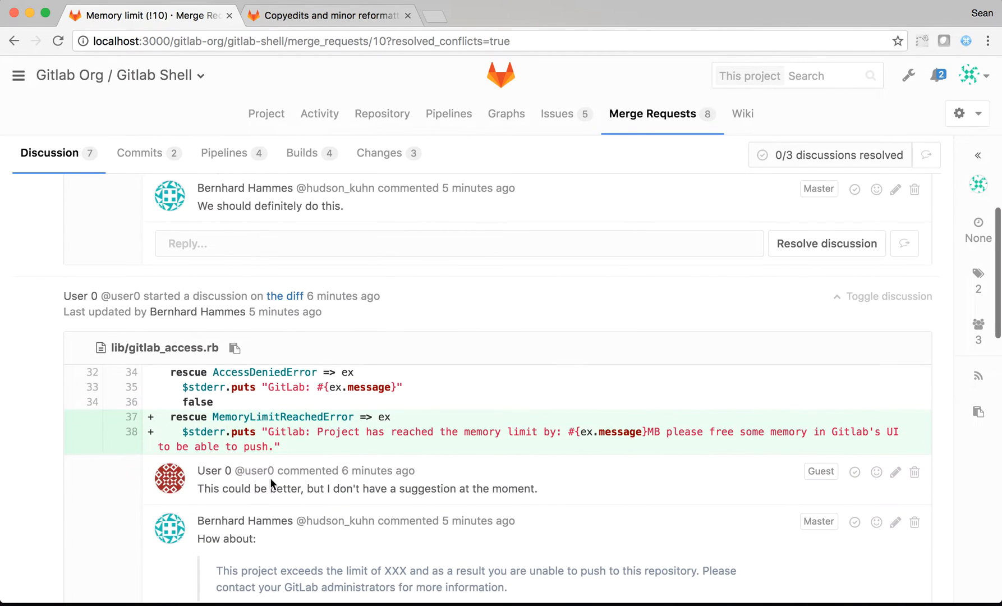
{"action": "scroll", "scroll_direction": "down", "scroll_amount": 3}
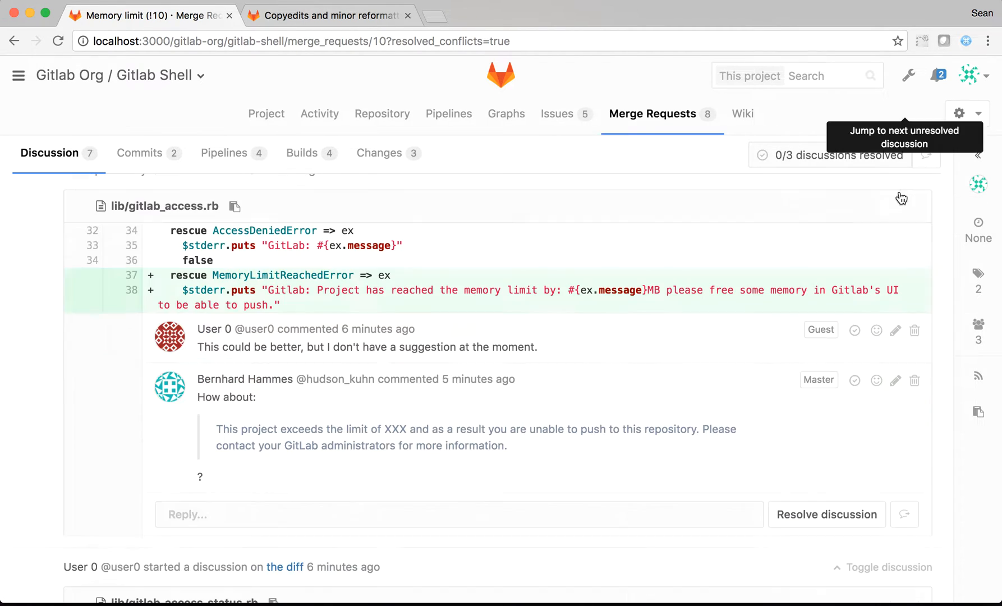
{"action": "scroll", "scroll_direction": "down", "scroll_amount": 3}
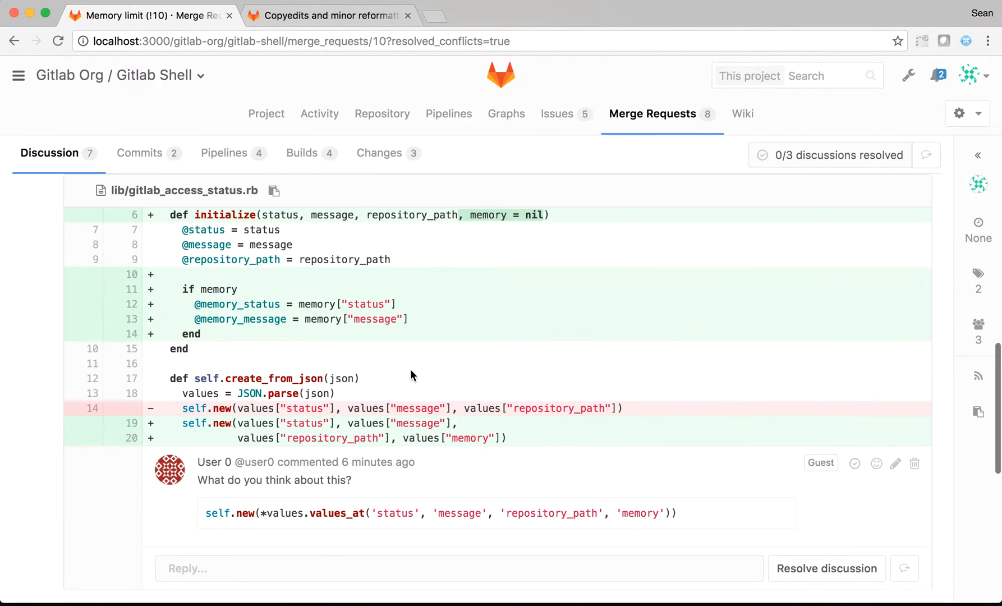
{"action": "scroll", "scroll_direction": "down", "scroll_amount": 3}
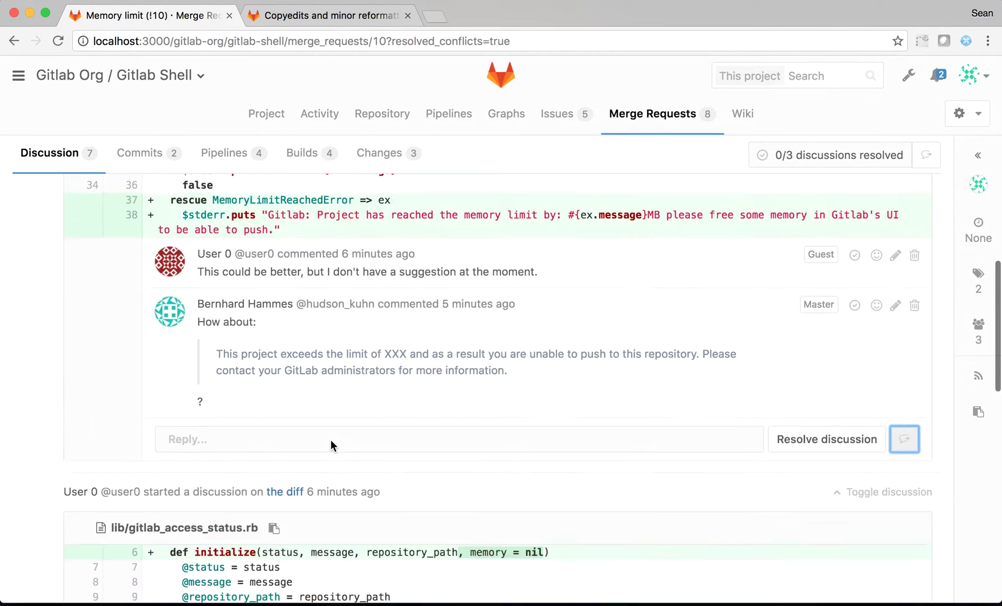
{"action": "scroll", "scroll_direction": "up", "scroll_amount": 3}
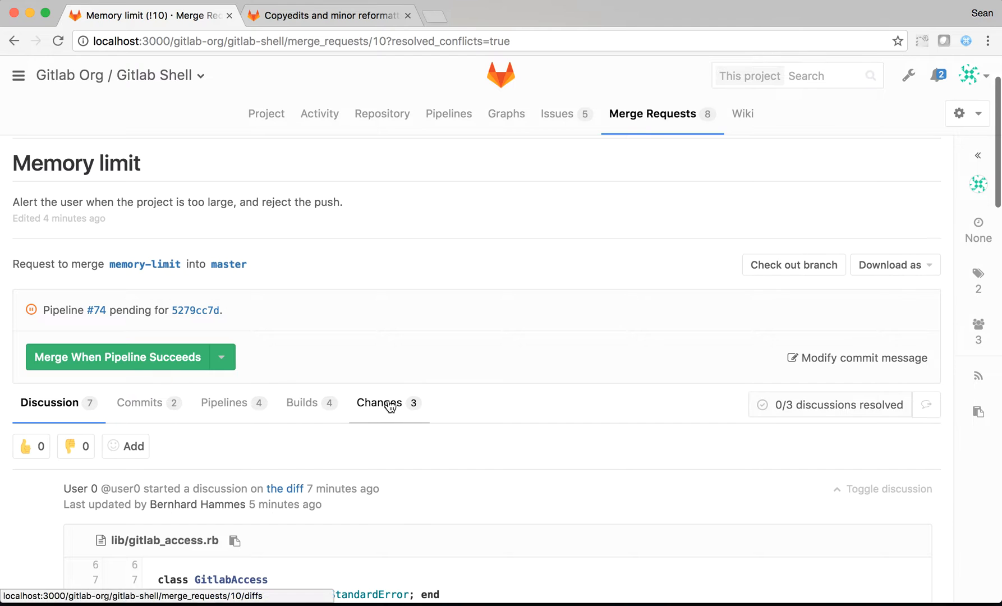
- Browse the CHANGELOG, gitlab_access.rb and gitlab_access_status.rb diffs with their review comments
{"action": "left_click", "coordinate": [378, 403]}
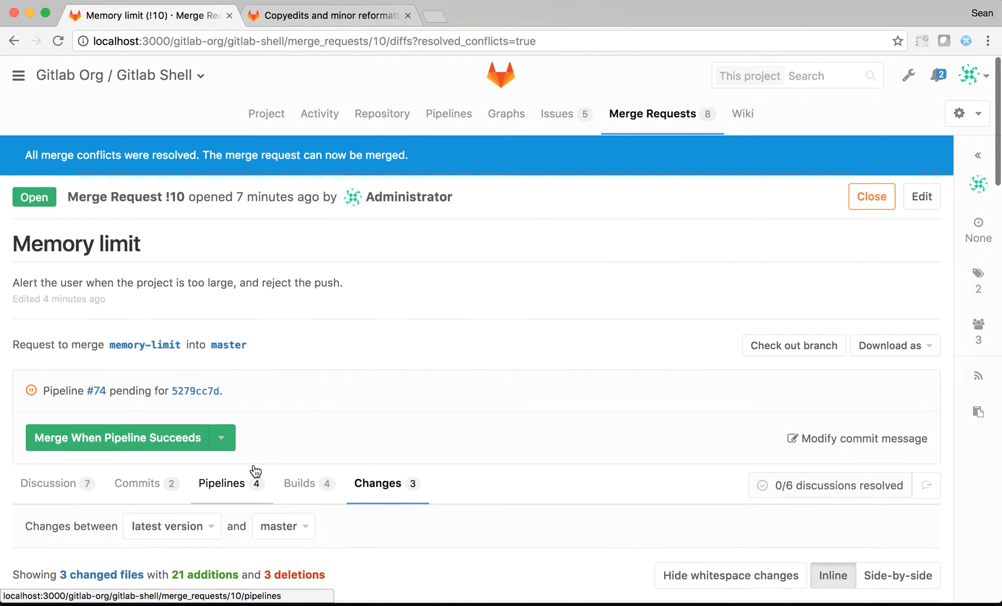
{"action": "scroll", "scroll_direction": "down", "scroll_amount": 3}
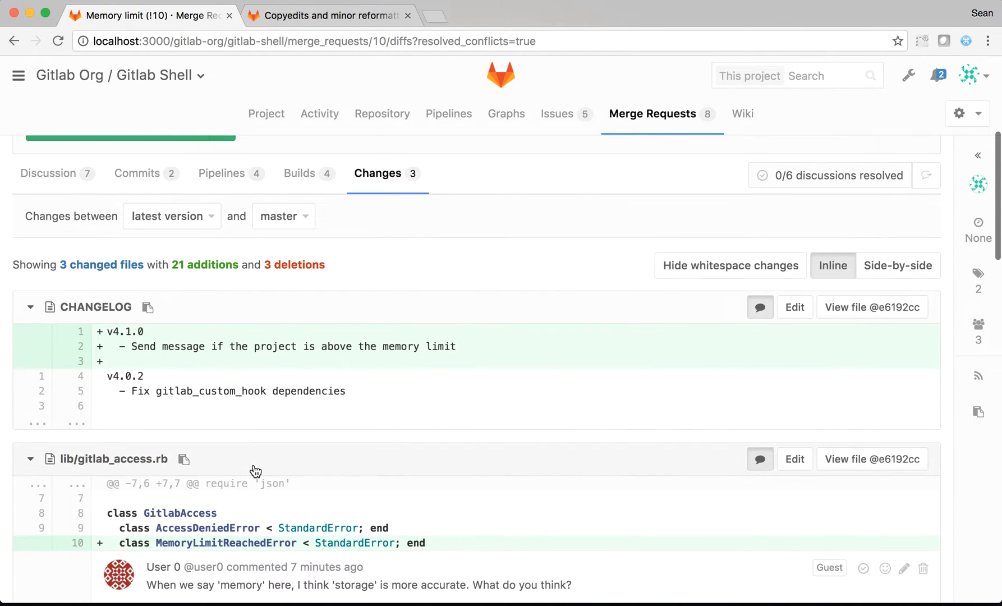
{"action": "scroll", "scroll_direction": "down", "scroll_amount": 3}
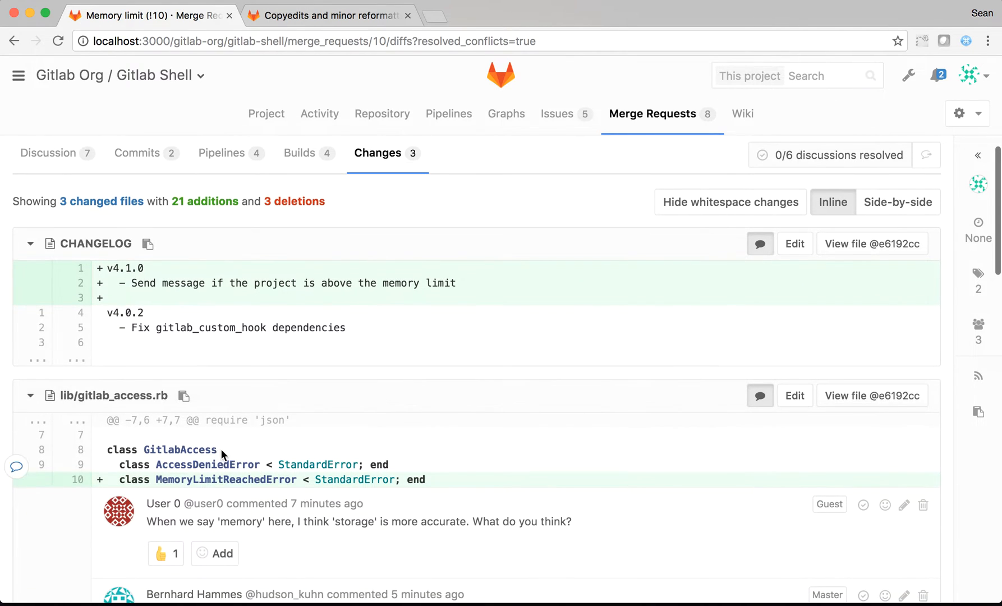
{"action": "scroll", "scroll_direction": "down", "scroll_amount": 3}
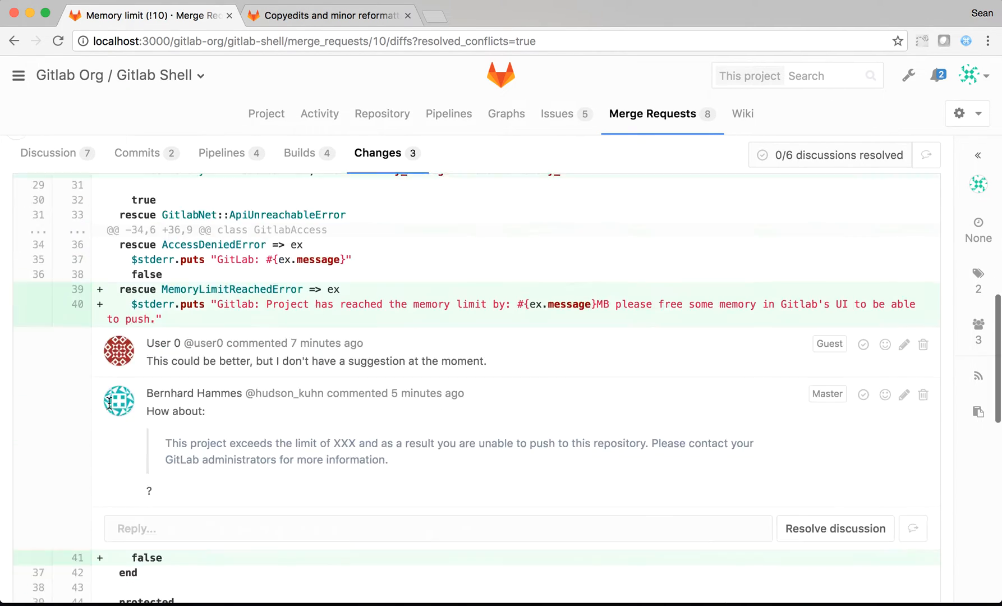
{"action": "scroll", "scroll_direction": "down", "scroll_amount": 3}
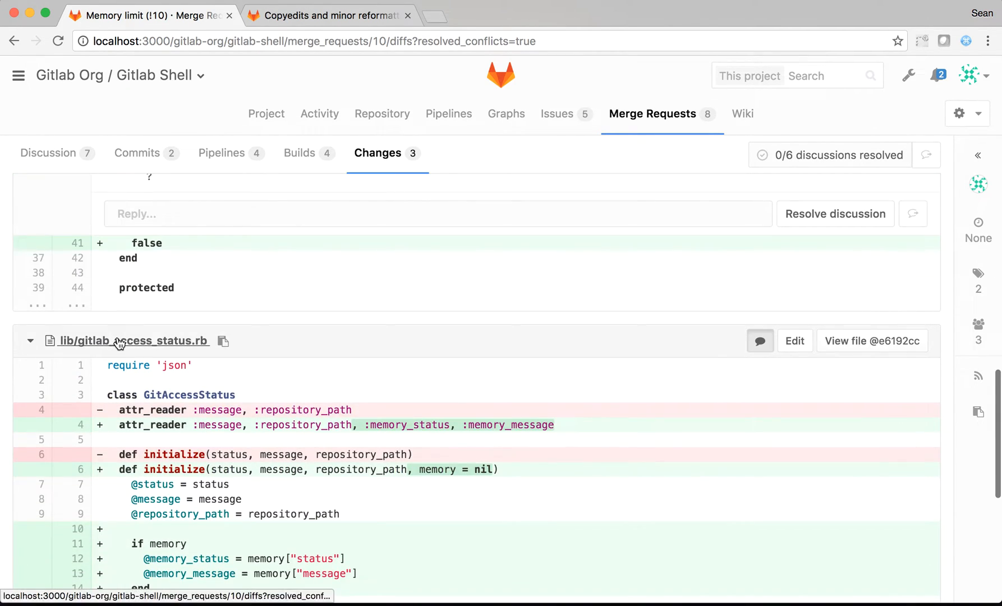
{"action": "scroll", "scroll_direction": "up", "scroll_amount": 3}
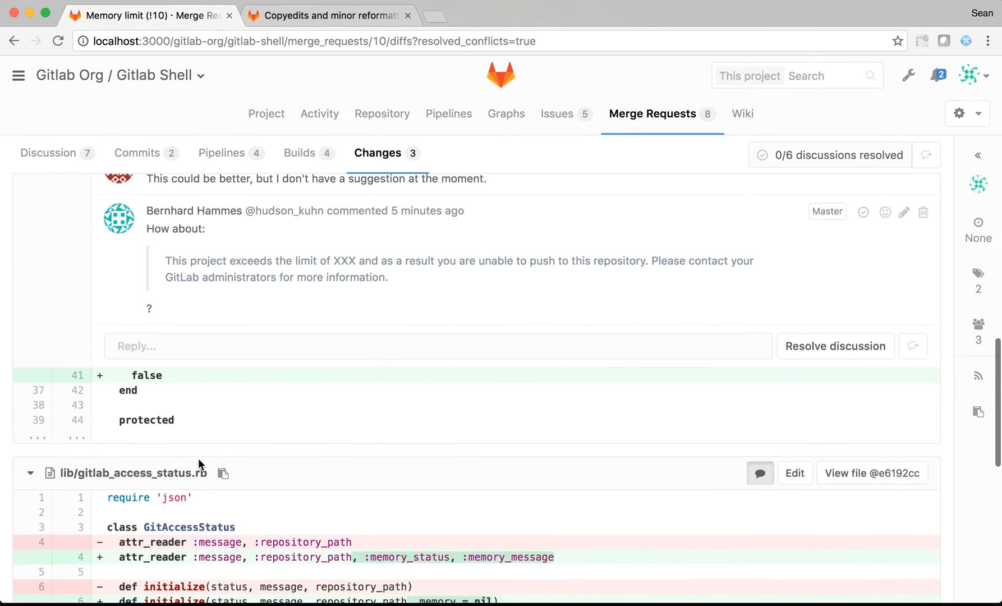
{"action": "scroll", "scroll_direction": "up", "scroll_amount": 3}
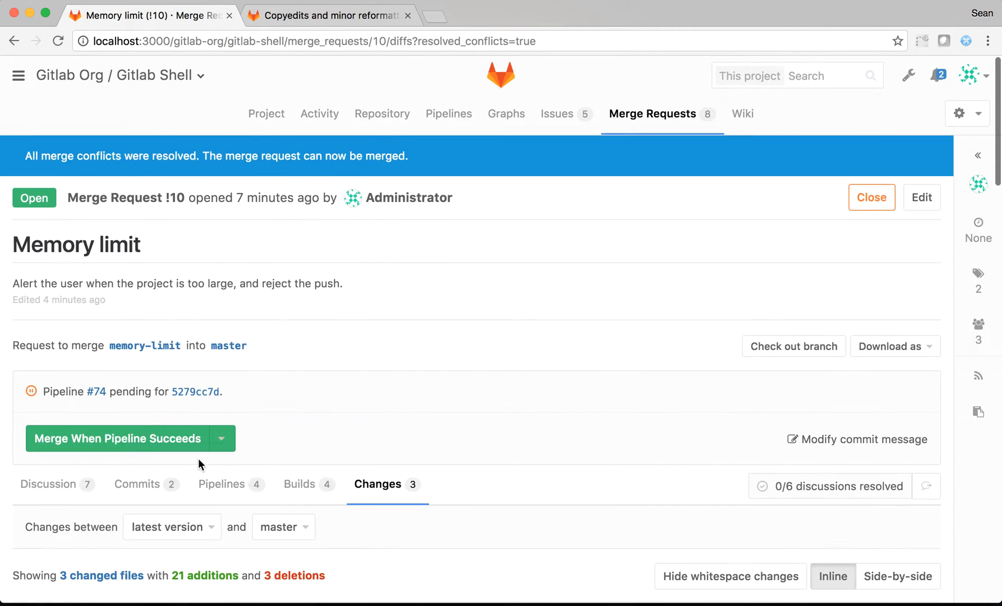
{"action": "mouse_move", "coordinate": [146, 345]}
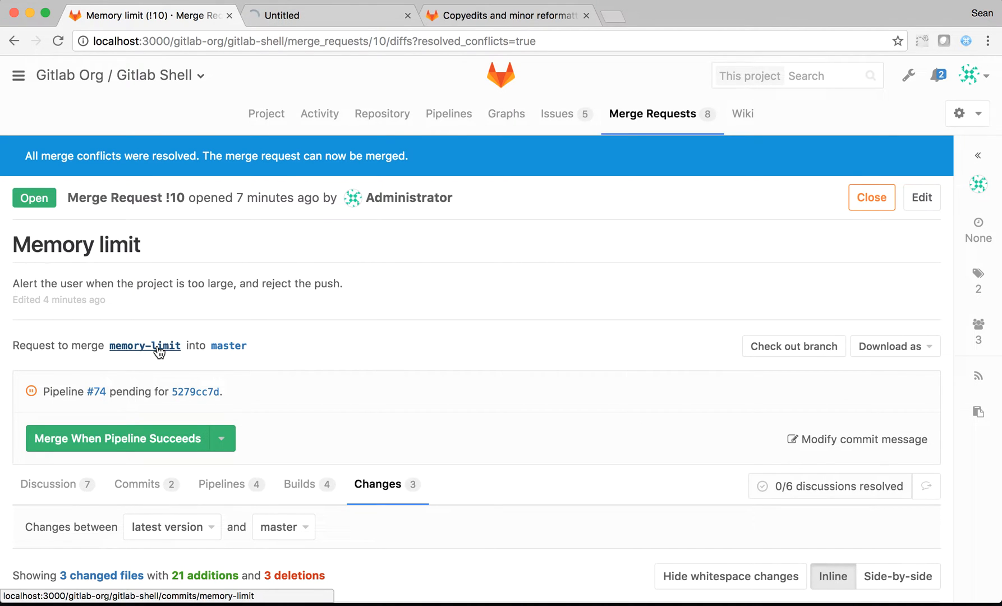
- Find and open lib/gitlab_access.rb on memory-limit by searching 'gitacc'
{"action": "left_click", "coordinate": [144, 345]}
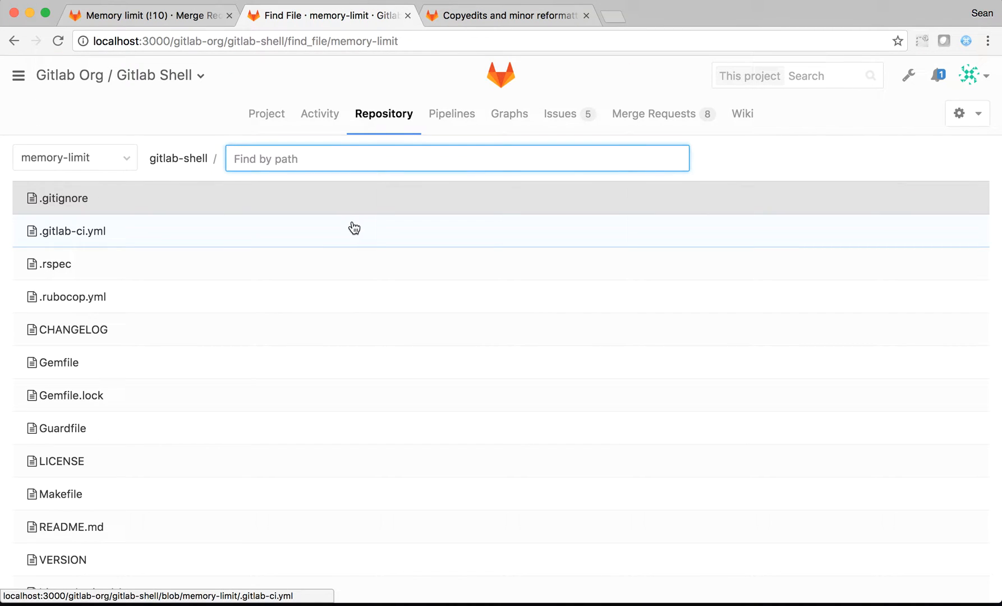
{"action": "type", "text": "git"}
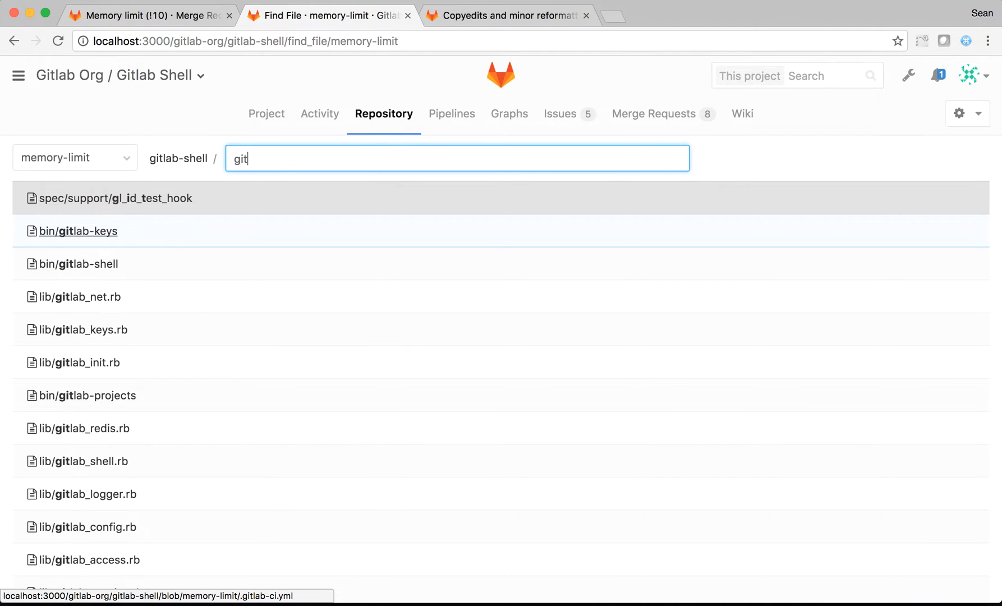
{"action": "type", "text": "acc"}
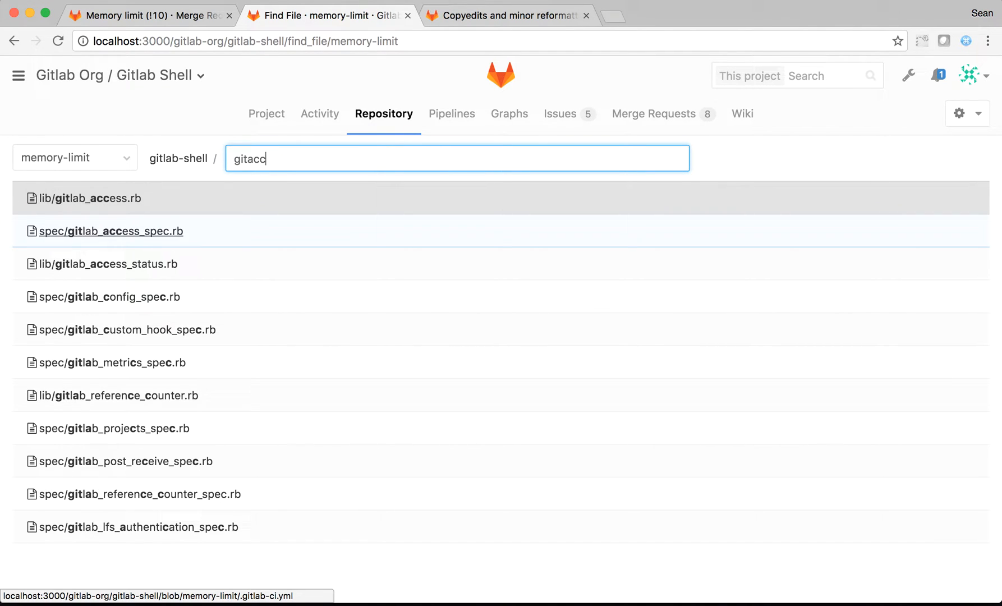
{"action": "left_click", "coordinate": [88, 198]}
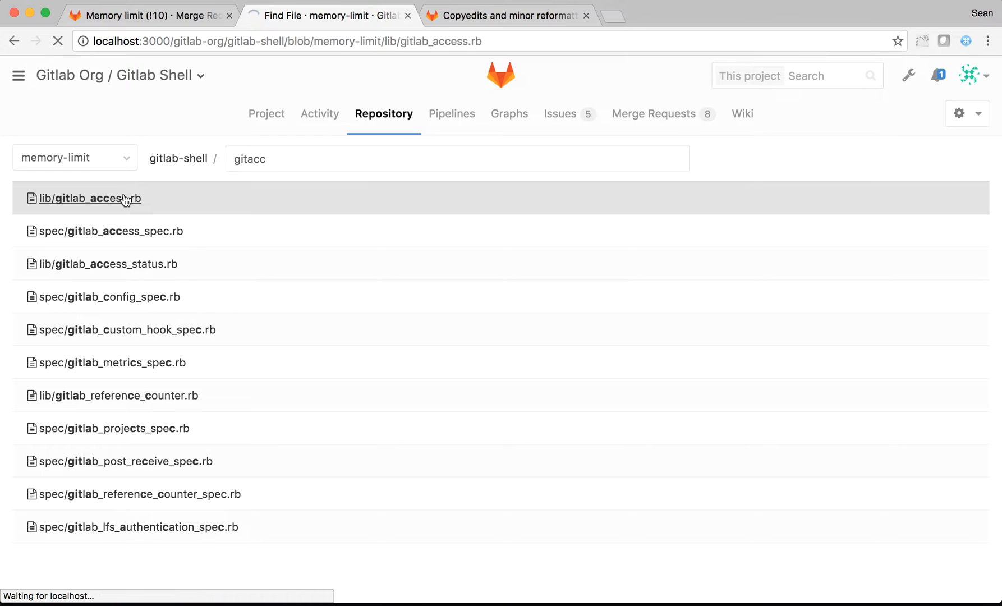
{"action": "left_click", "coordinate": [88, 198]}
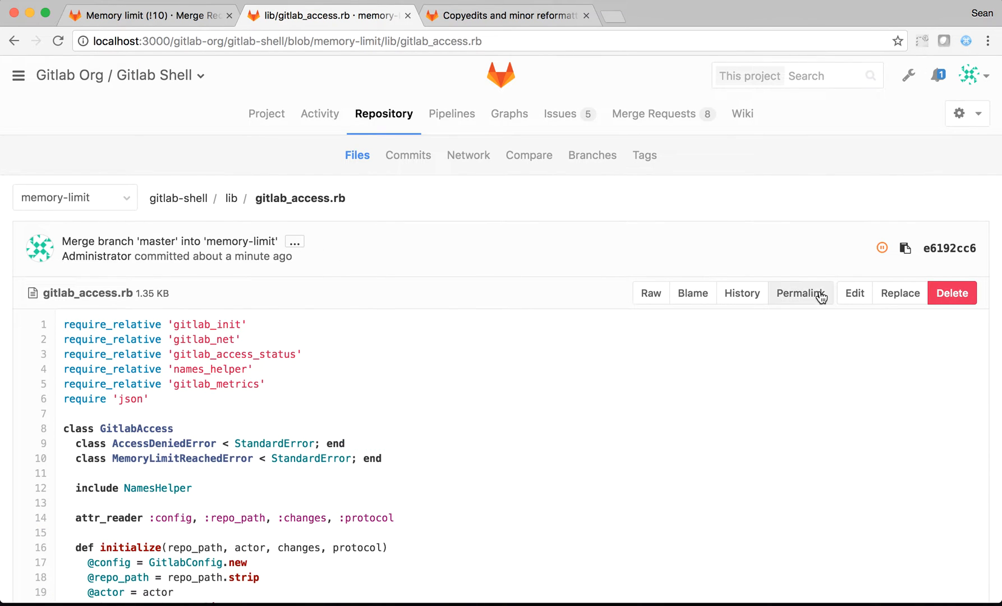
- Replace memory with storage throughout gitlab_access.rb, e.g. StorageLimitReachedError and storage_limit?
{"action": "left_click", "coordinate": [854, 293]}
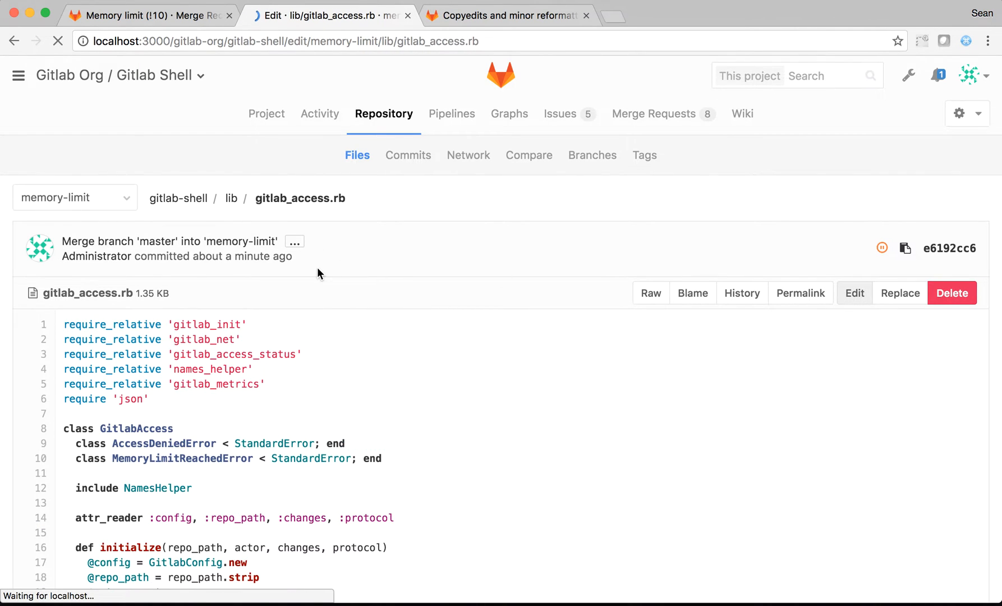
{"action": "left_click", "coordinate": [854, 293]}
{"action": "type", "text": "Storage"}
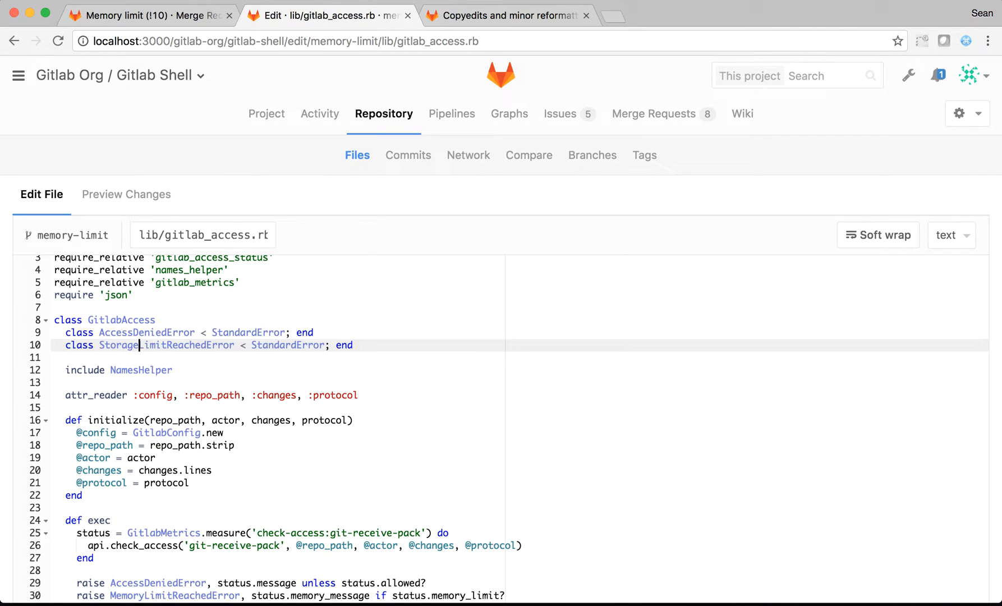
{"action": "scroll", "scroll_direction": "down", "scroll_amount": 3}
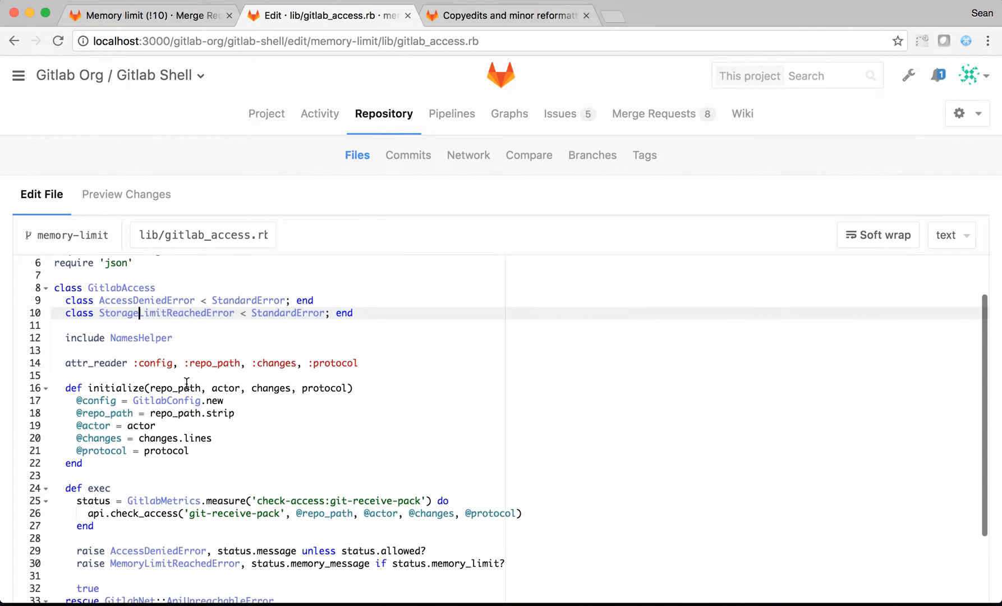
{"action": "scroll", "scroll_direction": "down", "scroll_amount": 3}
{"action": "type", "text": "memory"}
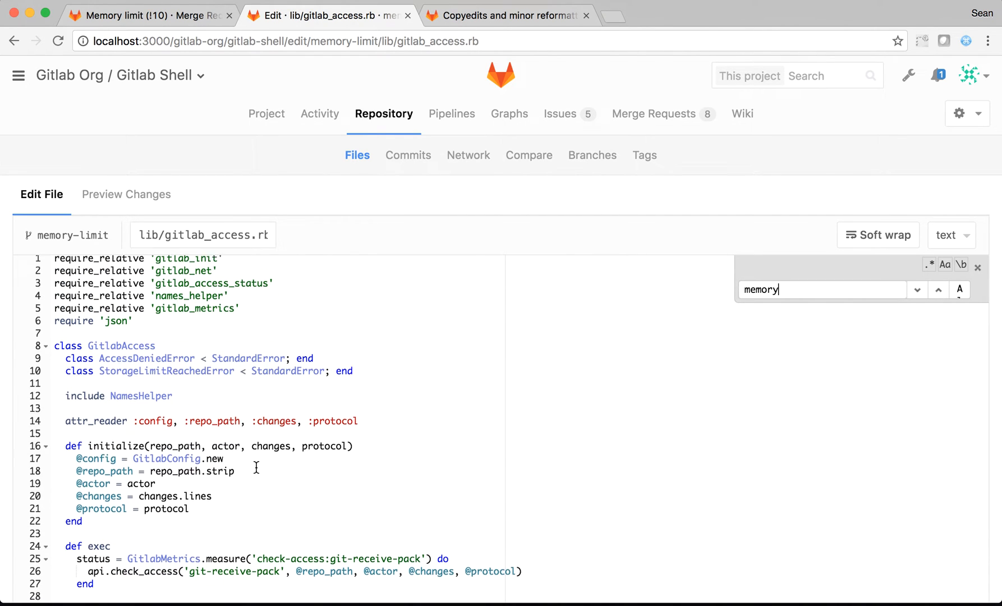
{"action": "scroll", "scroll_direction": "down", "scroll_amount": 3}
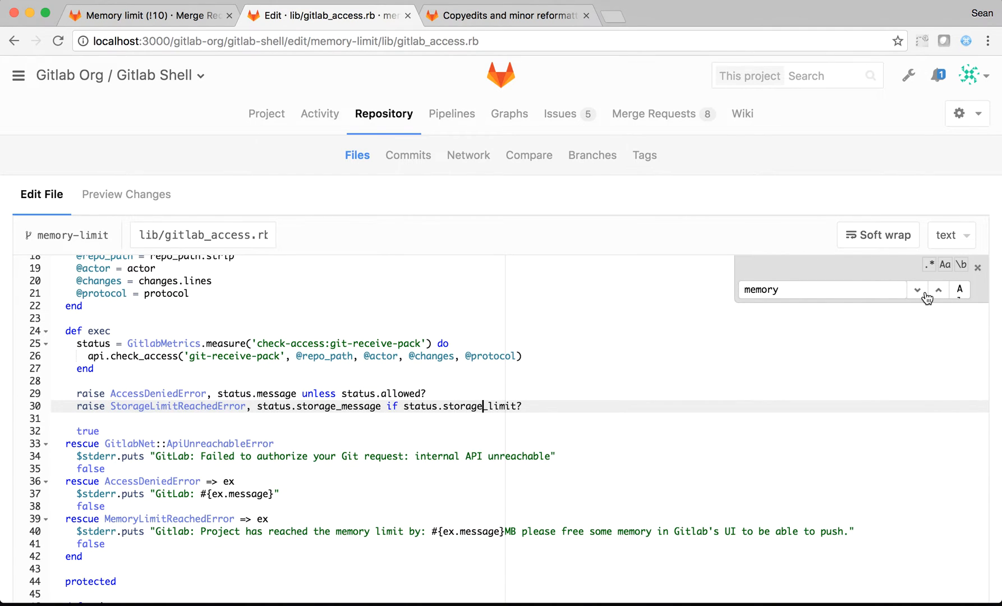
{"action": "left_click", "coordinate": [917, 290]}
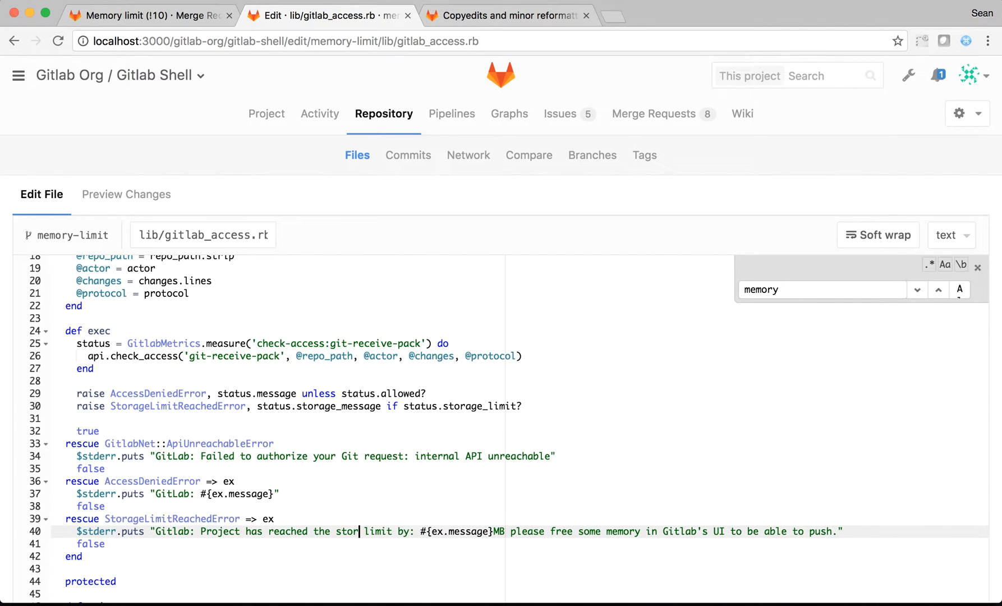
{"action": "type", "text": "age"}
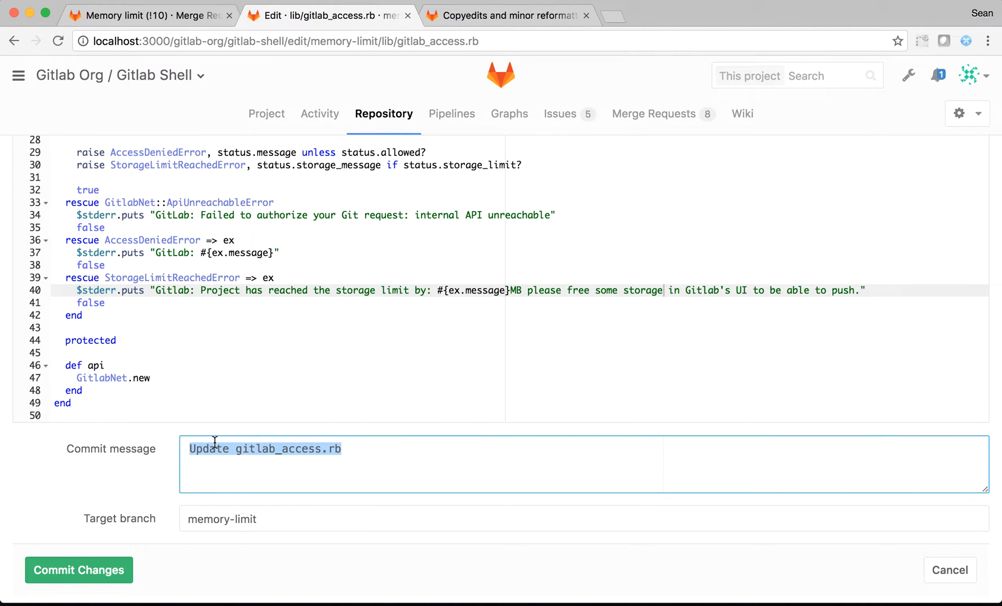
- Commit the gitlab_access.rb rename to memory-limit as 'Rename memory -> storage'
{"action": "type", "text": "Rename memory -> s"}
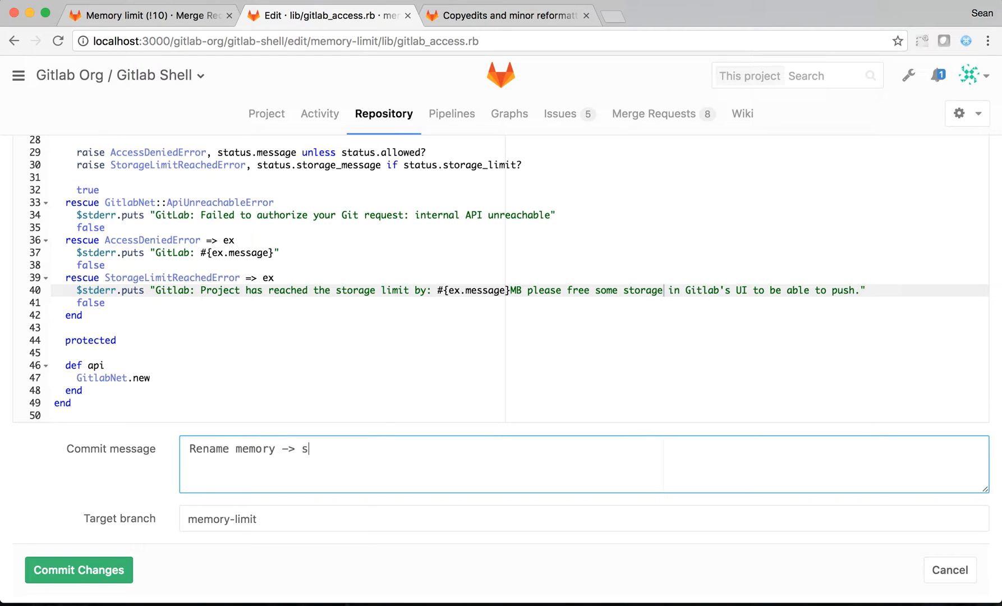
{"action": "type", "text": "torage"}
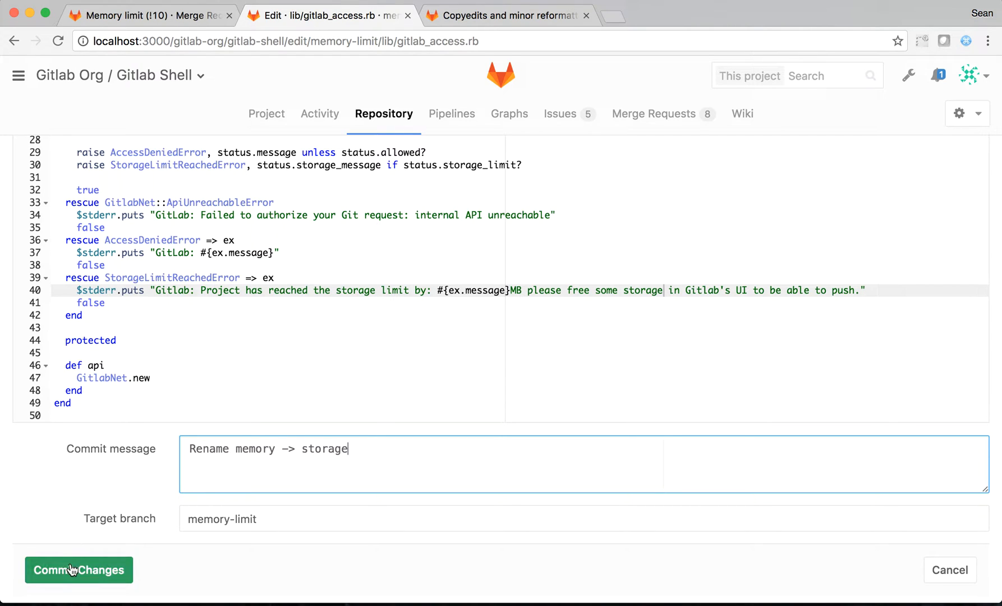
{"action": "left_click", "coordinate": [78, 570]}
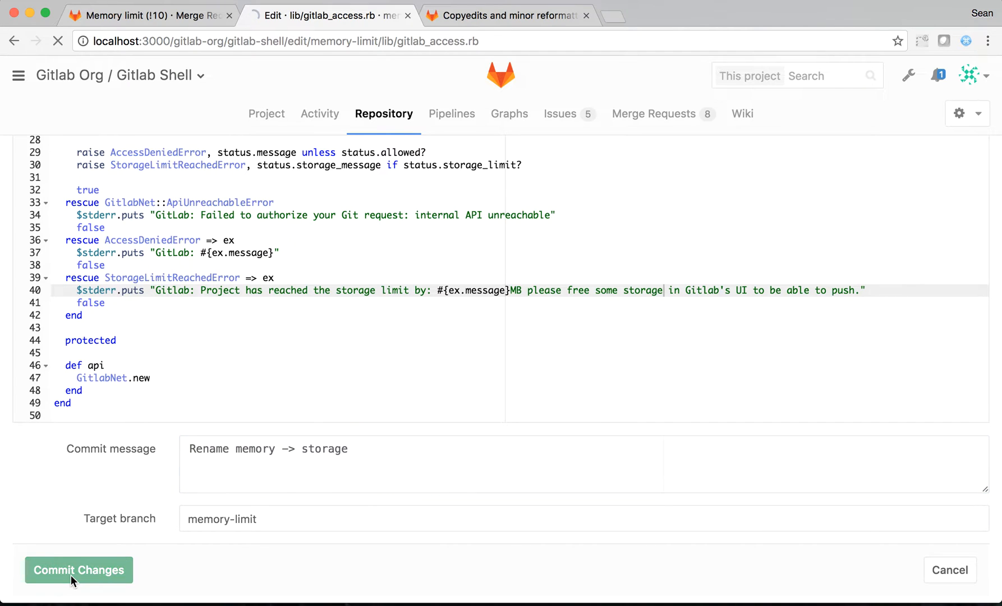
{"action": "left_click", "coordinate": [78, 570]}
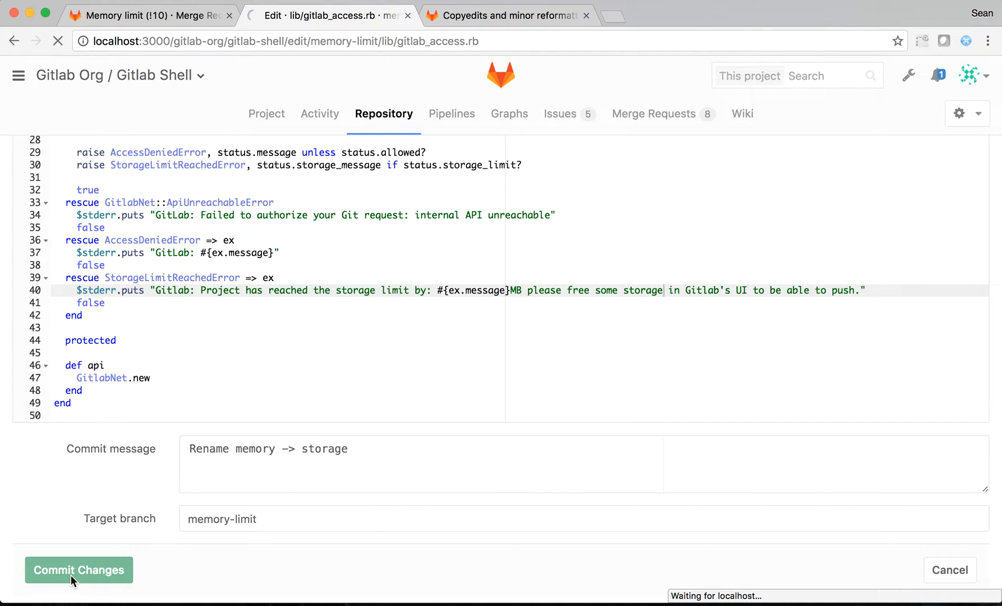
{"action": "left_click", "coordinate": [79, 569]}
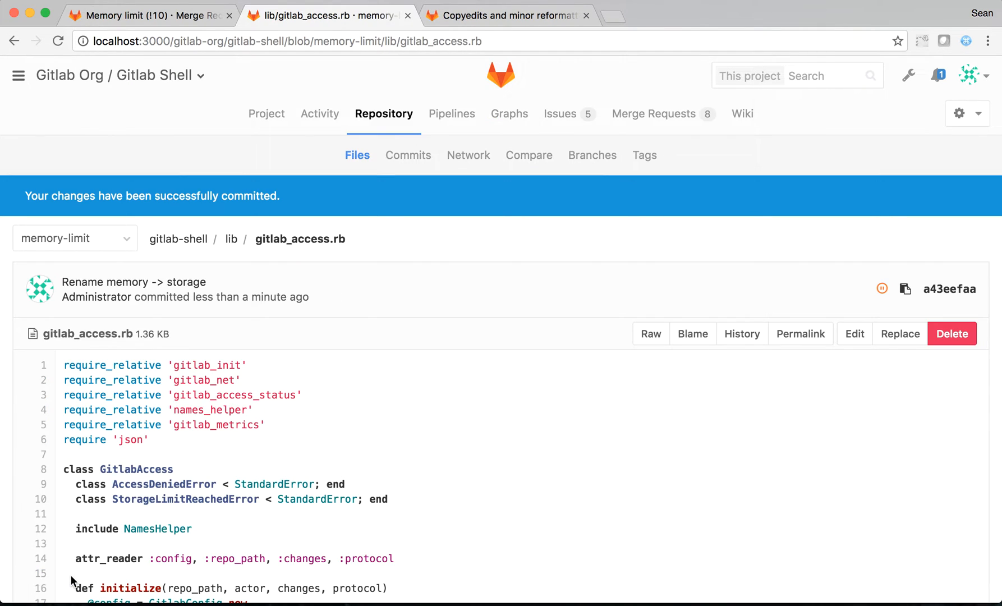
{"action": "mouse_move", "coordinate": [129, 453]}
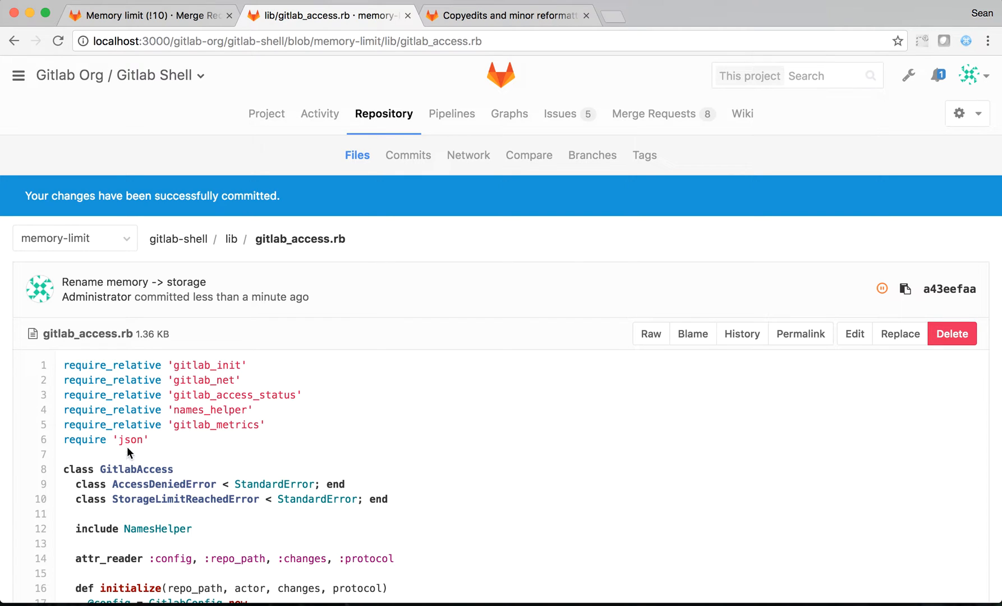
{"action": "mouse_move", "coordinate": [141, 165]}
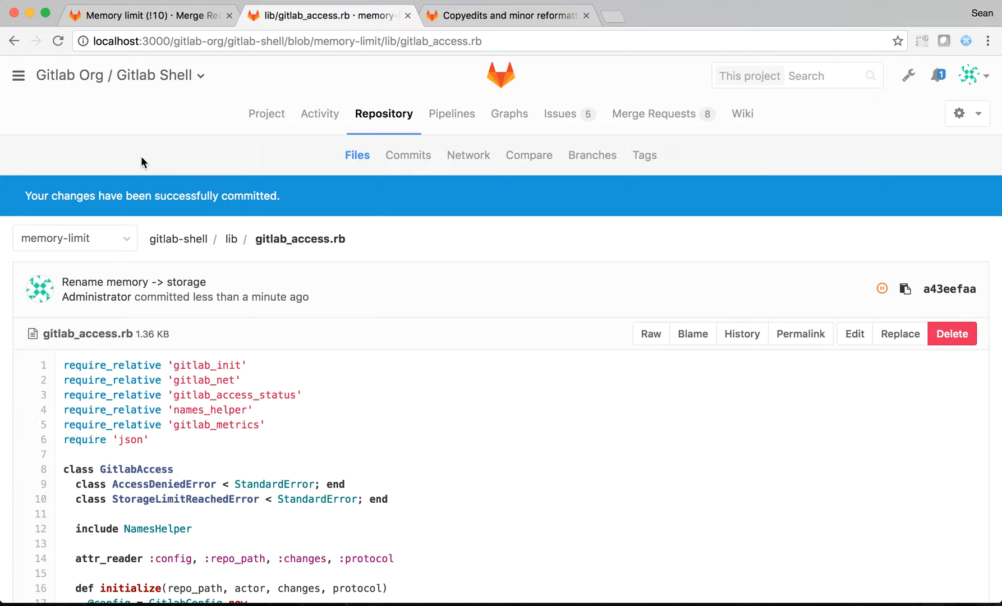
{"action": "mouse_move", "coordinate": [147, 88]}
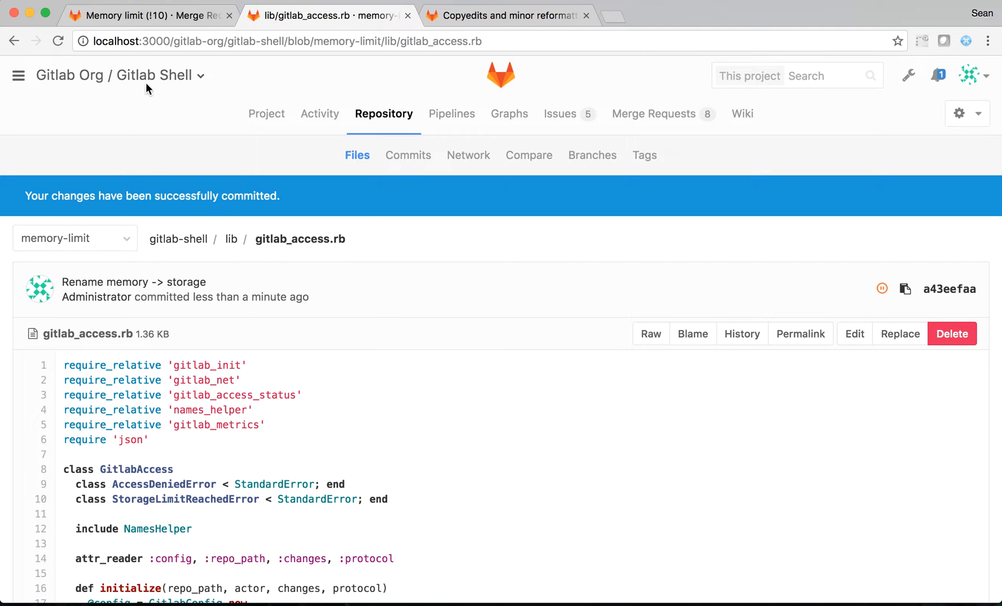
{"action": "mouse_move", "coordinate": [159, 24]}
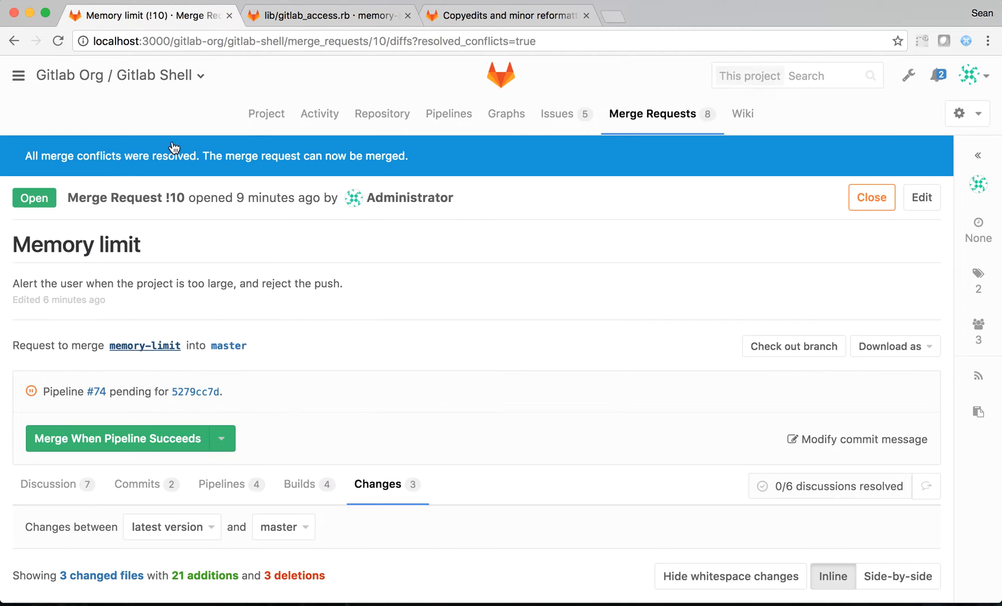
{"action": "scroll", "scroll_direction": "down", "scroll_amount": 3}
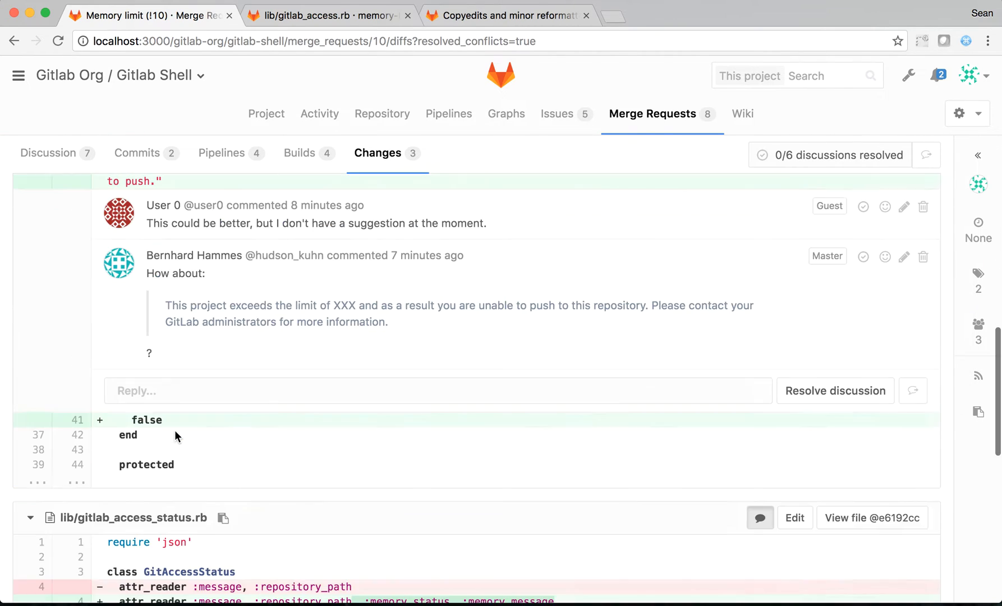
{"action": "scroll", "scroll_direction": "down", "scroll_amount": 3}
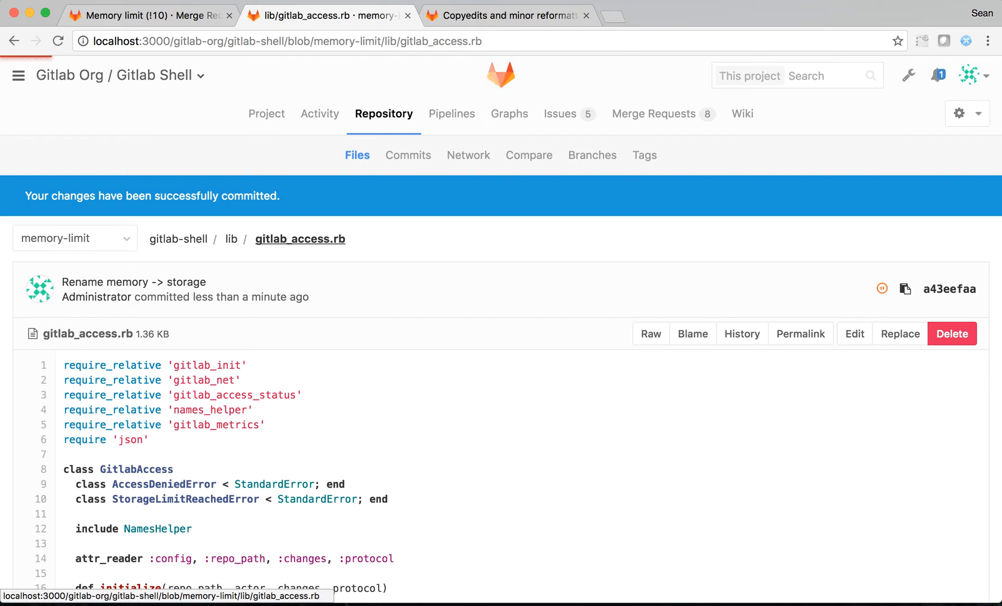
- Search 'gitlabaccessta' in Find File and open lib/gitlab_access_status.rb
{"action": "type", "text": "gitlab"}
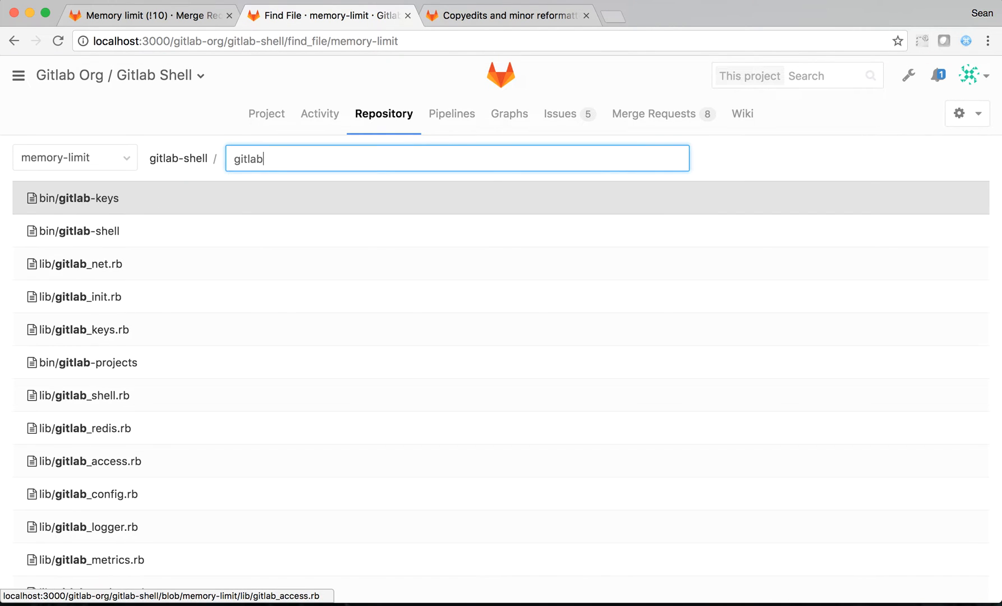
{"action": "type", "text": "accessta"}
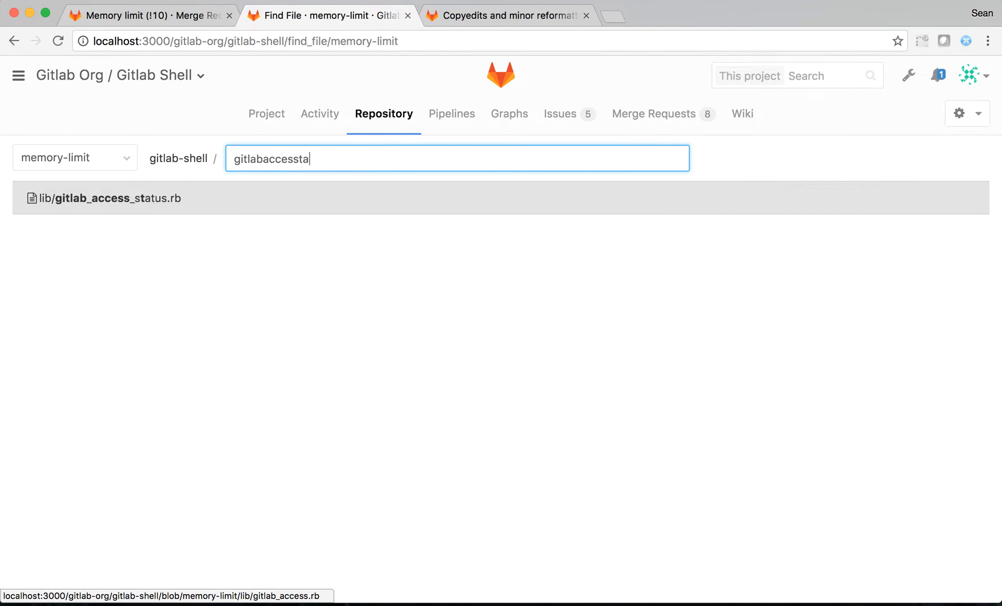
{"action": "left_click", "coordinate": [110, 197]}
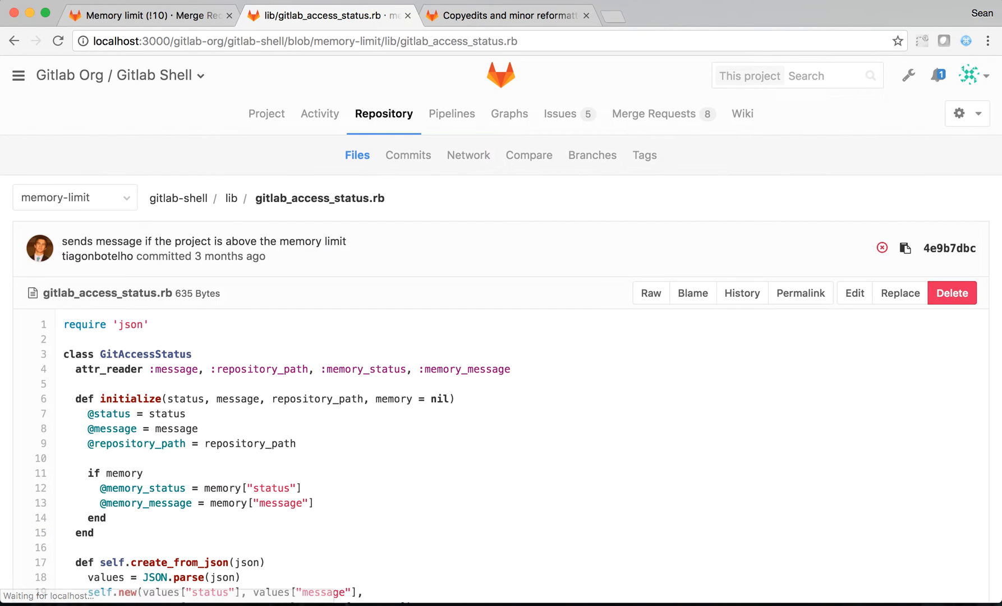
{"action": "mouse_move", "coordinate": [855, 293]}
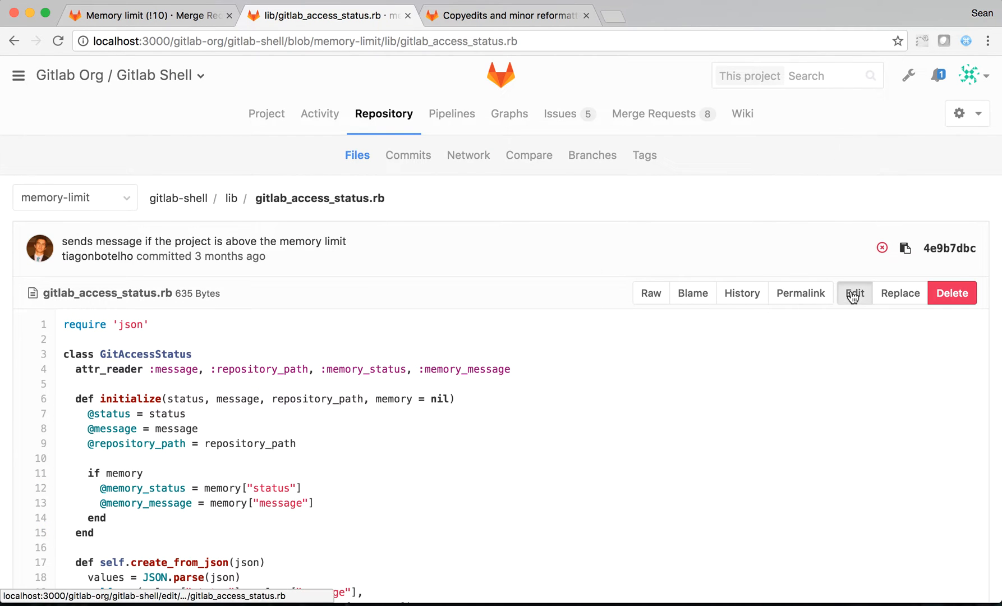
- Replace each memory occurrence with storage in gitlab_access_status.rb
{"action": "left_click", "coordinate": [854, 293]}
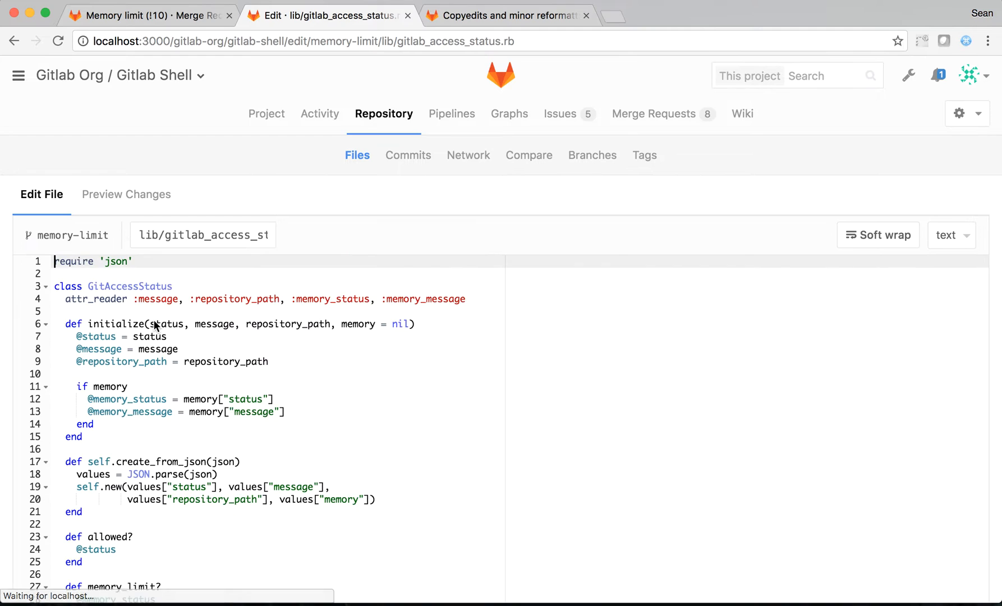
{"action": "mouse_move", "coordinate": [342, 316]}
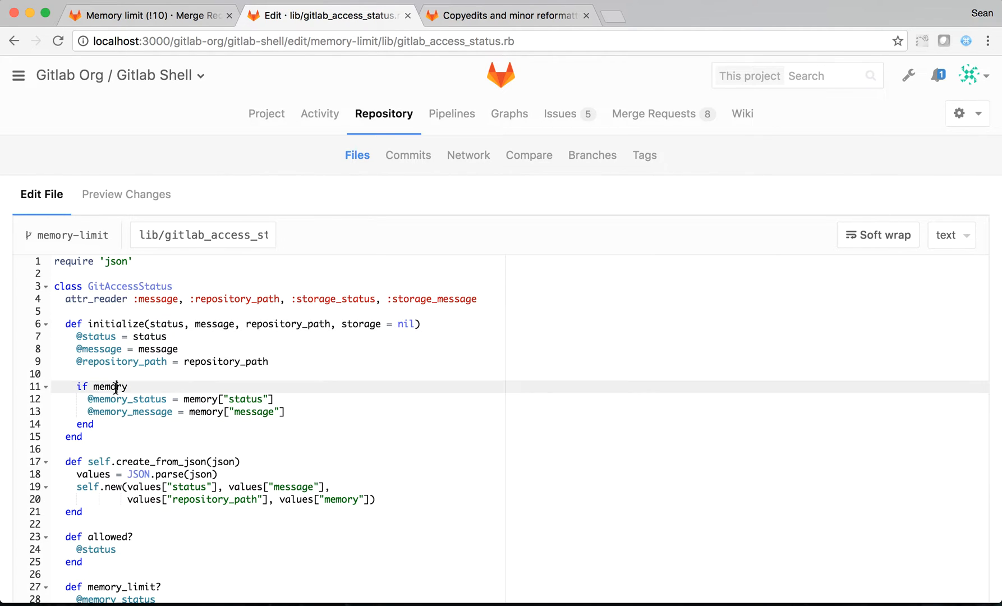
{"action": "type", "text": "storage"}
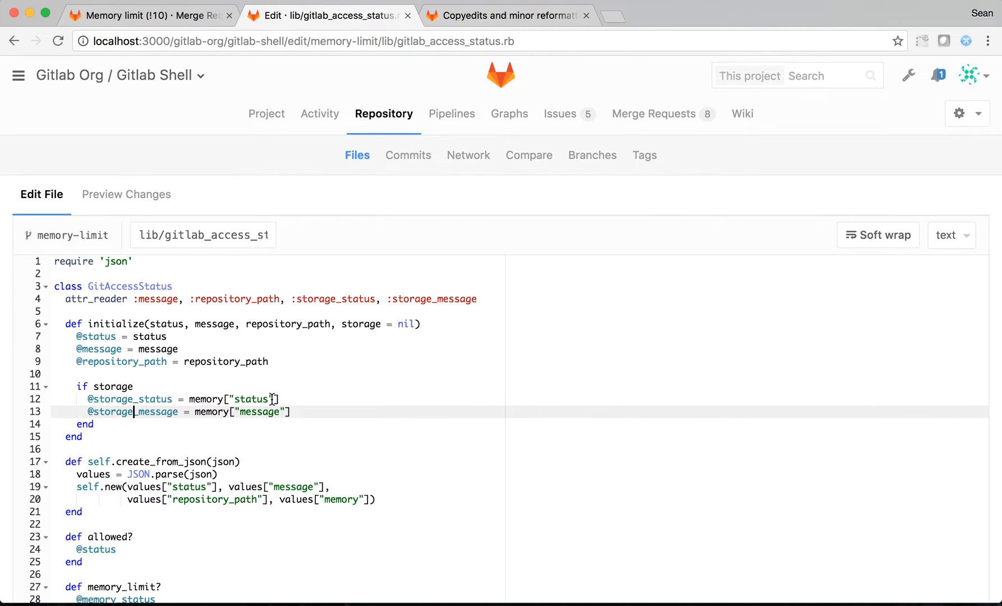
{"action": "type", "text": "storage"}
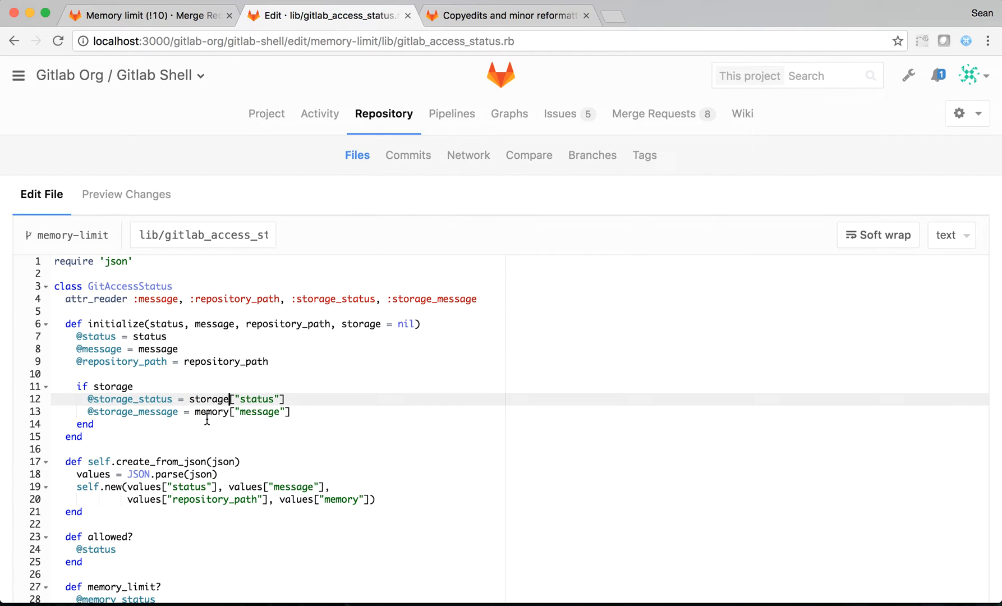
{"action": "type", "text": "storage"}
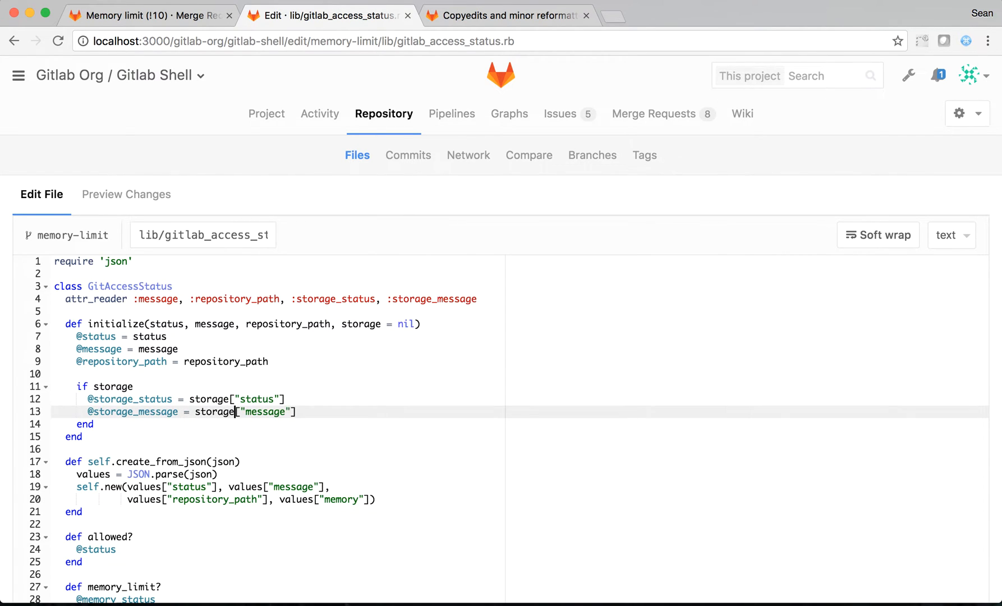
{"action": "scroll", "scroll_direction": "down", "scroll_amount": 3}
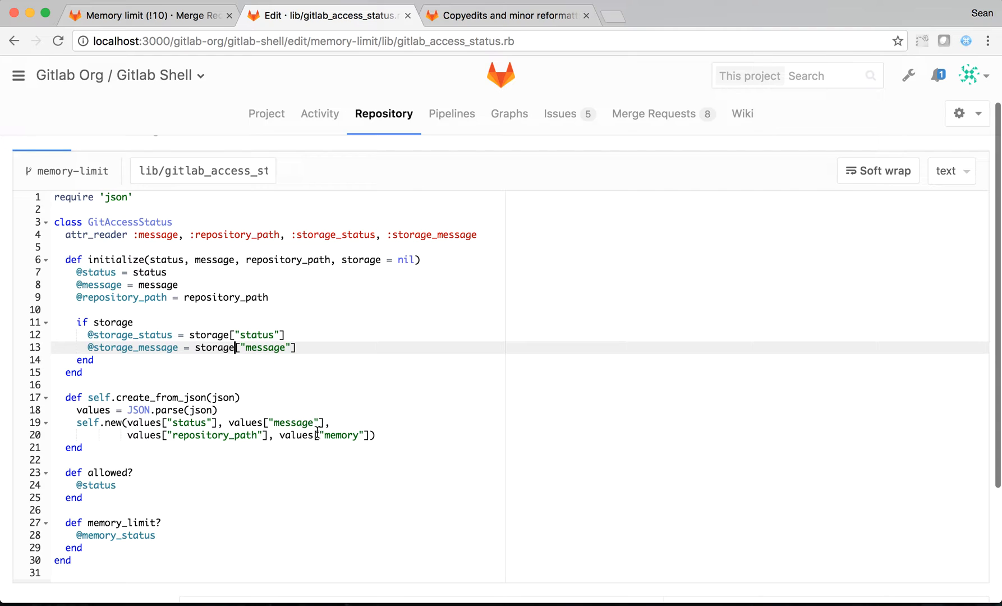
{"action": "type", "text": "storage"}
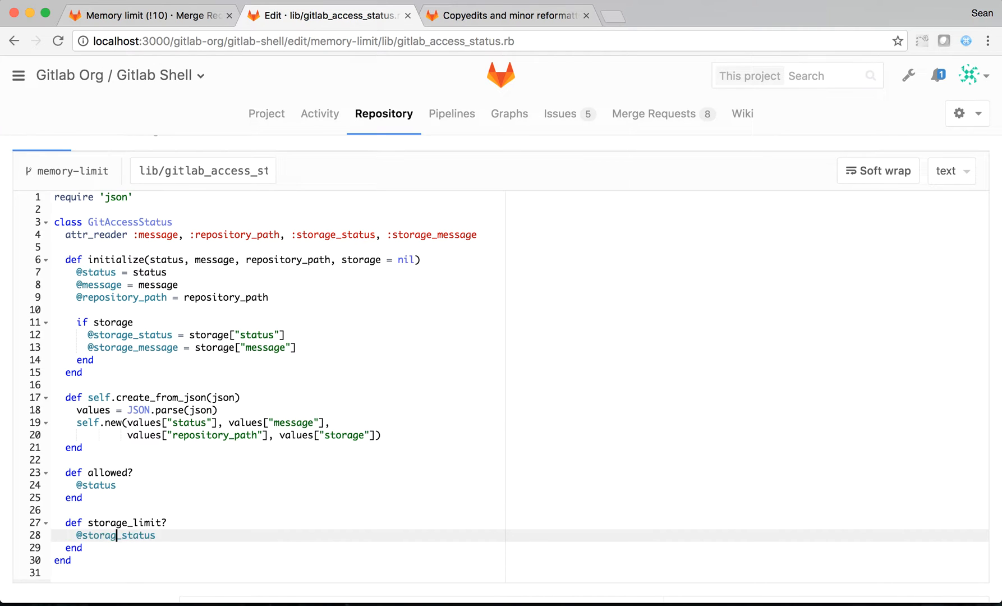
{"action": "scroll", "scroll_direction": "down", "scroll_amount": 3}
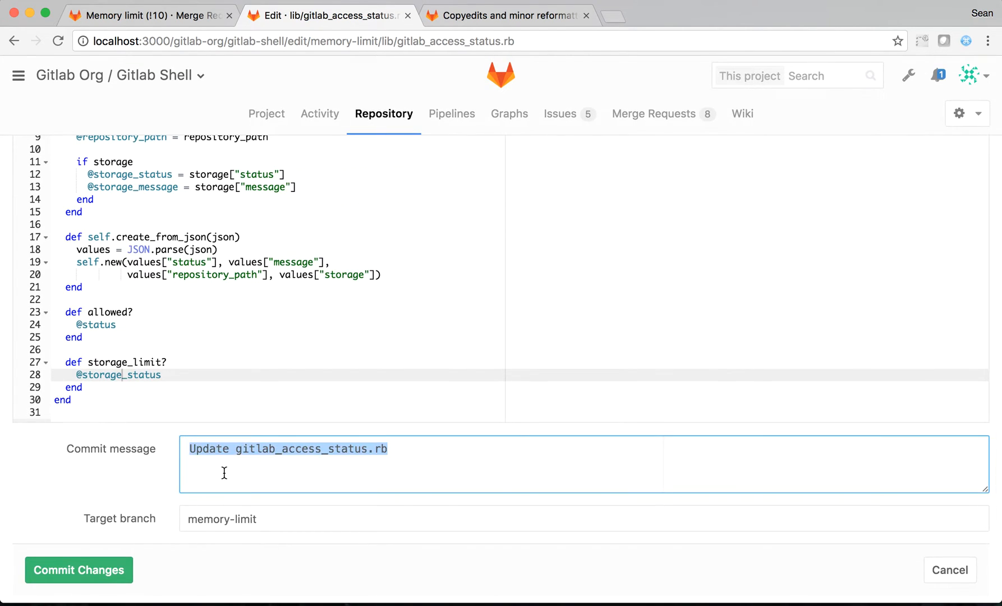
- Commit the file to memory-limit with the message 'Rename memory -> storage'
{"action": "type", "text": "Rename memory"}
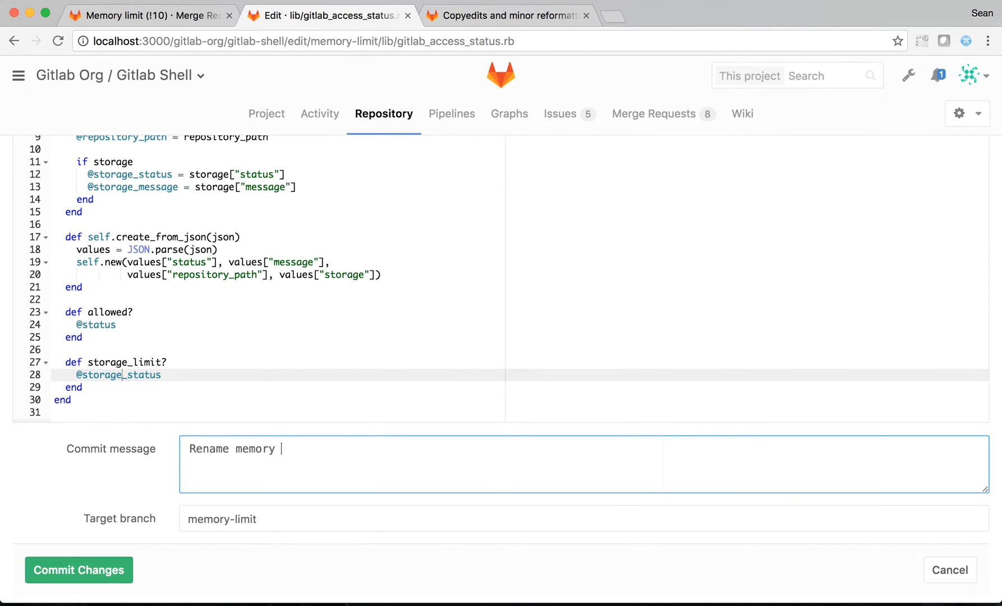
{"action": "type", "text": "-> storage"}
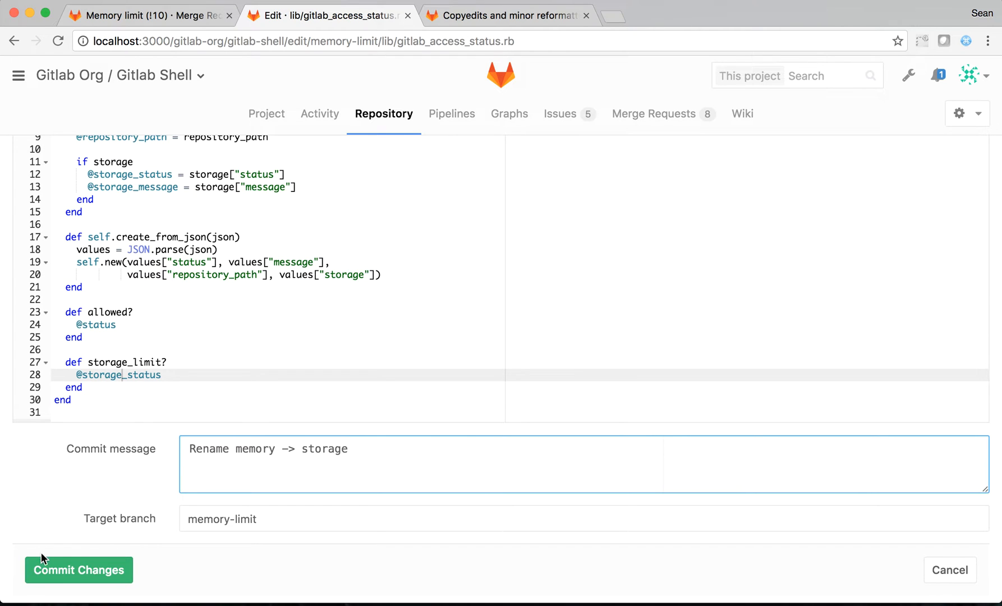
{"action": "left_click", "coordinate": [78, 569]}
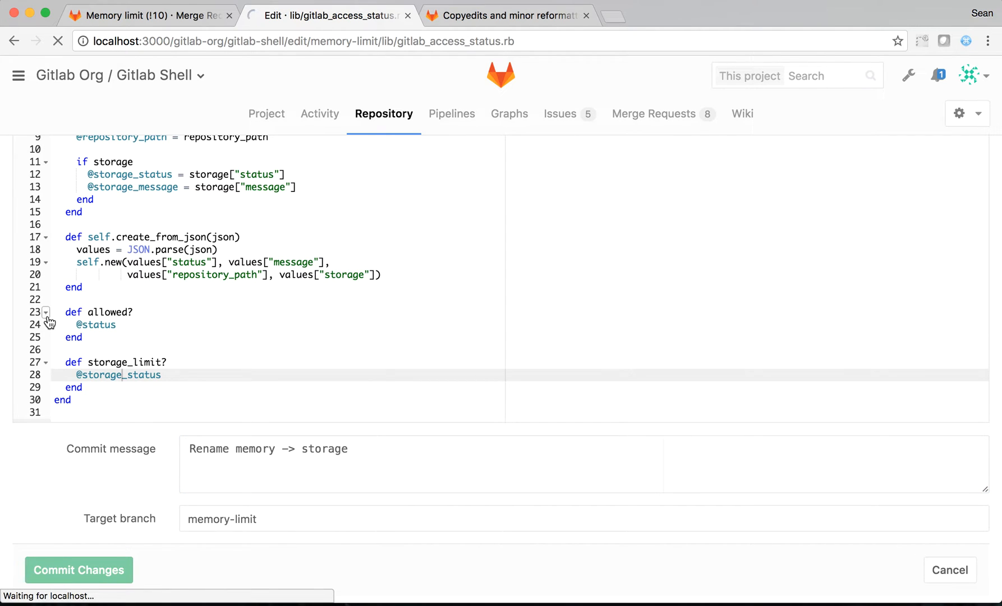
{"action": "left_click", "coordinate": [79, 570]}
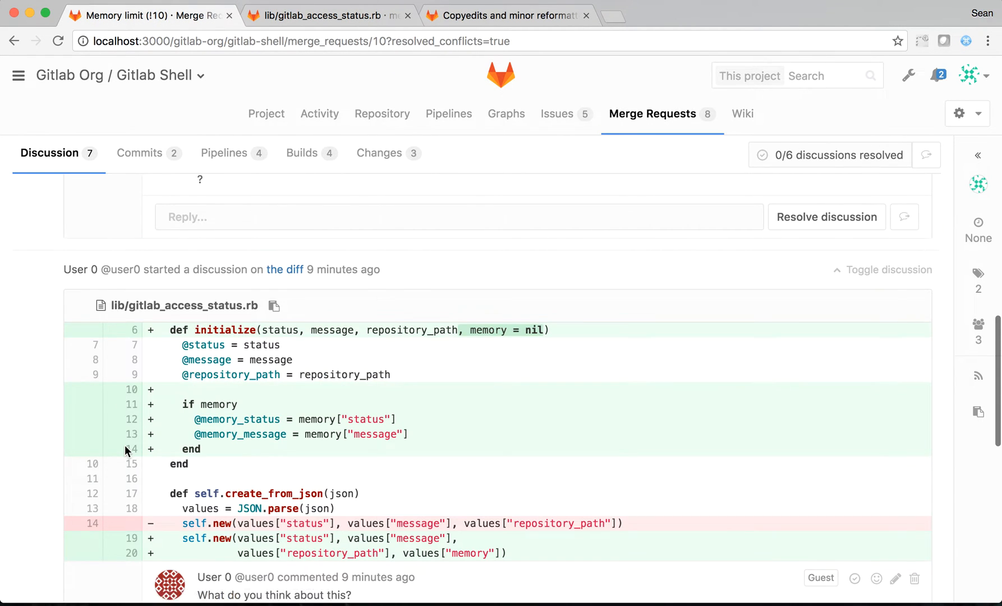
- Review merge request !10's updated diff showing the storage renaming
{"action": "scroll", "scroll_direction": "down", "scroll_amount": 3}
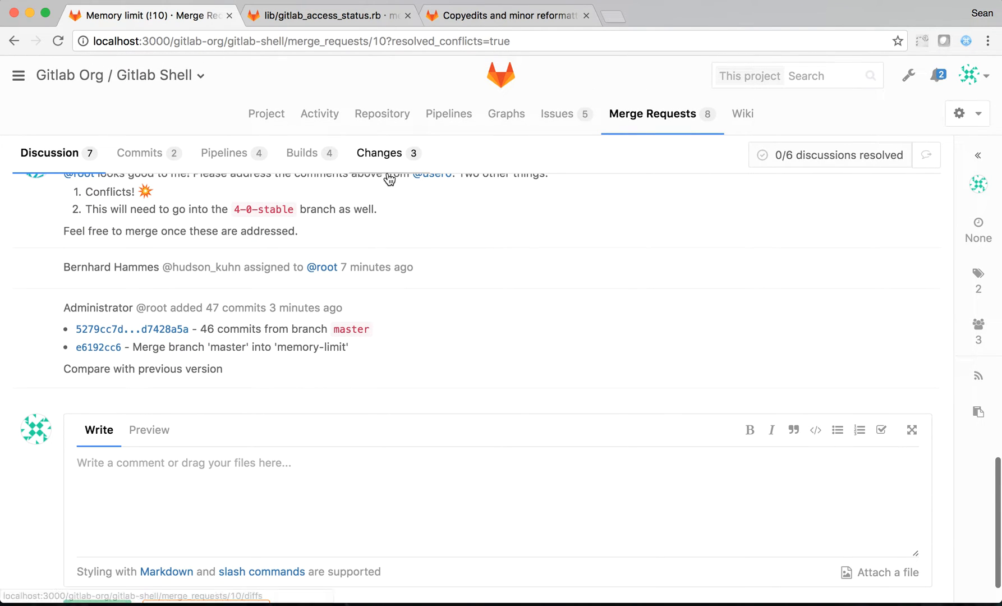
{"action": "left_click", "coordinate": [379, 152]}
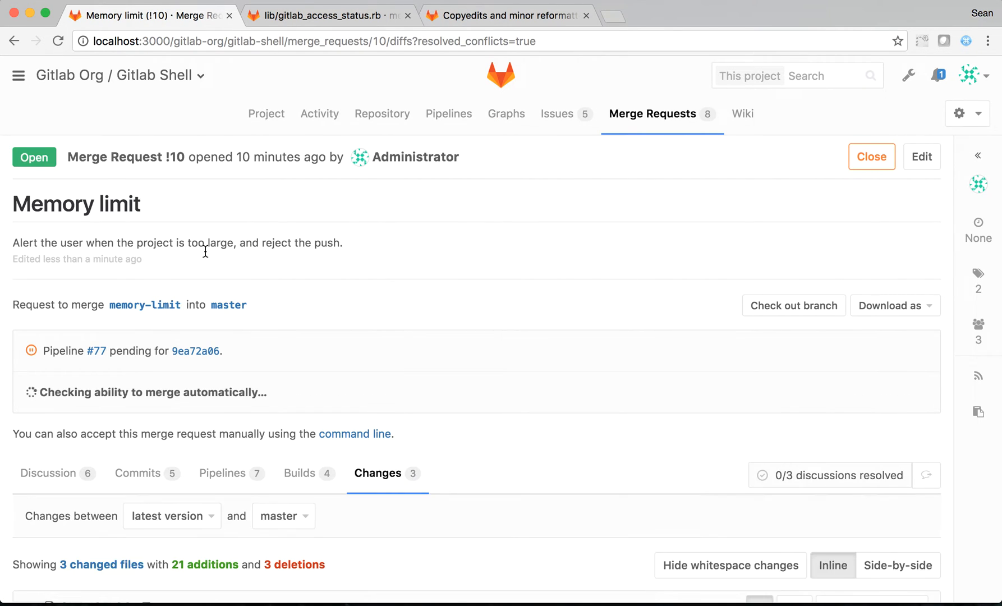
{"action": "scroll", "scroll_direction": "down", "scroll_amount": 3}
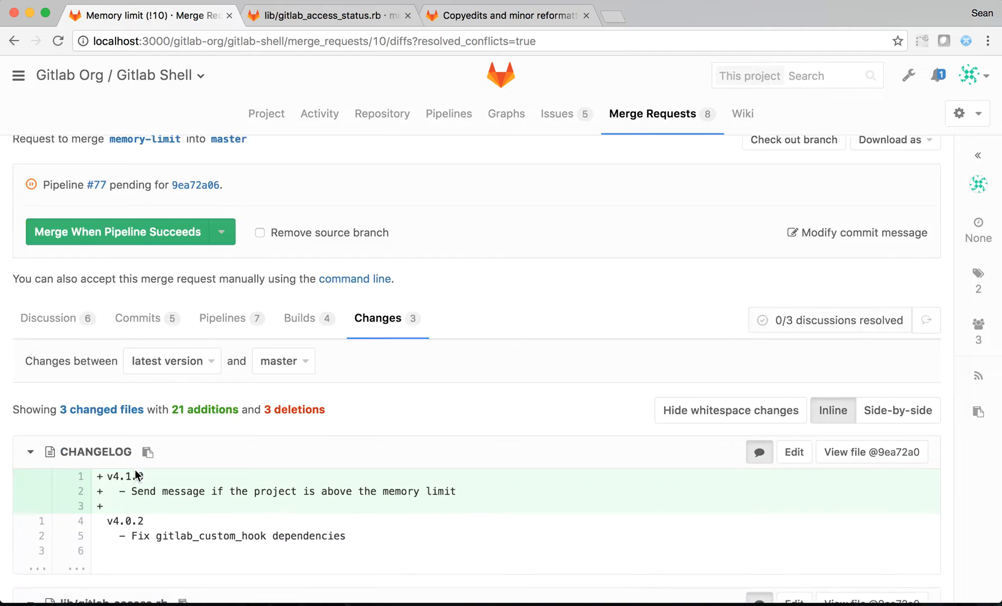
{"action": "scroll", "scroll_direction": "down", "scroll_amount": 3}
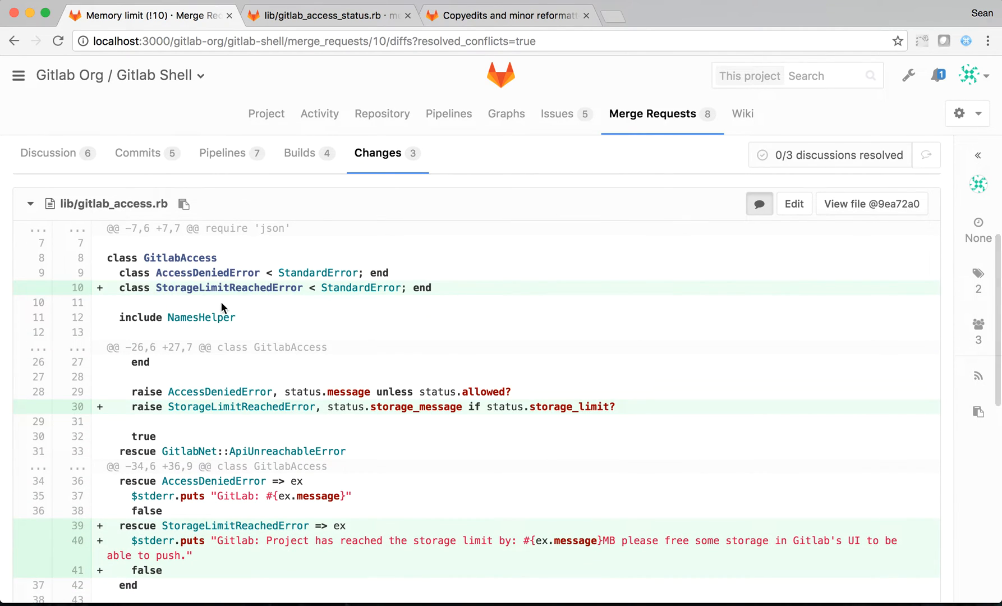
{"action": "mouse_move", "coordinate": [344, 407]}
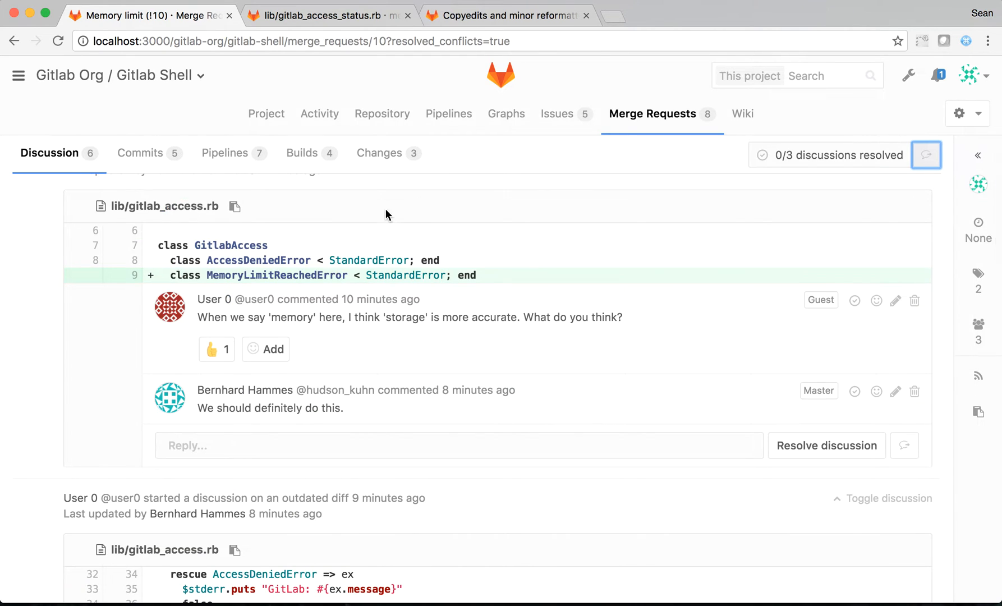
- Return to the discussion threads to reach the unresolved storage-instead-of-memory suggestion
{"action": "left_click", "coordinate": [377, 153]}
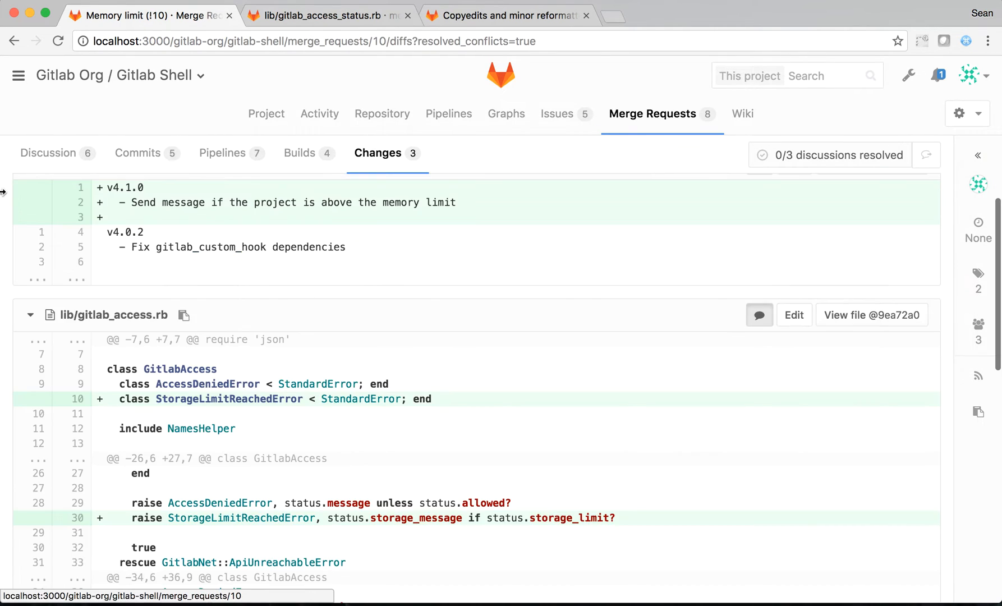
{"action": "left_click", "coordinate": [48, 153]}
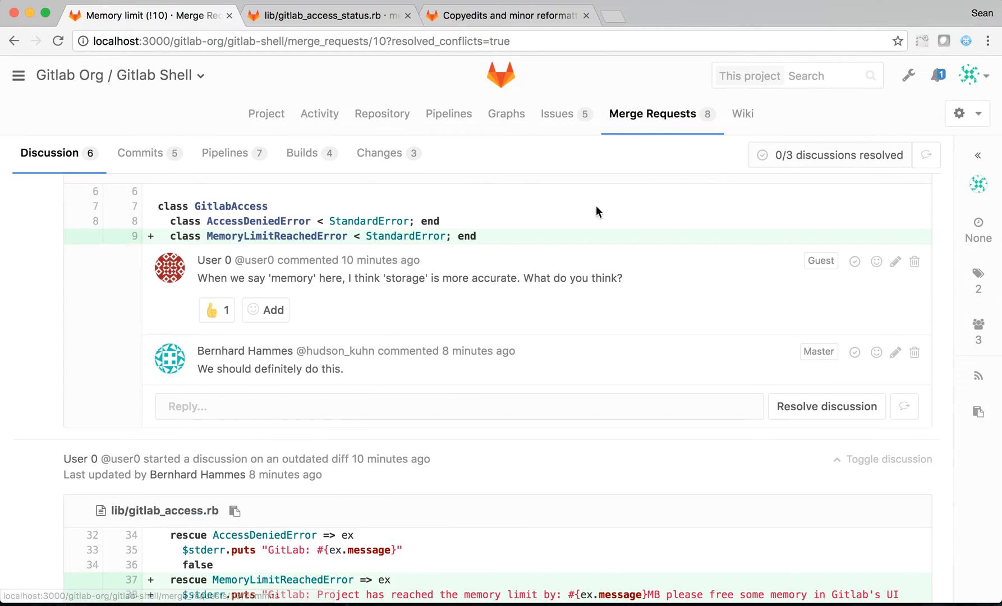
{"action": "scroll", "scroll_direction": "up", "scroll_amount": 3}
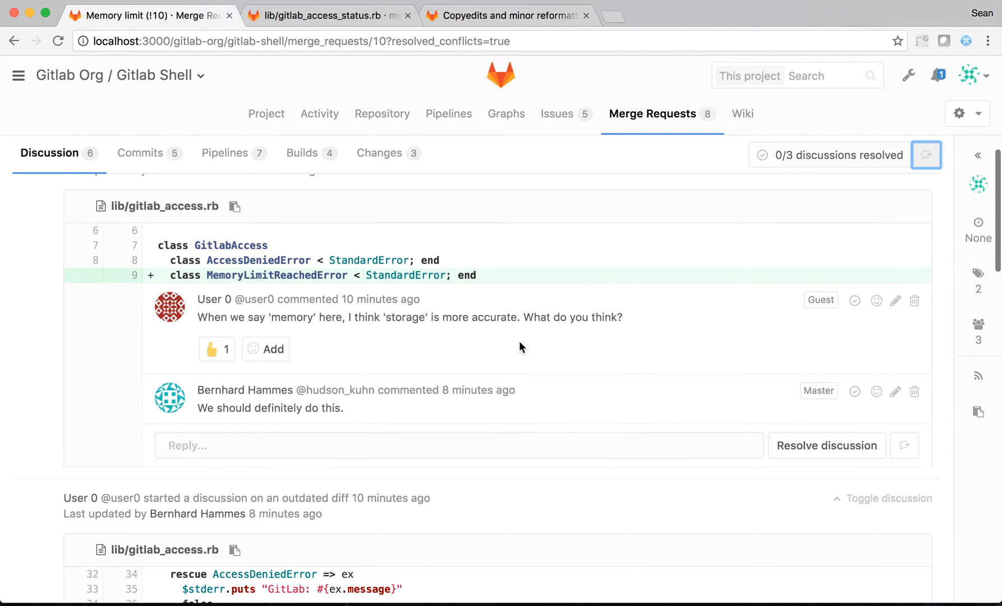
{"action": "scroll", "scroll_direction": "up", "scroll_amount": 3}
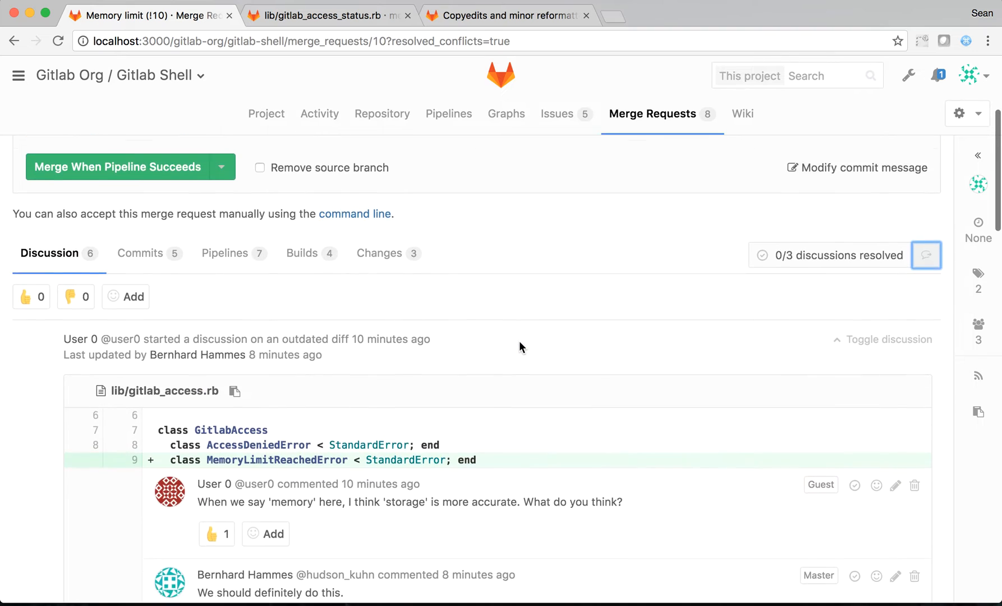
{"action": "scroll", "scroll_direction": "down", "scroll_amount": 3}
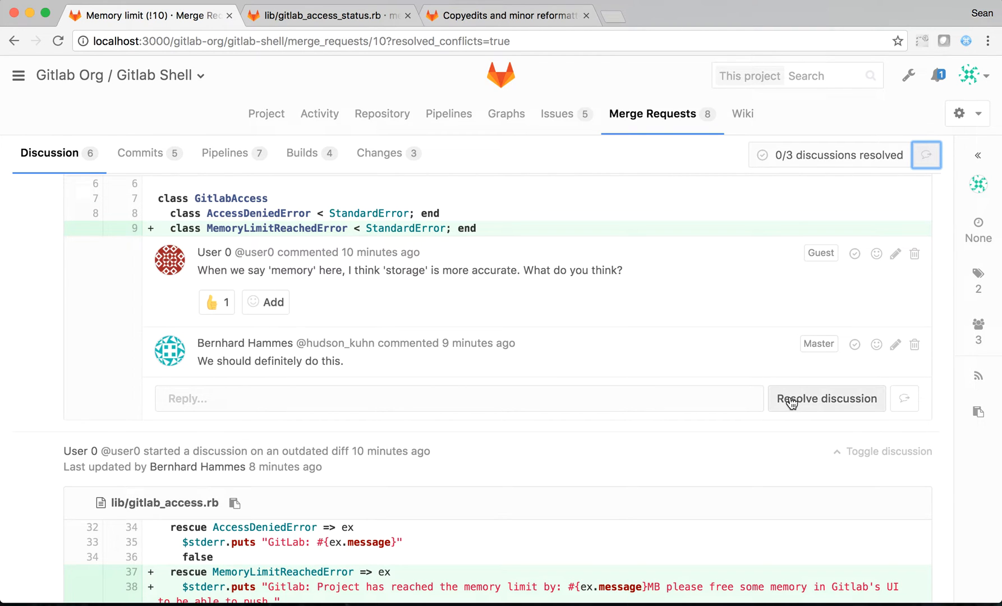
- Resolve the 'storage rather than memory' thread and search Find File for 'gitl'
{"action": "left_click", "coordinate": [826, 399]}
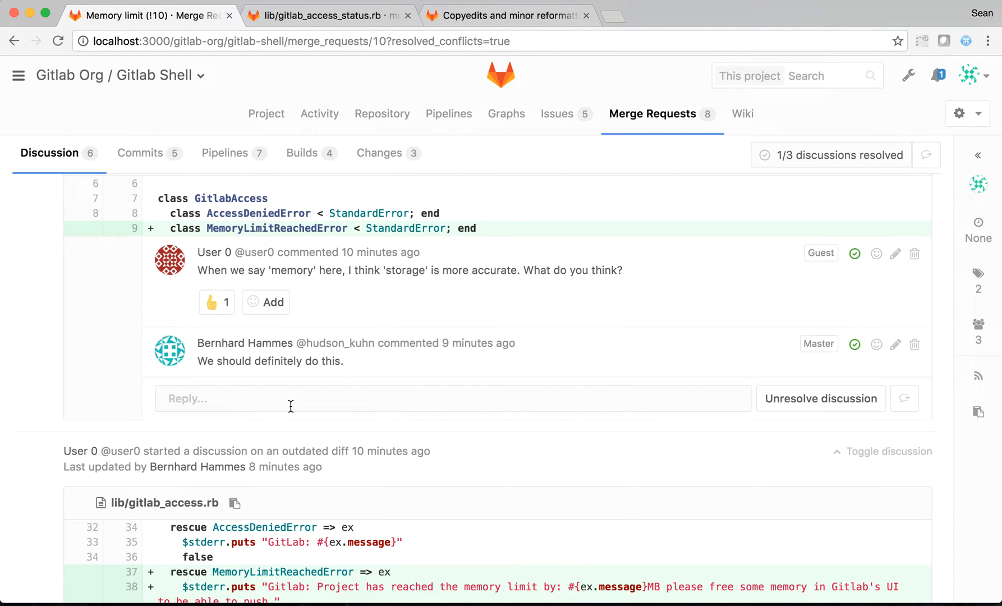
{"action": "scroll", "scroll_direction": "down", "scroll_amount": 3}
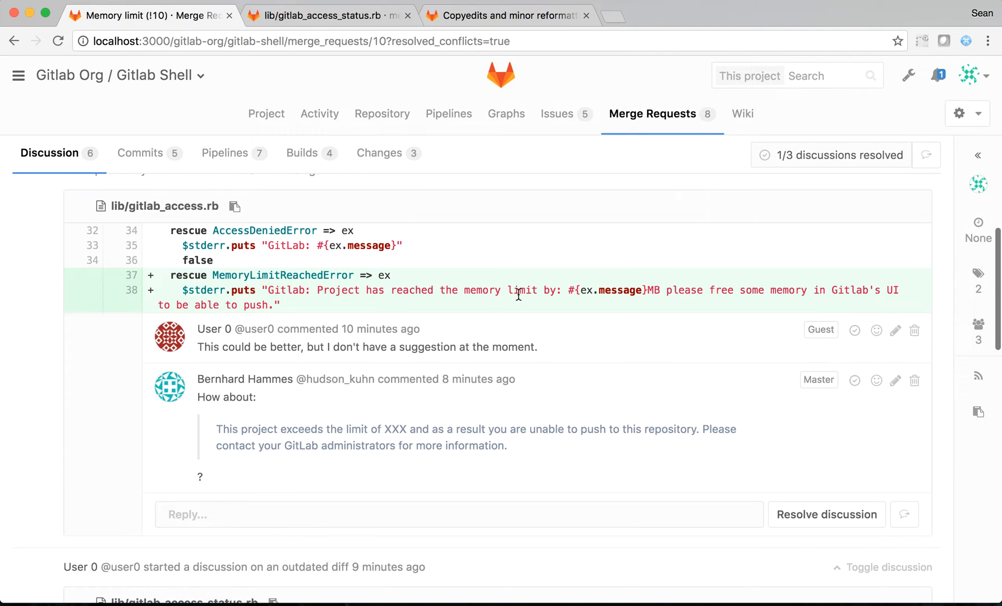
{"action": "mouse_move", "coordinate": [359, 235]}
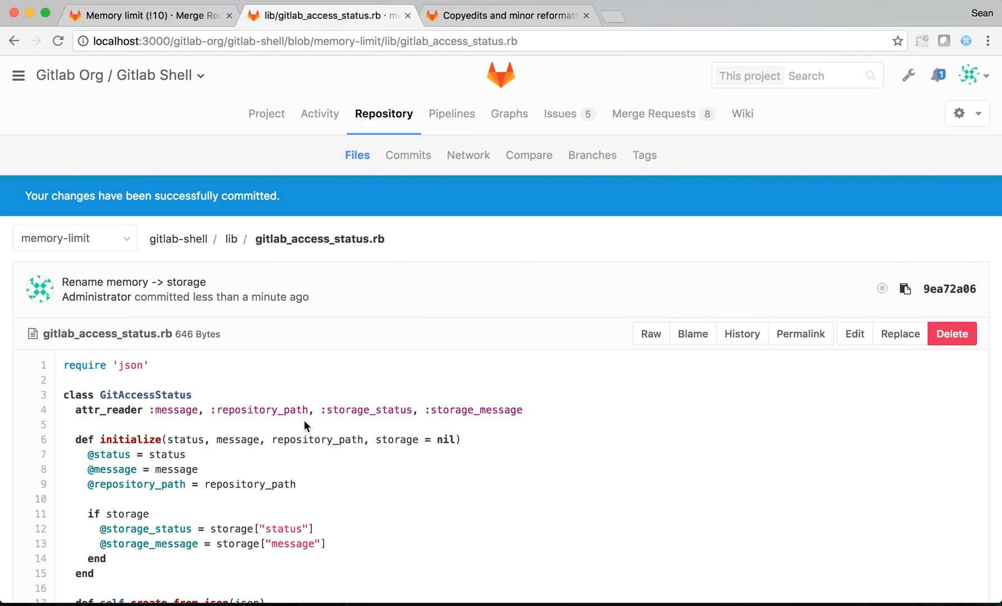
{"action": "type", "text": "gitlabacce"}
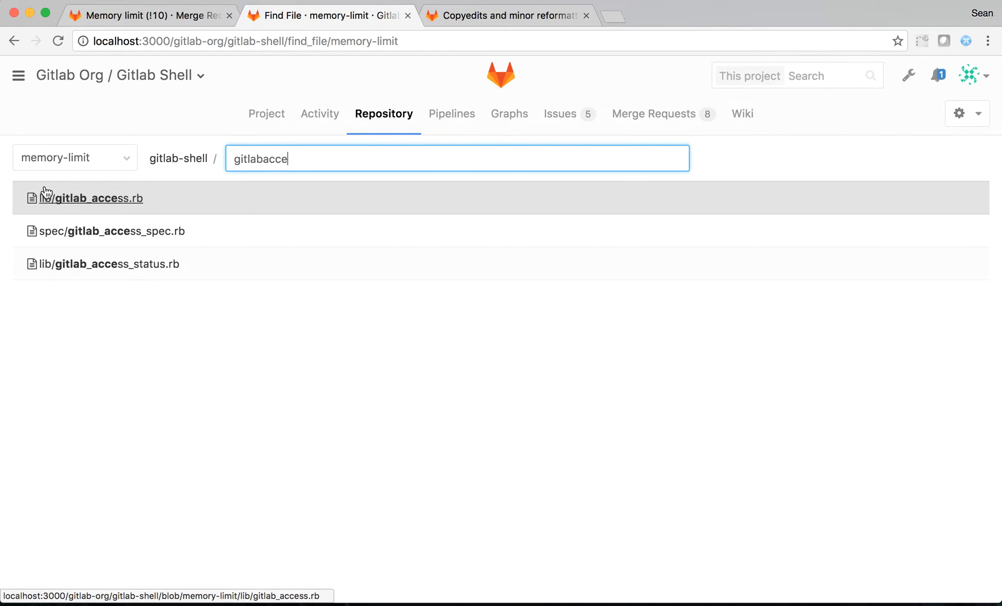
- Reword the error string in lib/gitlab_access.rb and commit as 'Update storage error message'
{"action": "left_click", "coordinate": [92, 197]}
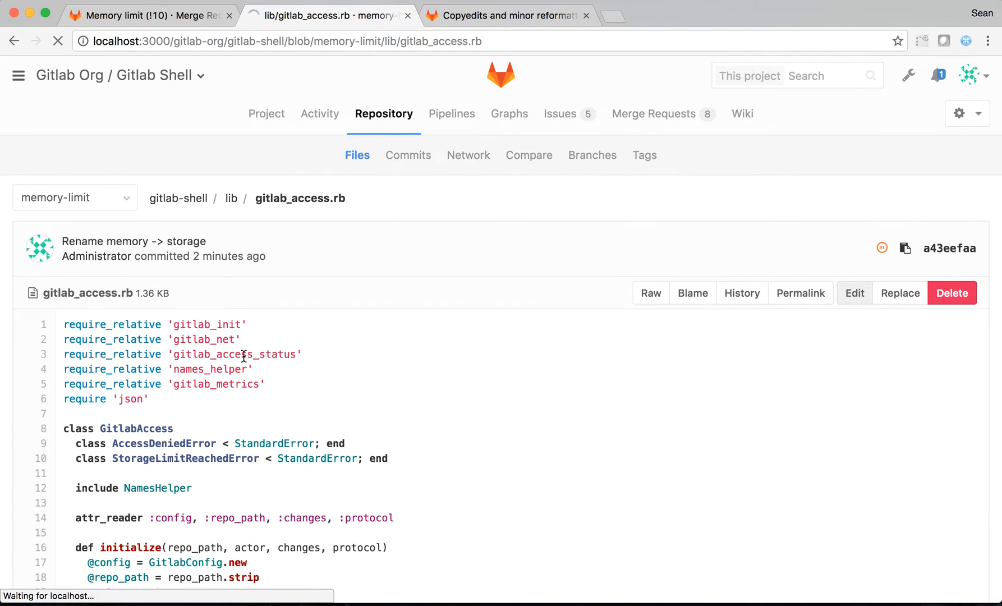
{"action": "left_click", "coordinate": [855, 293]}
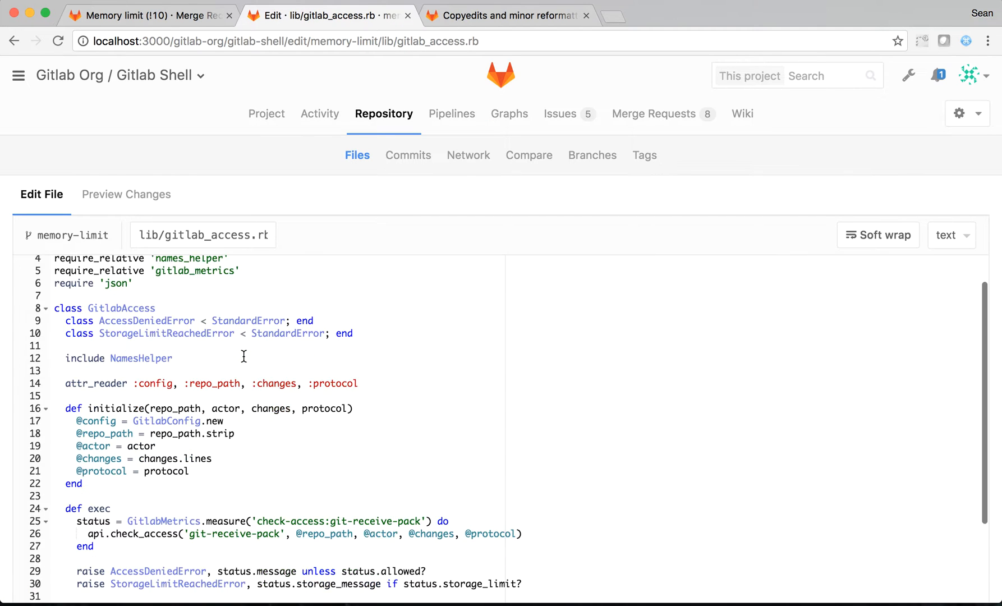
{"action": "scroll", "scroll_direction": "down", "scroll_amount": 3}
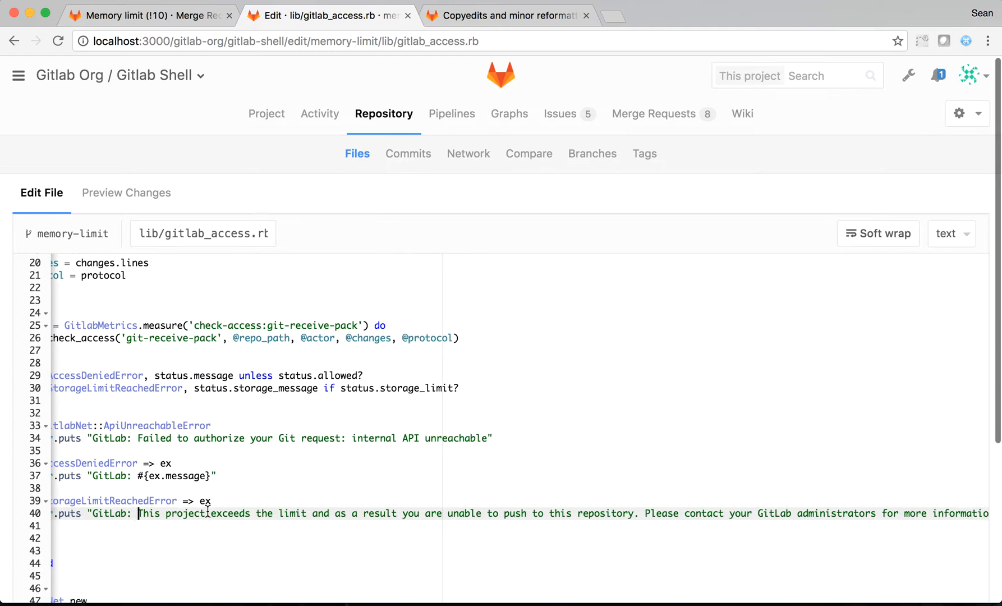
{"action": "scroll", "scroll_direction": "down", "scroll_amount": 3}
{"action": "type", "text": "Update s"}
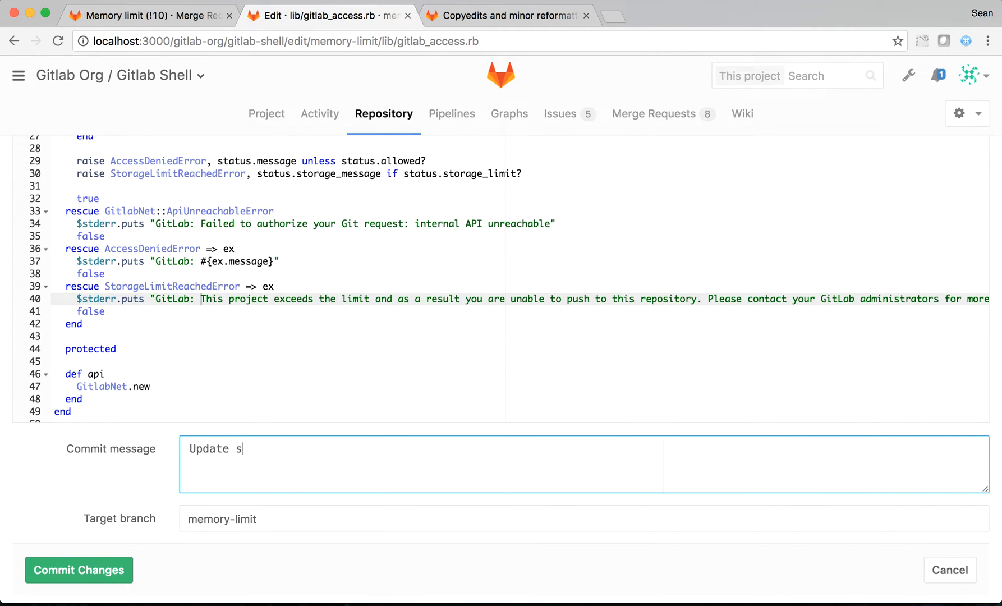
{"action": "type", "text": "torage error"}
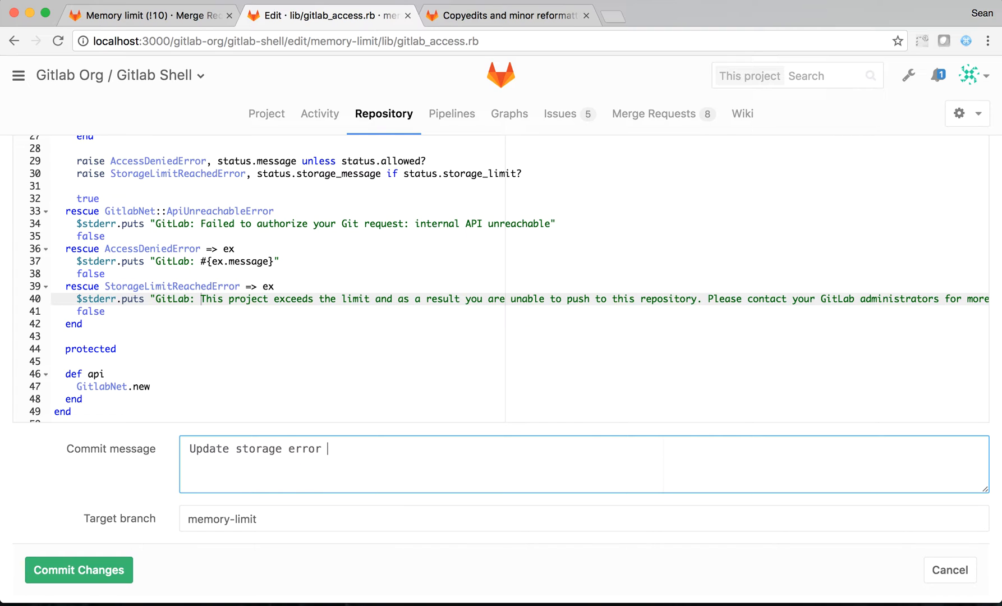
{"action": "type", "text": "message"}
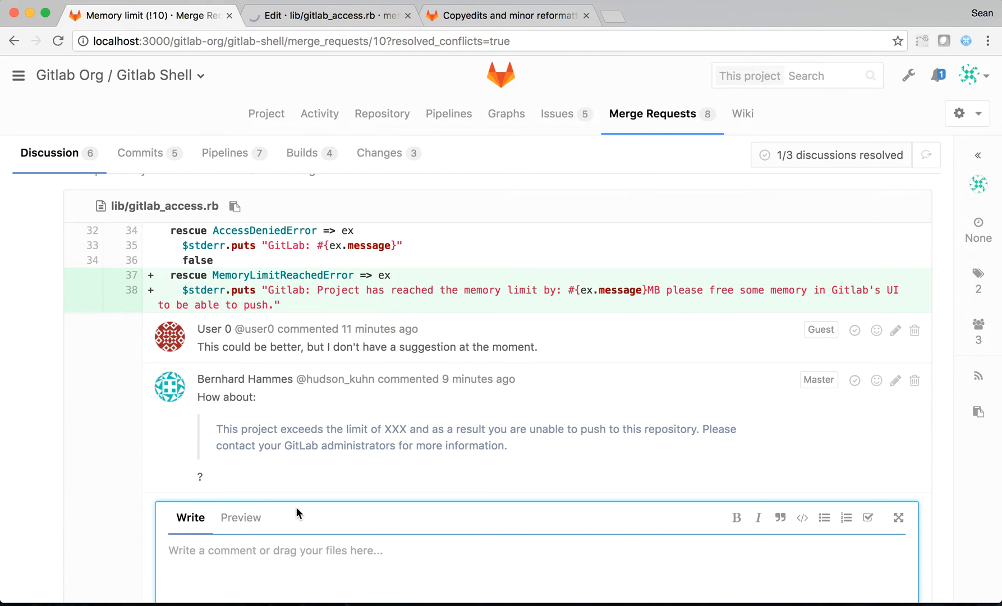
- Reply 'Done.' to the error-message suggestion thread and resolve it
{"action": "type", "text": "Done."}
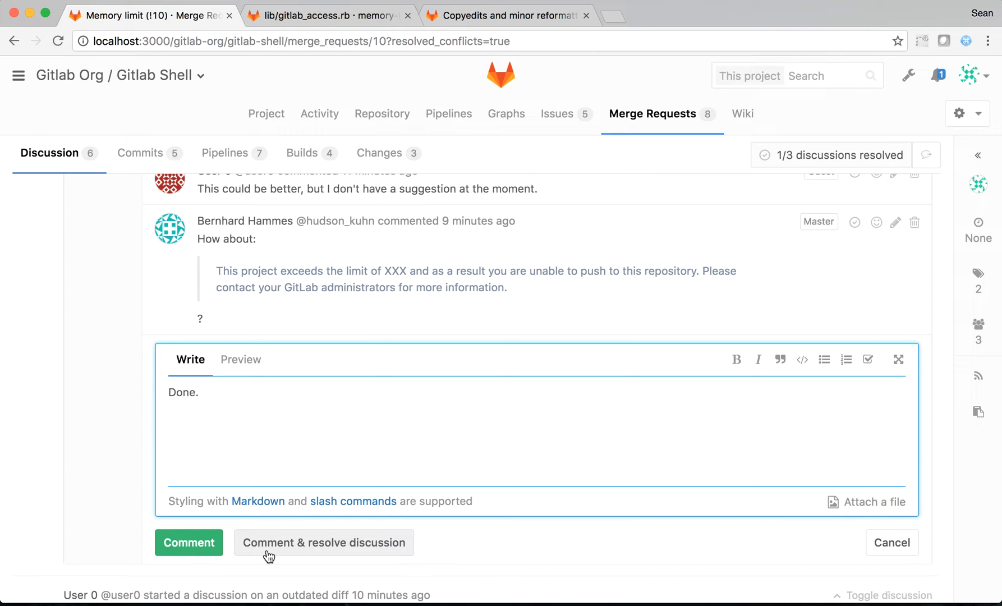
{"action": "left_click", "coordinate": [188, 542]}
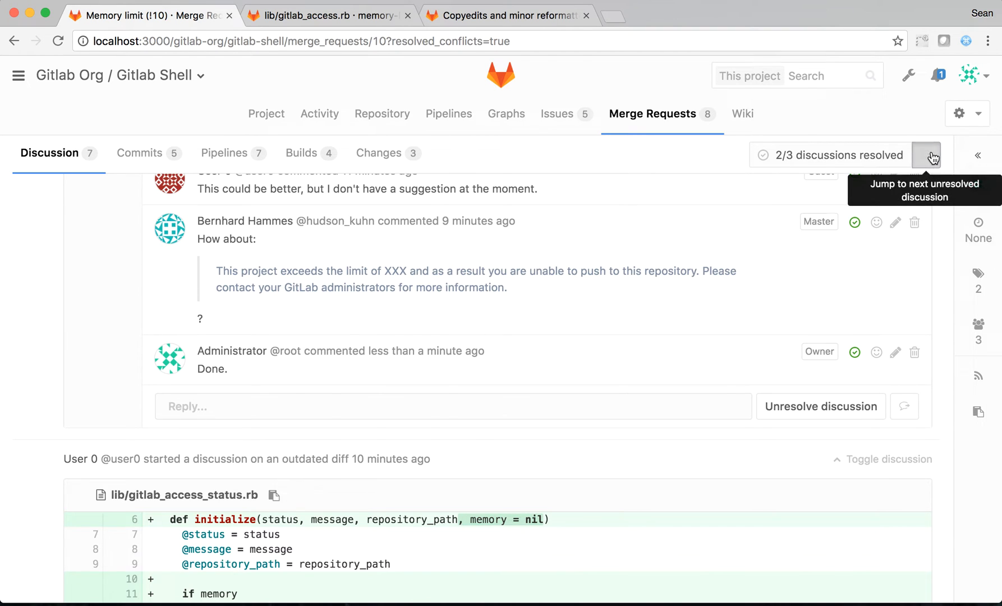
- Reply 'Personally, I prefer this like it is, so I will keep it.' on the values_at thread and resolve it
{"action": "left_click", "coordinate": [926, 155]}
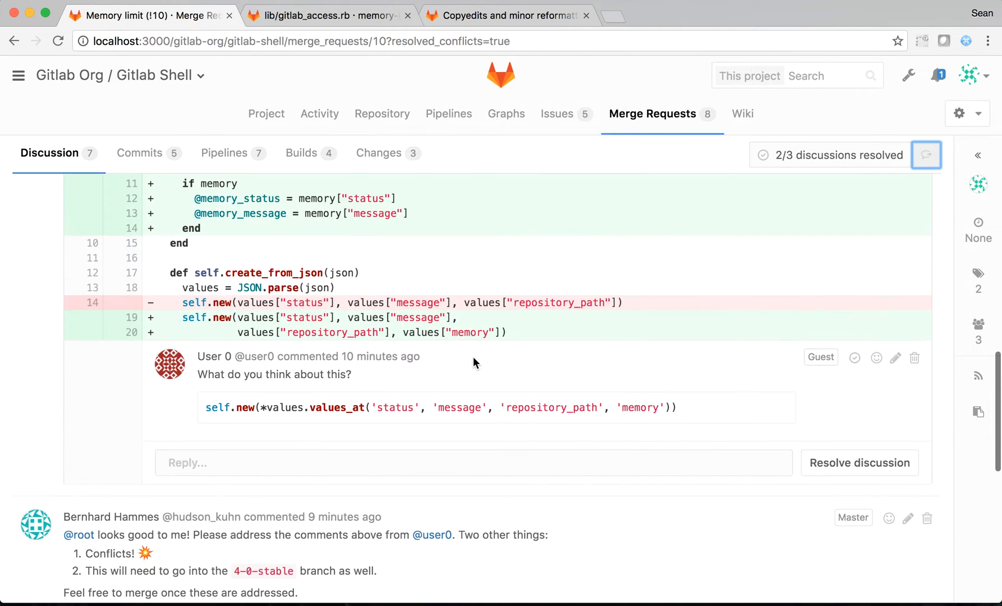
{"action": "mouse_move", "coordinate": [285, 372]}
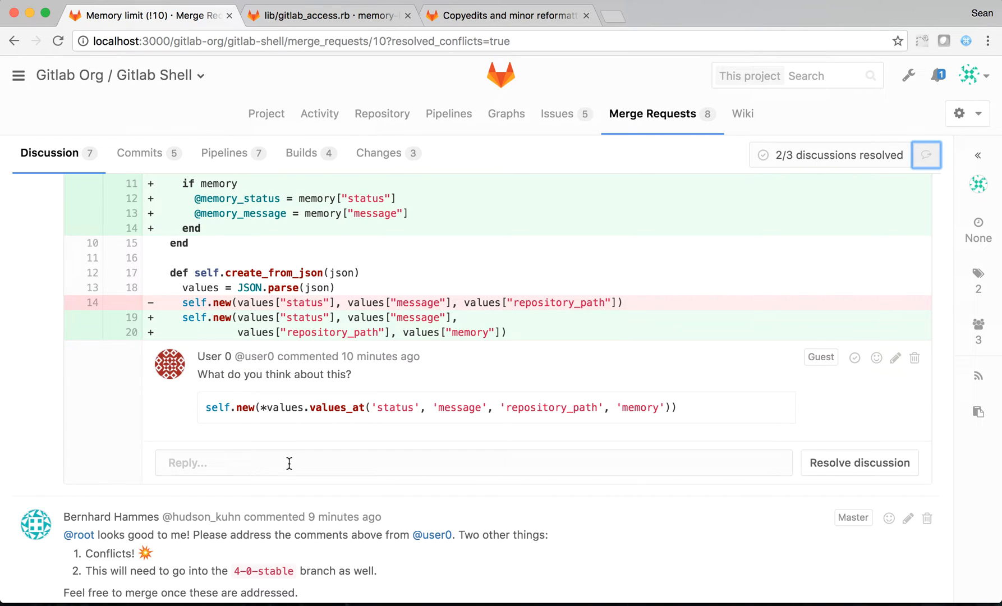
{"action": "type", "text": "Persona"}
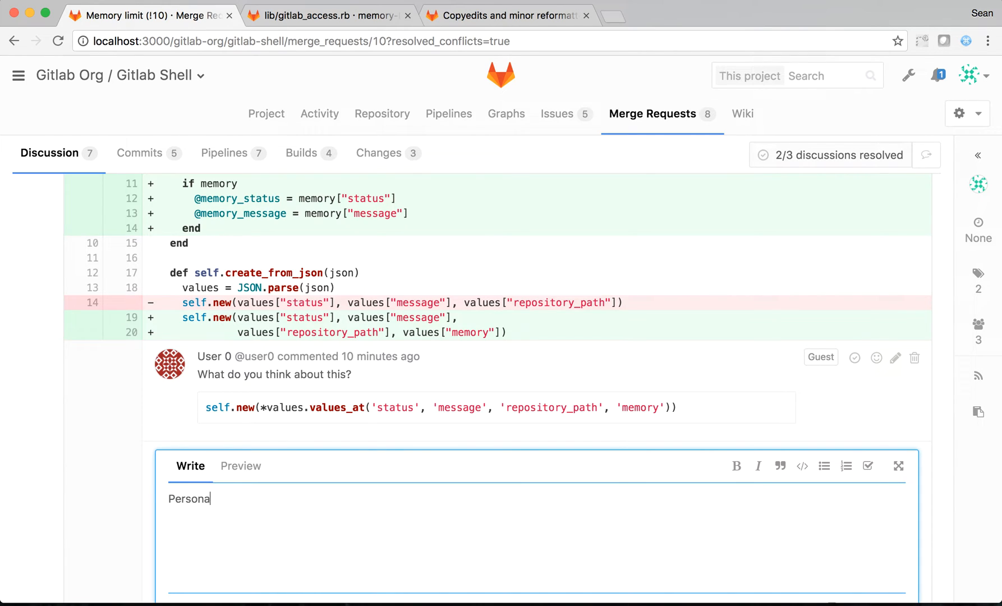
{"action": "type", "text": "lly, I pref"}
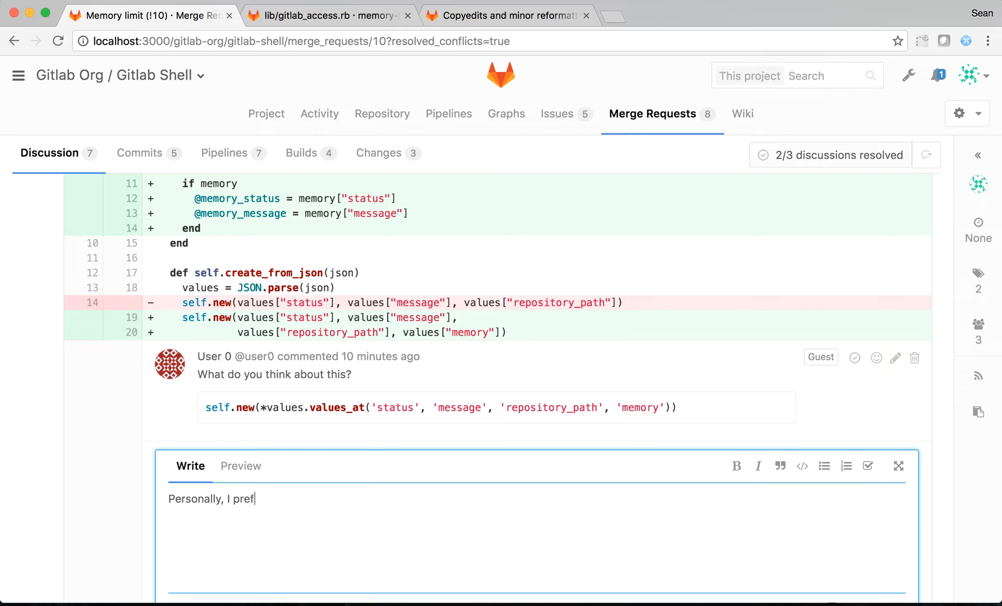
{"action": "type", "text": "er this lik"}
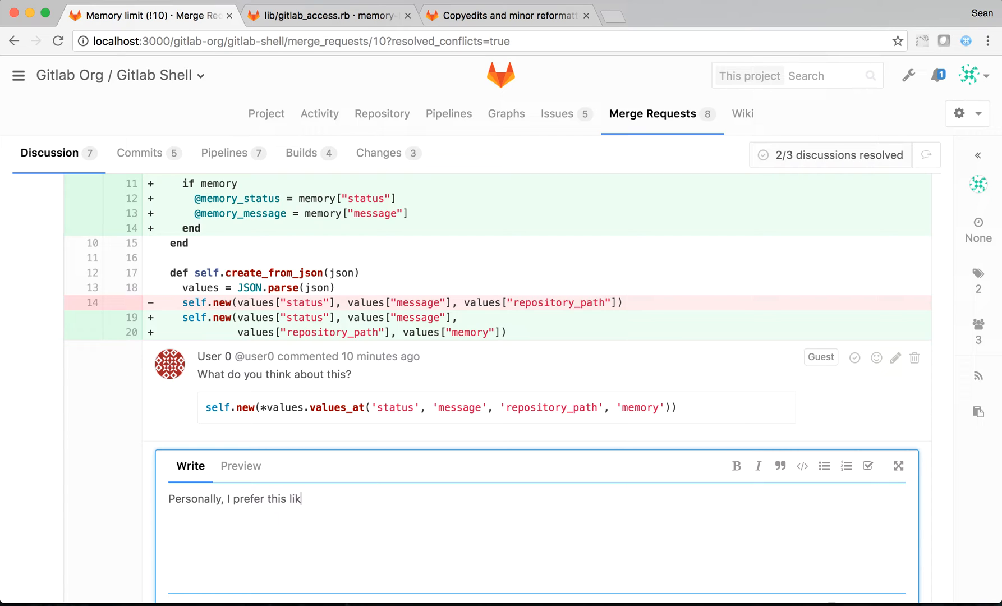
{"action": "type", "text": "e it is, so"}
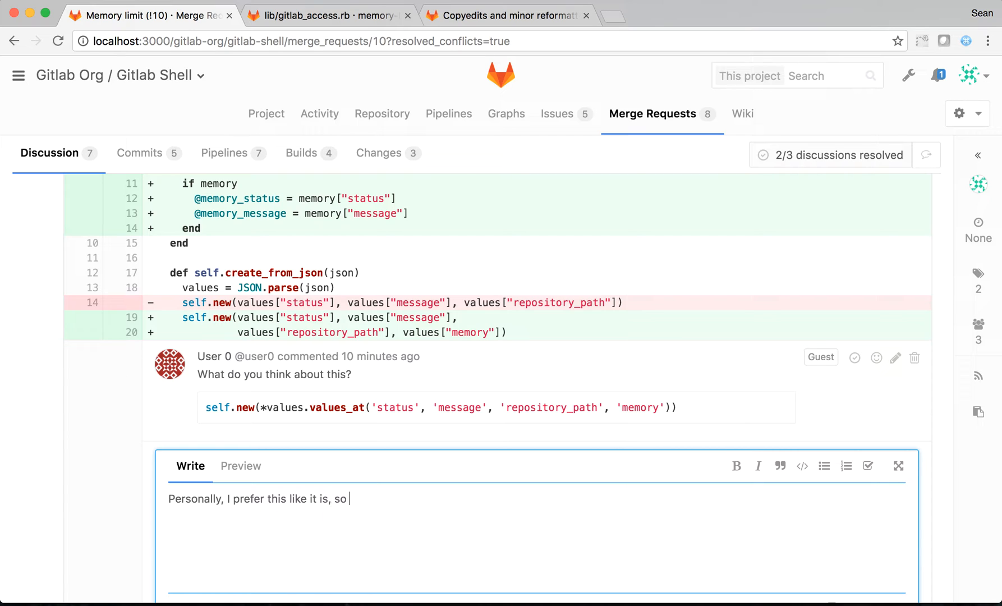
{"action": "type", "text": "I will keep it."}
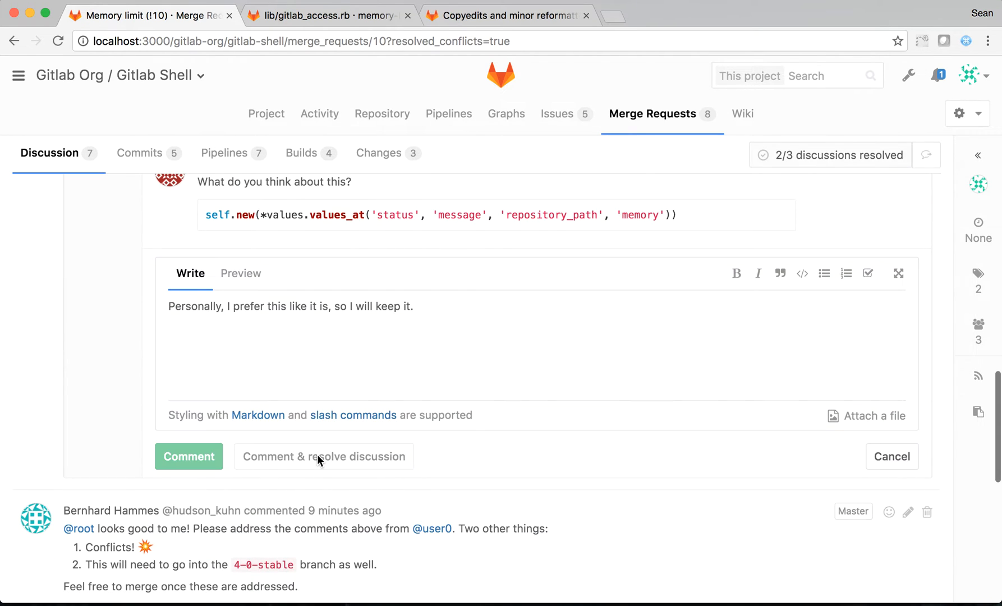
{"action": "left_click", "coordinate": [188, 456]}
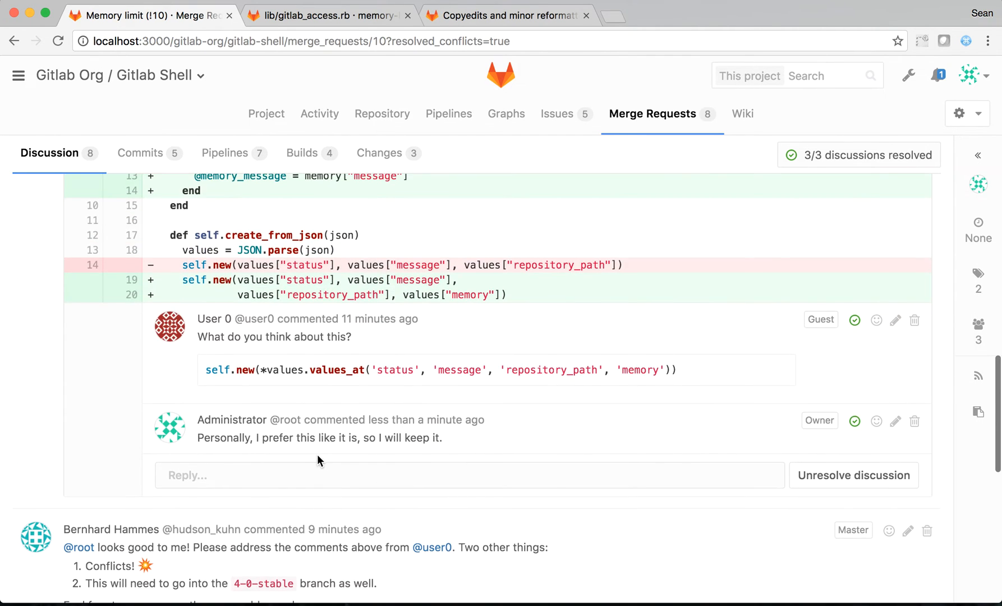
{"action": "scroll", "scroll_direction": "up", "scroll_amount": 3}
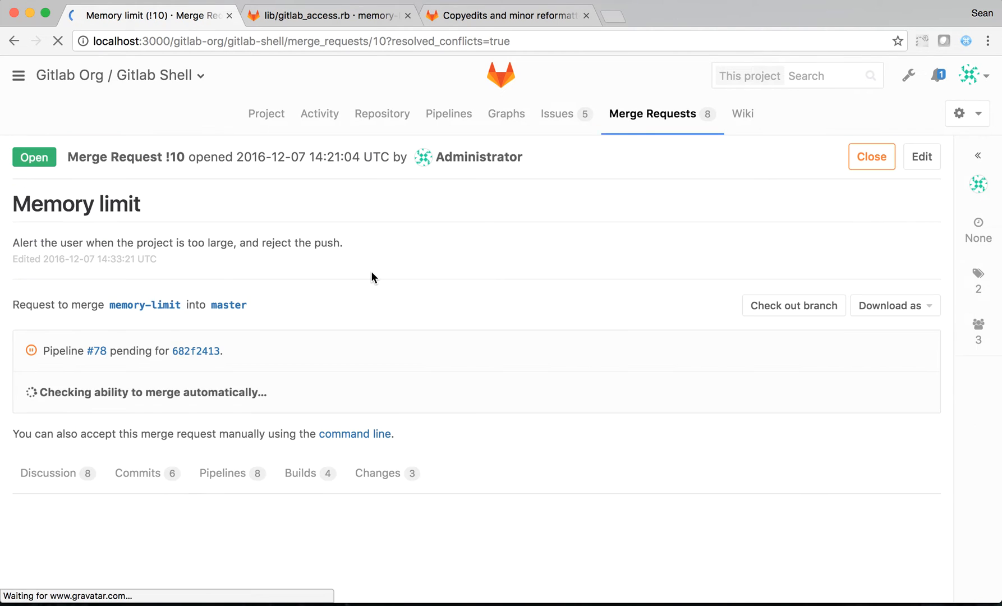
- Scroll through merge request !10's activity to confirm all three discussions are resolved
{"action": "scroll", "scroll_direction": "down", "scroll_amount": 3}
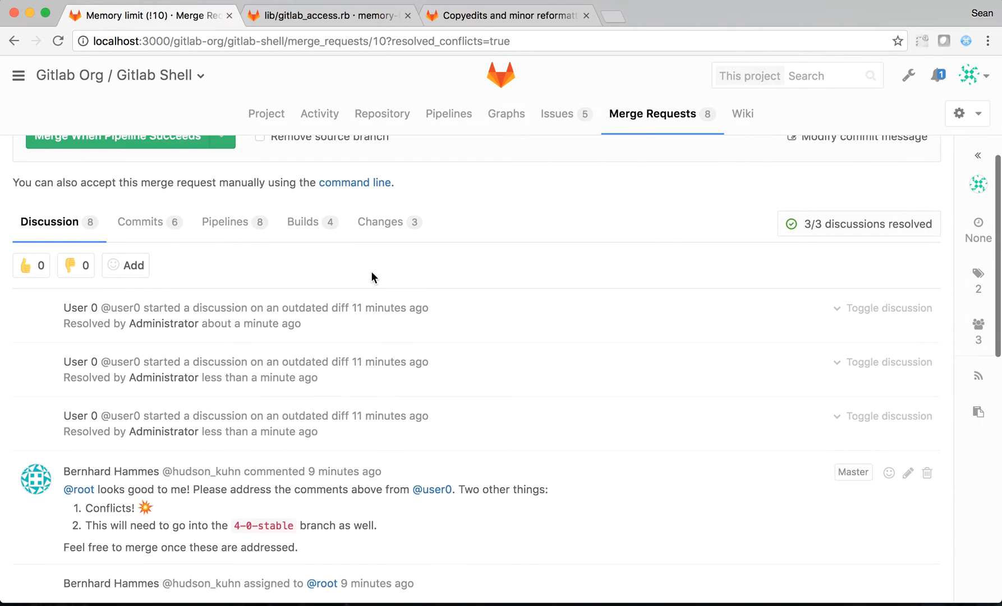
{"action": "scroll", "scroll_direction": "up", "scroll_amount": 3}
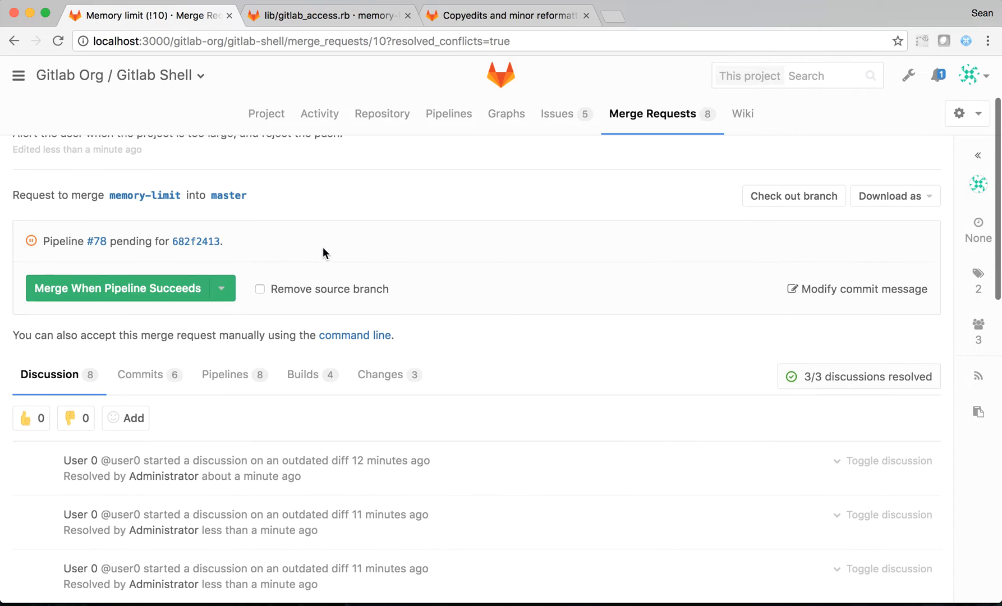
{"action": "scroll", "scroll_direction": "down", "scroll_amount": 3}
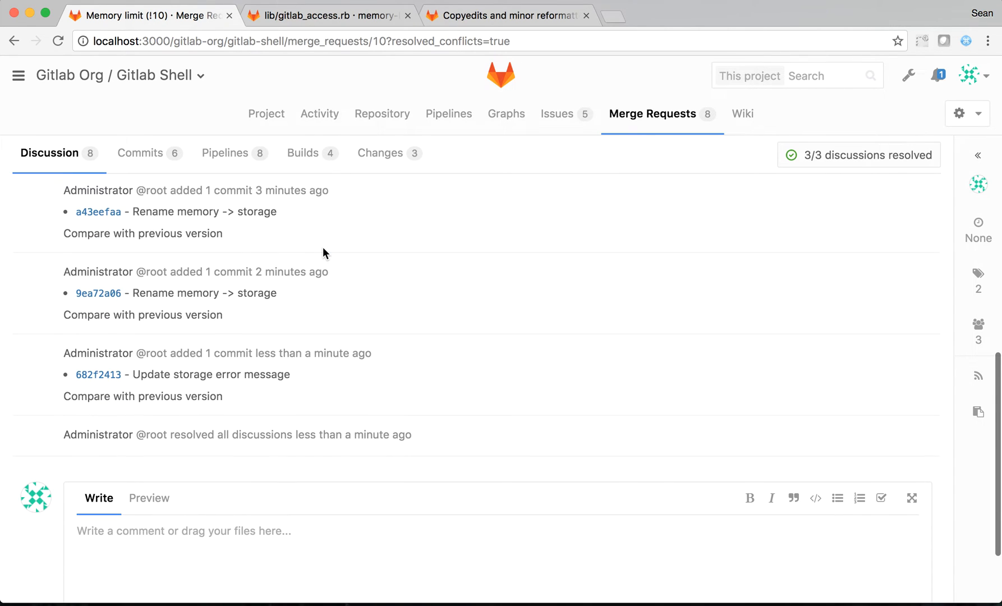
{"action": "mouse_move", "coordinate": [248, 440]}
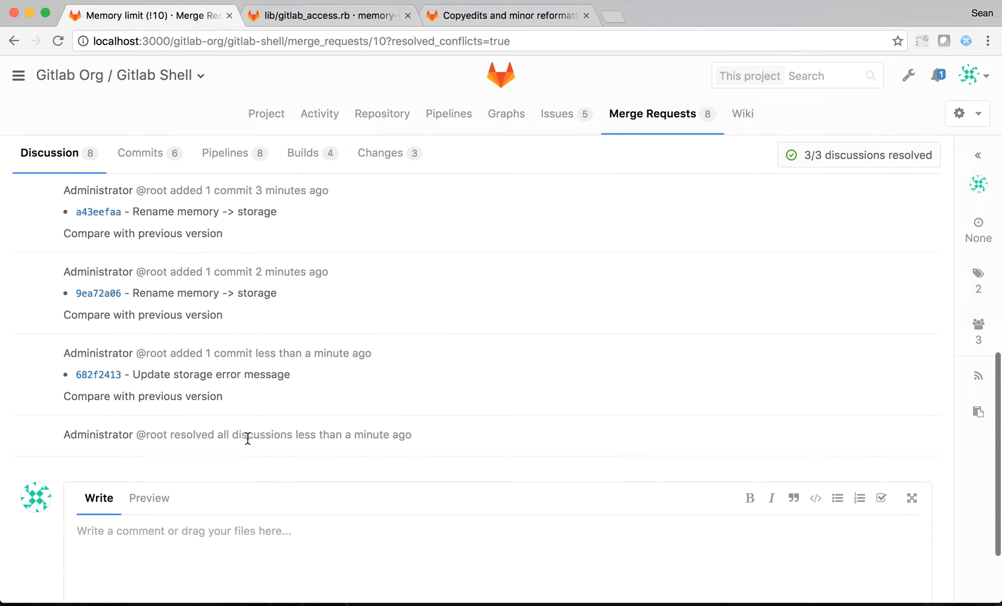
{"action": "mouse_move", "coordinate": [240, 401]}
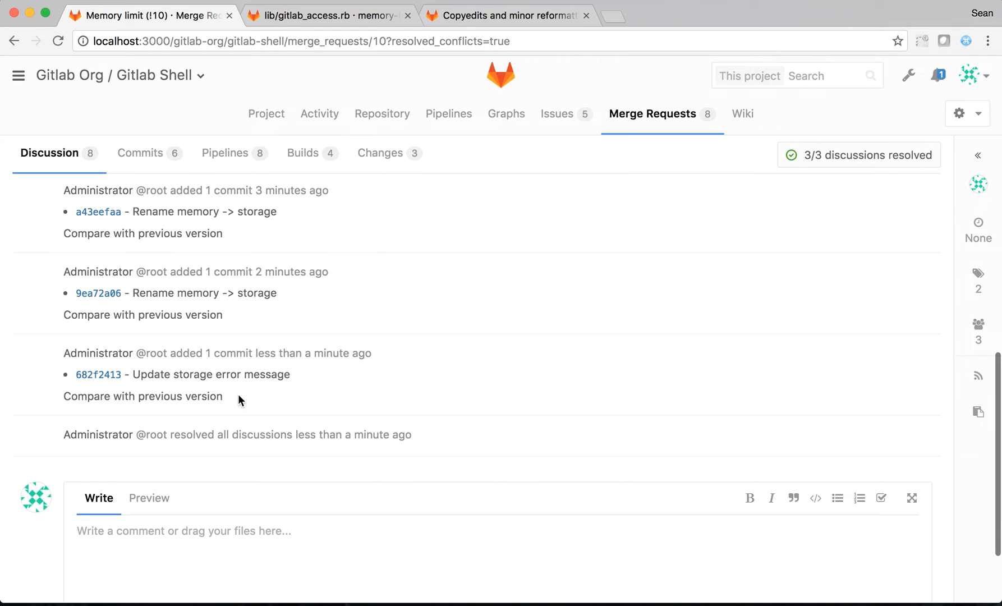
{"action": "scroll", "scroll_direction": "up", "scroll_amount": 3}
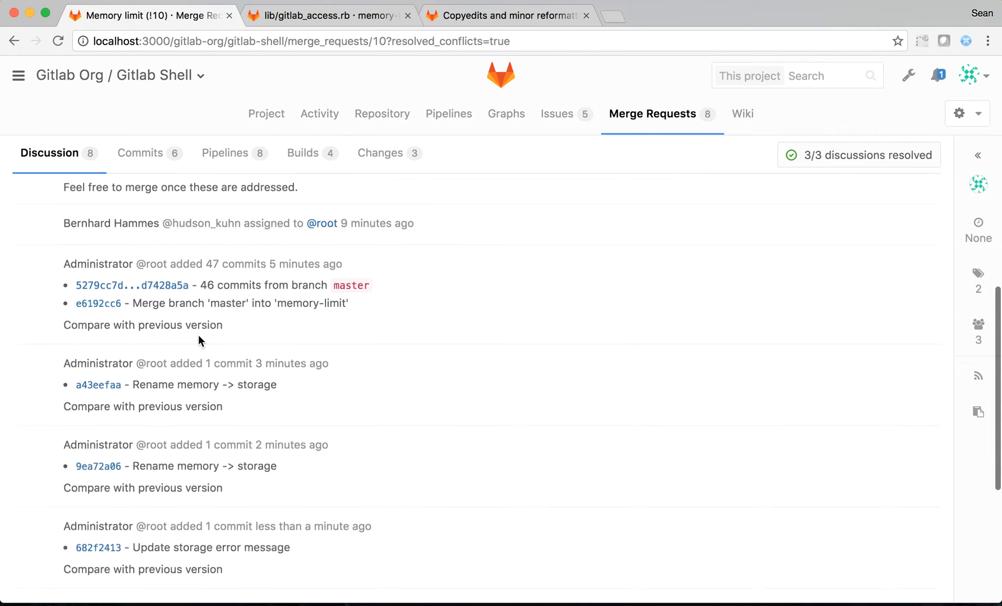
{"action": "scroll", "scroll_direction": "up", "scroll_amount": 3}
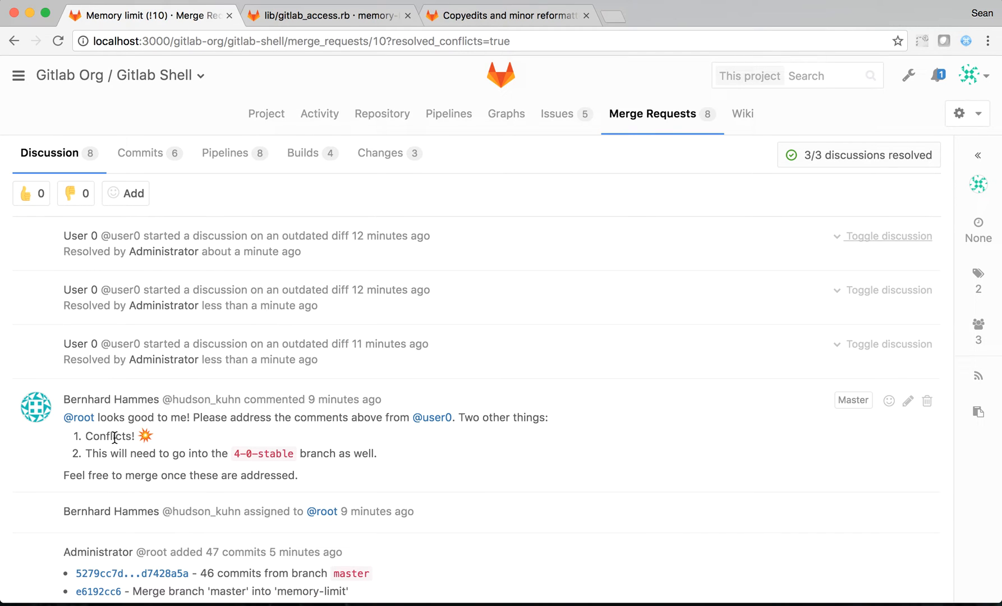
{"action": "scroll", "scroll_direction": "up", "scroll_amount": 3}
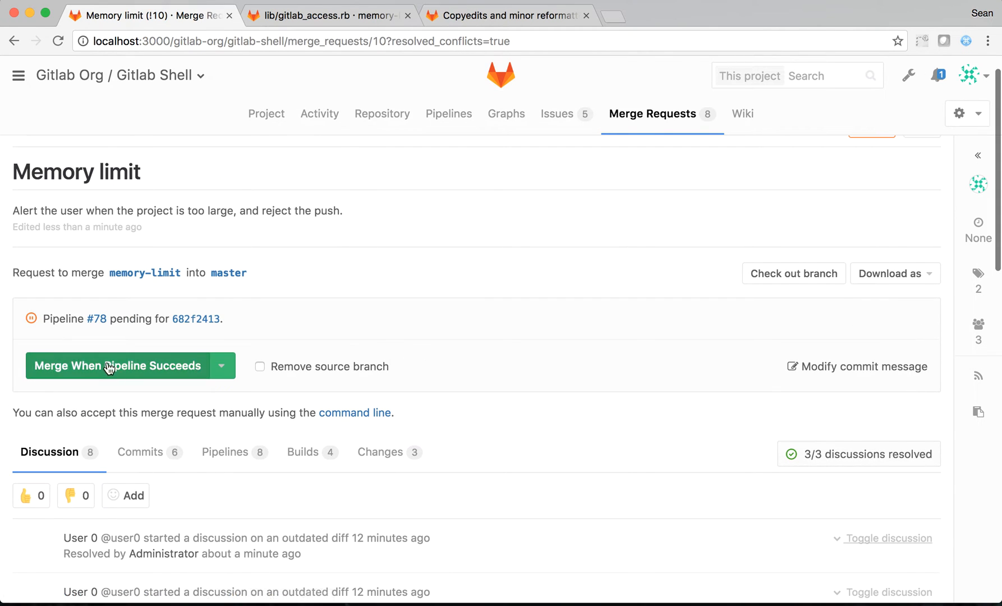
{"action": "mouse_move", "coordinate": [52, 322]}
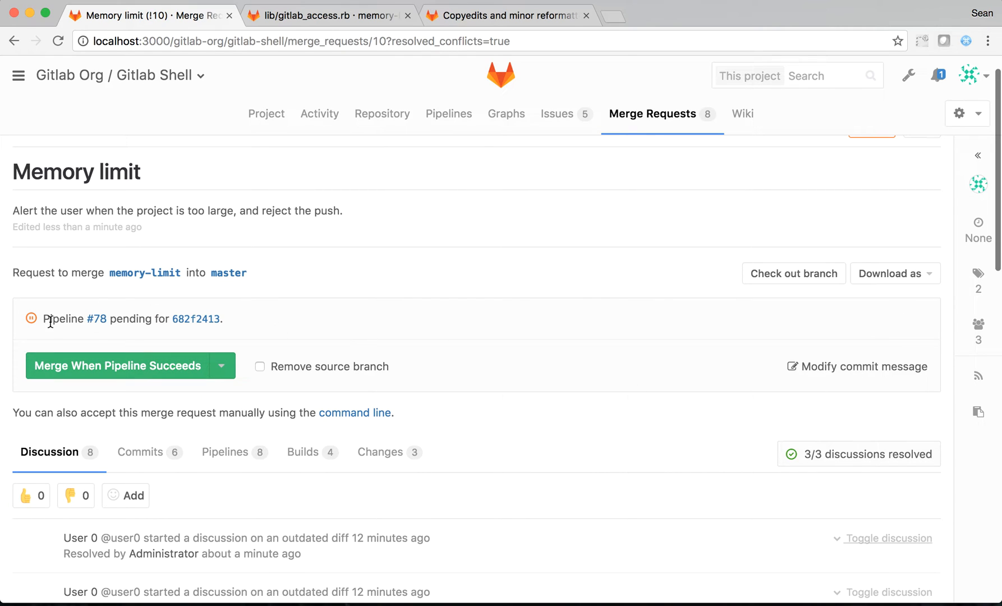
{"action": "mouse_move", "coordinate": [96, 319]}
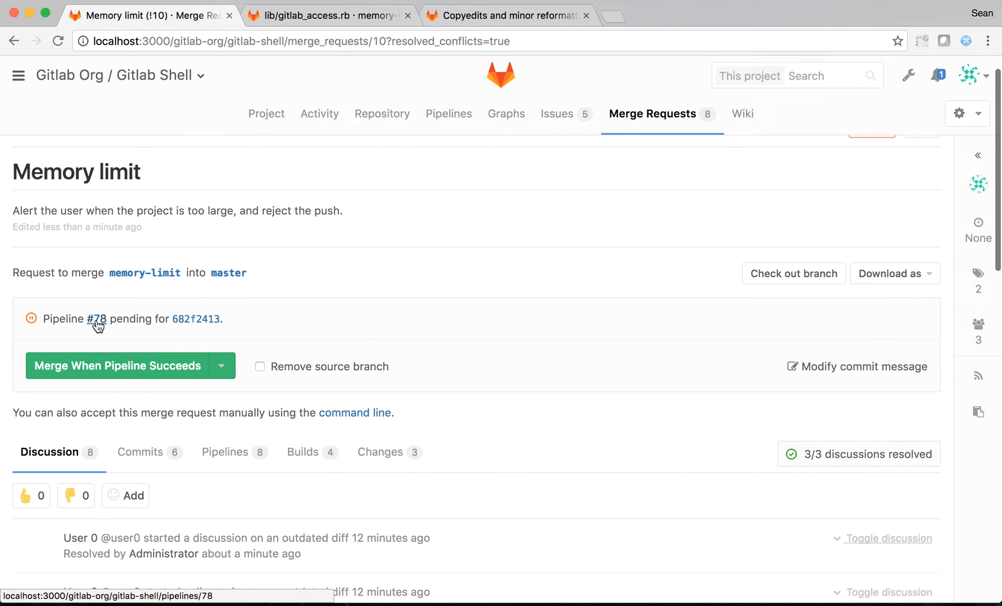
{"action": "mouse_move", "coordinate": [724, 340]}
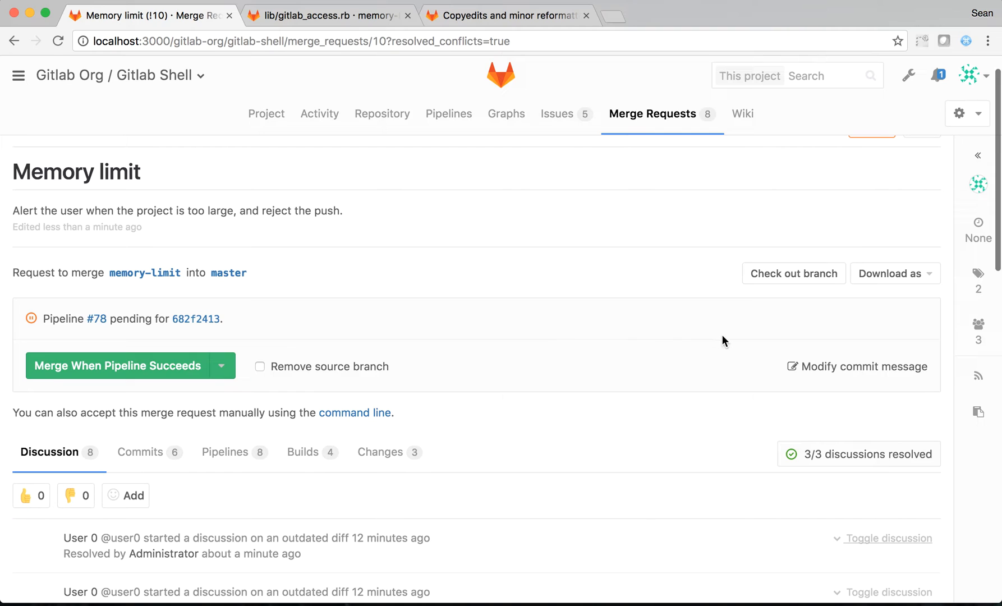
- Merge !10's memory-limit branch into master via Merge When Pipeline Succeeds
{"action": "left_click", "coordinate": [222, 366]}
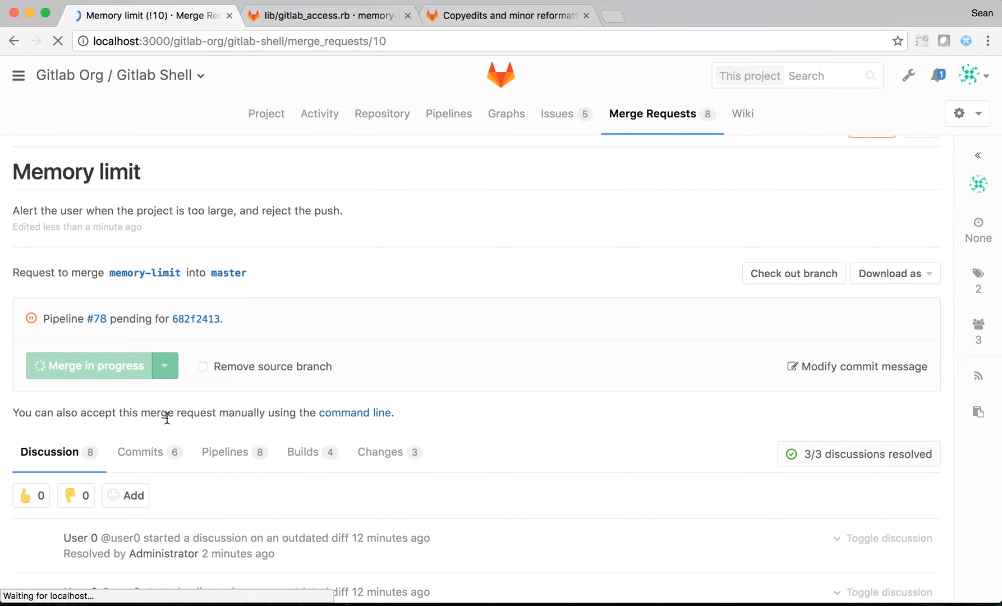
{"action": "left_click", "coordinate": [89, 366]}
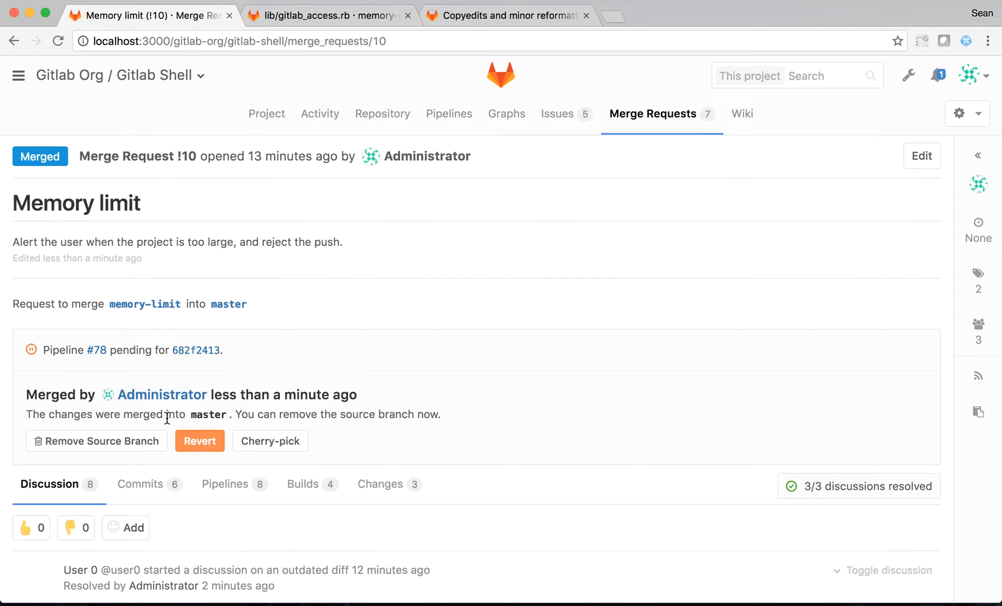
{"action": "scroll", "scroll_direction": "down", "scroll_amount": 3}
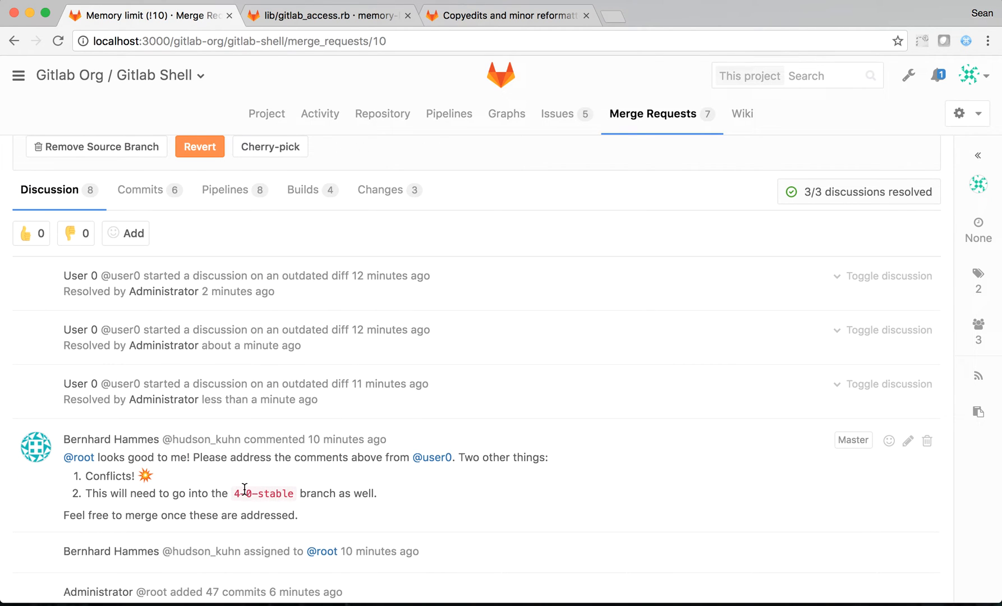
{"action": "scroll", "scroll_direction": "up", "scroll_amount": 3}
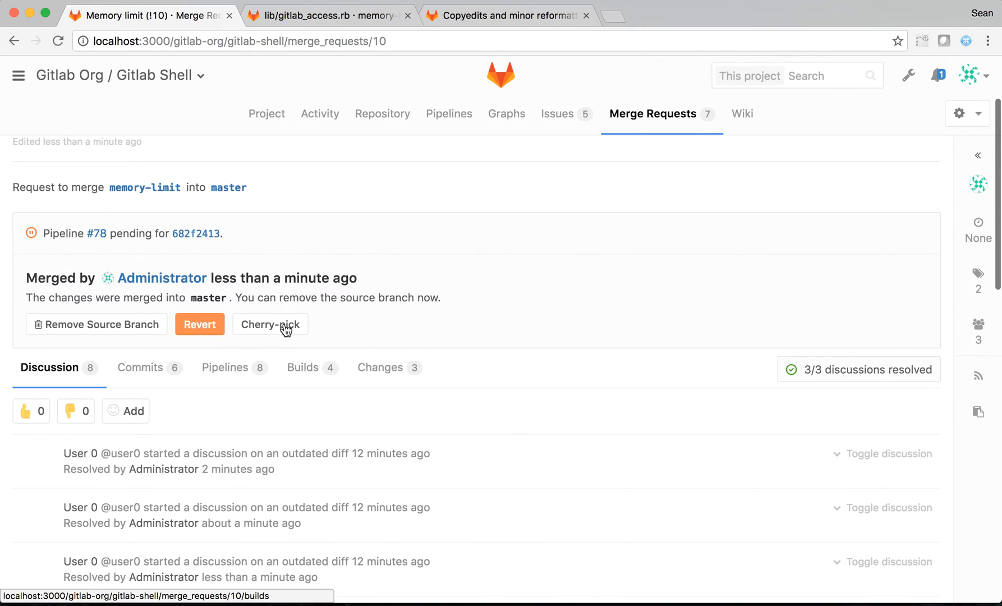
- Cherry-pick the merged changes into 4-0-stable with 'Start a new merge request' checked
{"action": "left_click", "coordinate": [270, 324]}
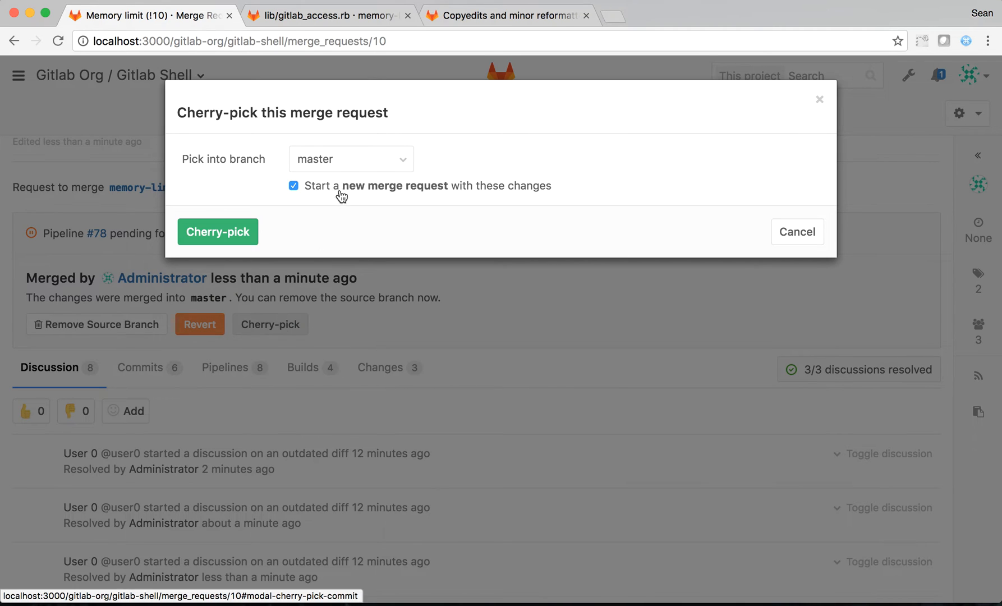
{"action": "left_click", "coordinate": [351, 158]}
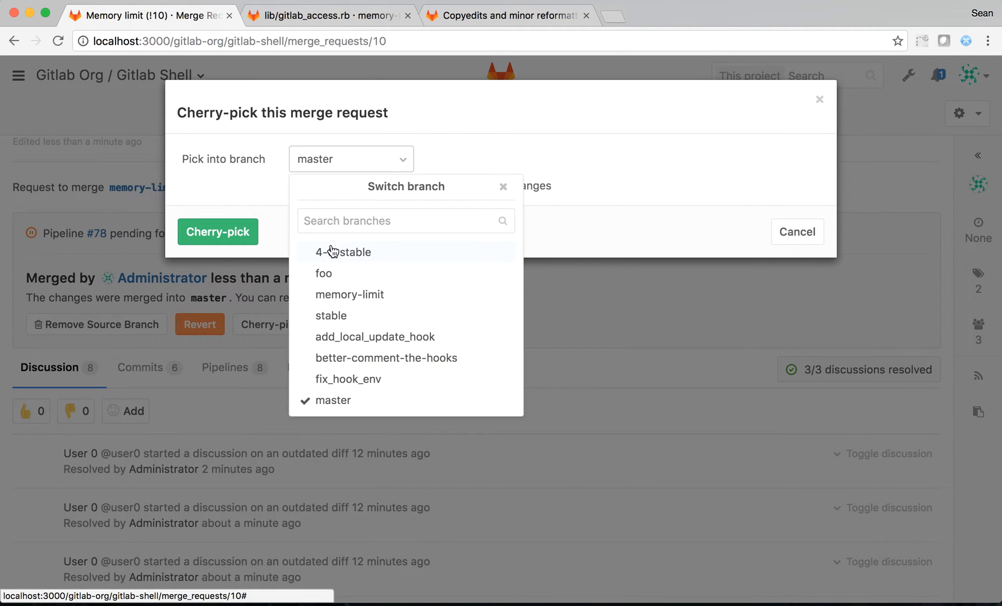
{"action": "left_click", "coordinate": [344, 252]}
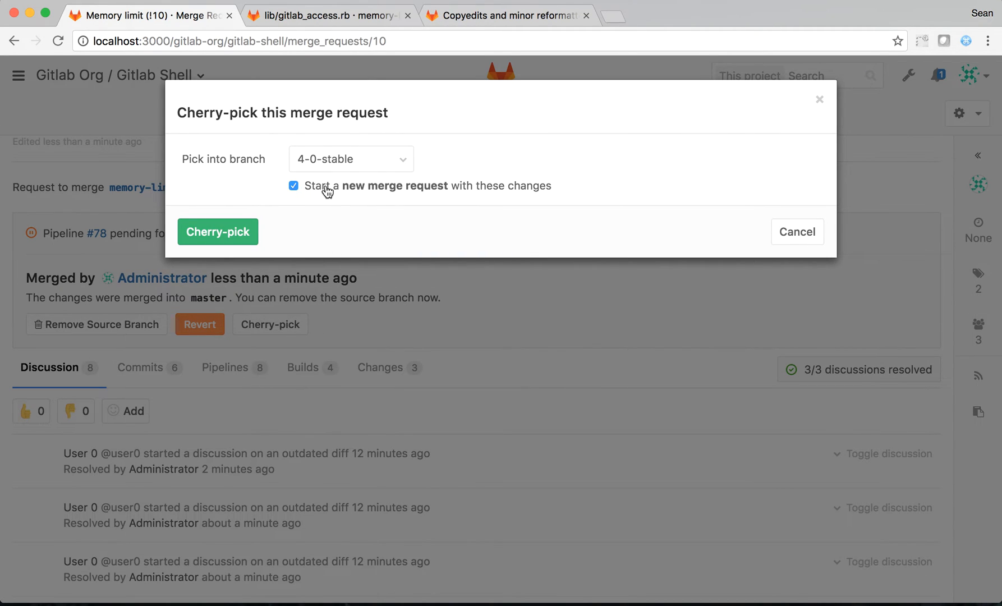
{"action": "left_click", "coordinate": [294, 185]}
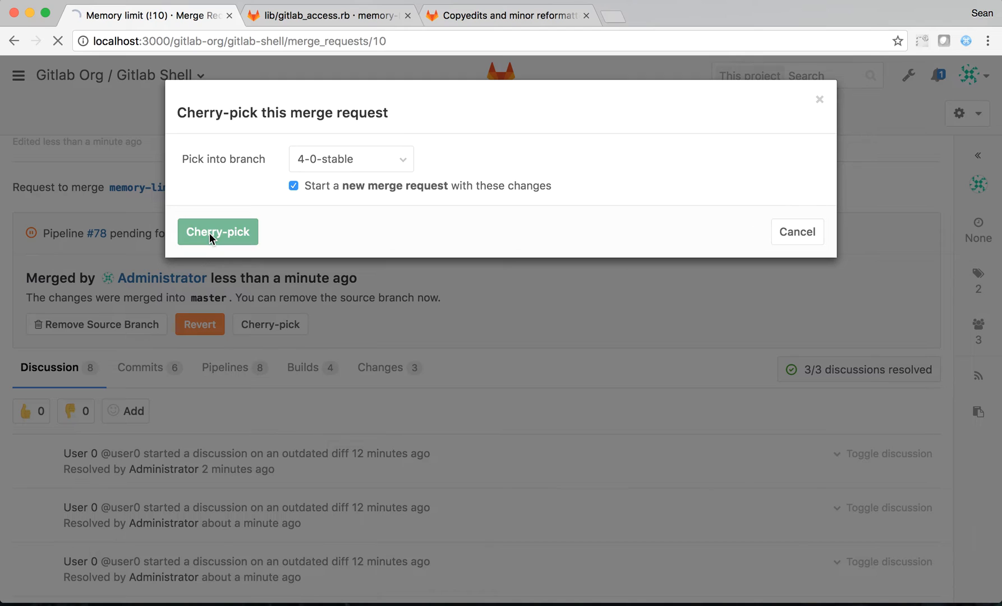
{"action": "left_click", "coordinate": [217, 231]}
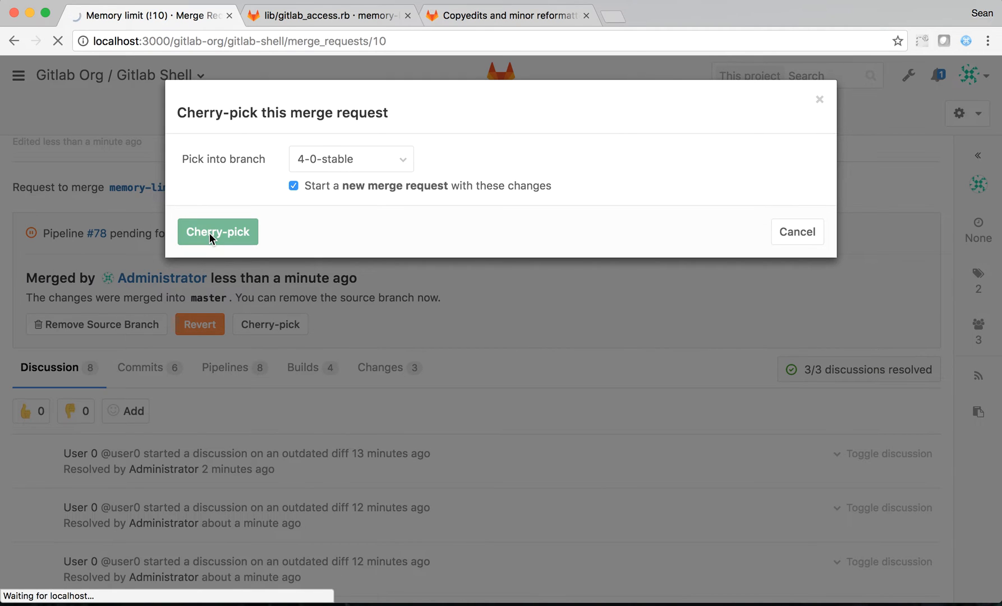
- Submit the prefilled merge request !11 from cherry-pick-1d5e795f into 4-0-stable
{"action": "left_click", "coordinate": [217, 231]}
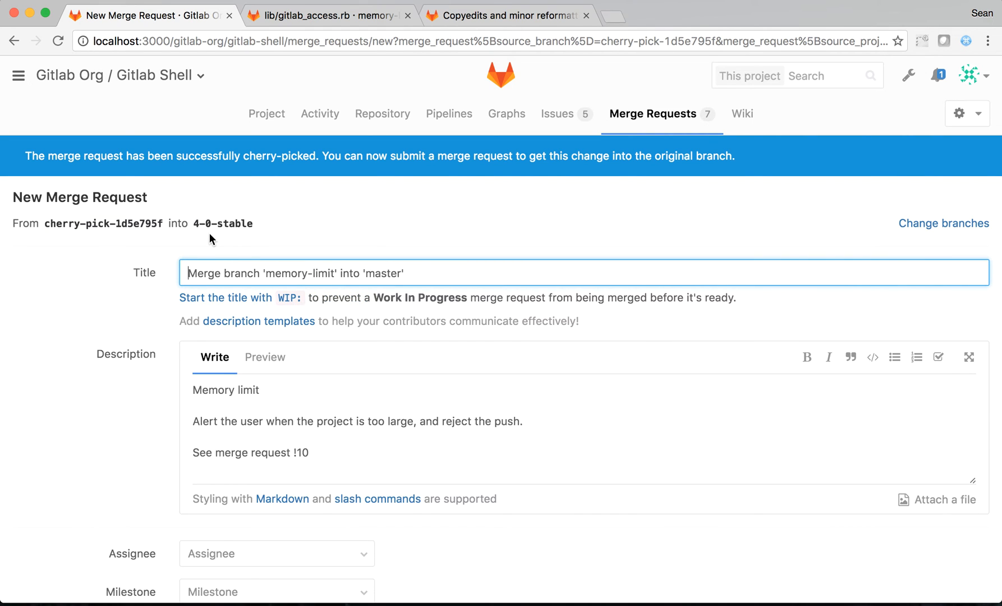
{"action": "scroll", "scroll_direction": "down", "scroll_amount": 3}
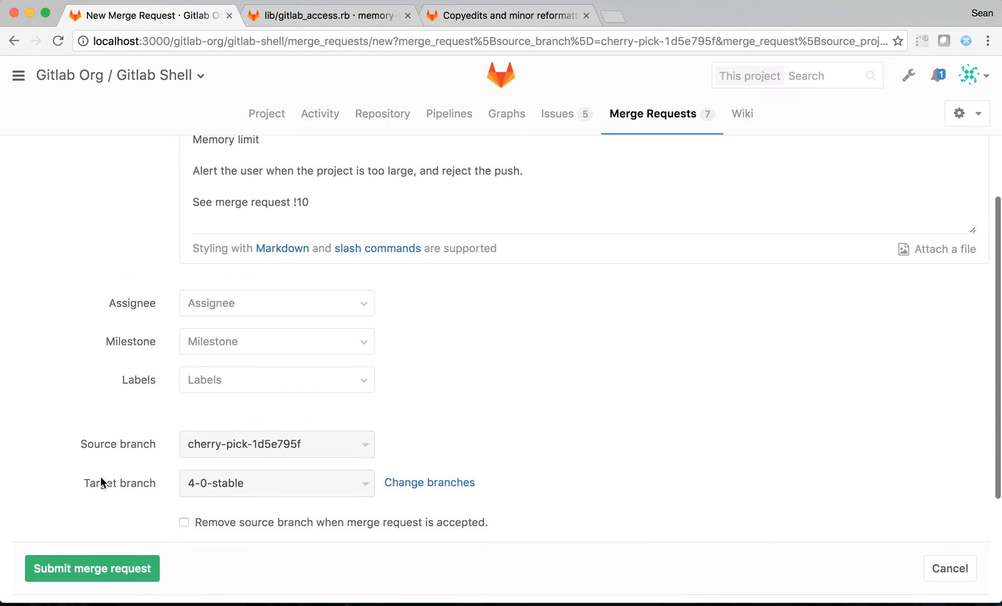
{"action": "left_click", "coordinate": [91, 569]}
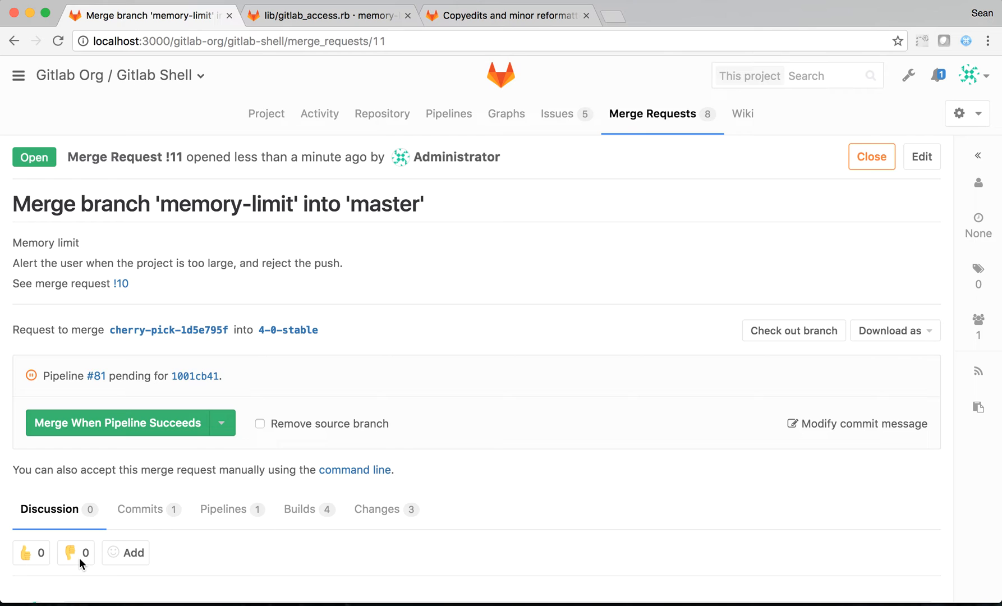
- Merge cherry-pick request !11 into 4-0-stable with Merge When Pipeline Succeeds
{"action": "left_click", "coordinate": [221, 424]}
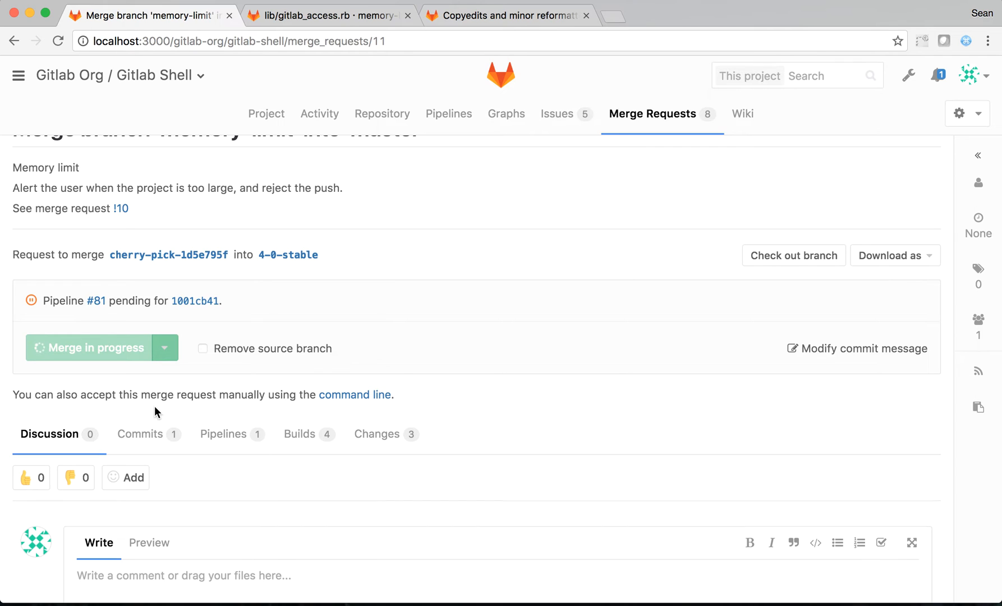
{"action": "left_click", "coordinate": [89, 348]}
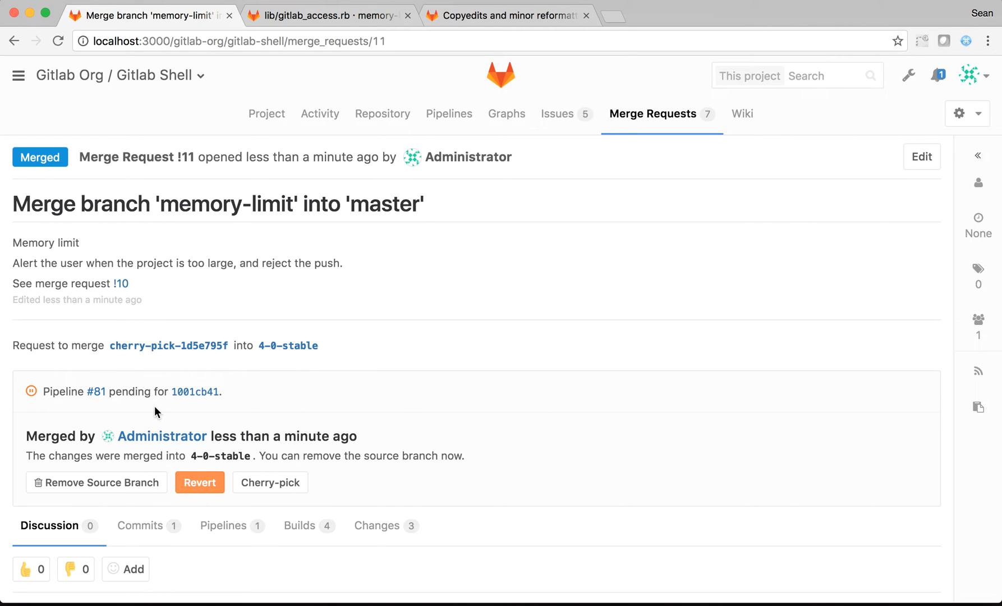
{"action": "mouse_move", "coordinate": [381, 330]}
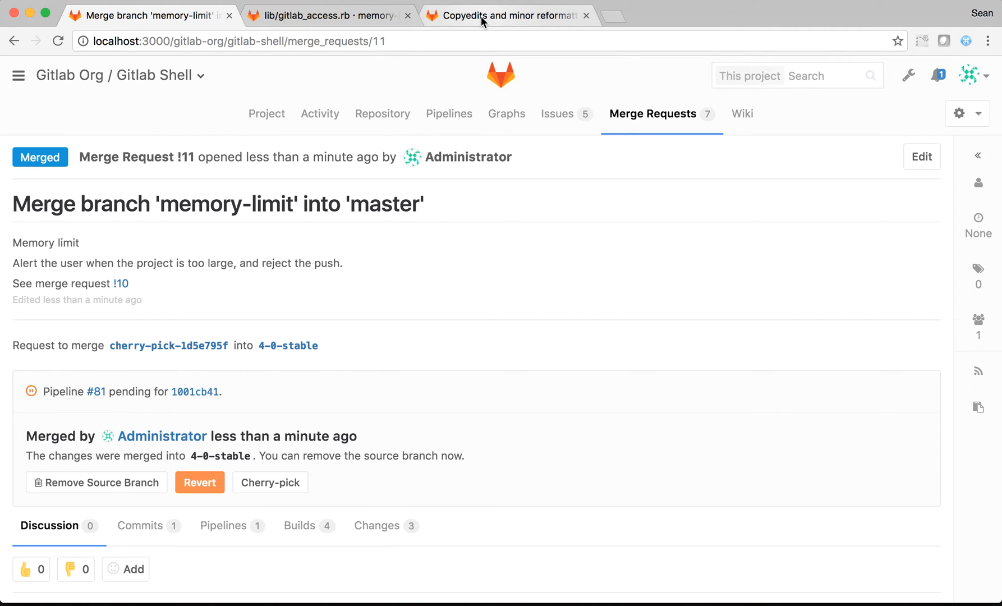
- Switch to GitLab.com merge request !4118 and open pipeline #5287529 in a new tab
{"action": "left_click", "coordinate": [507, 16]}
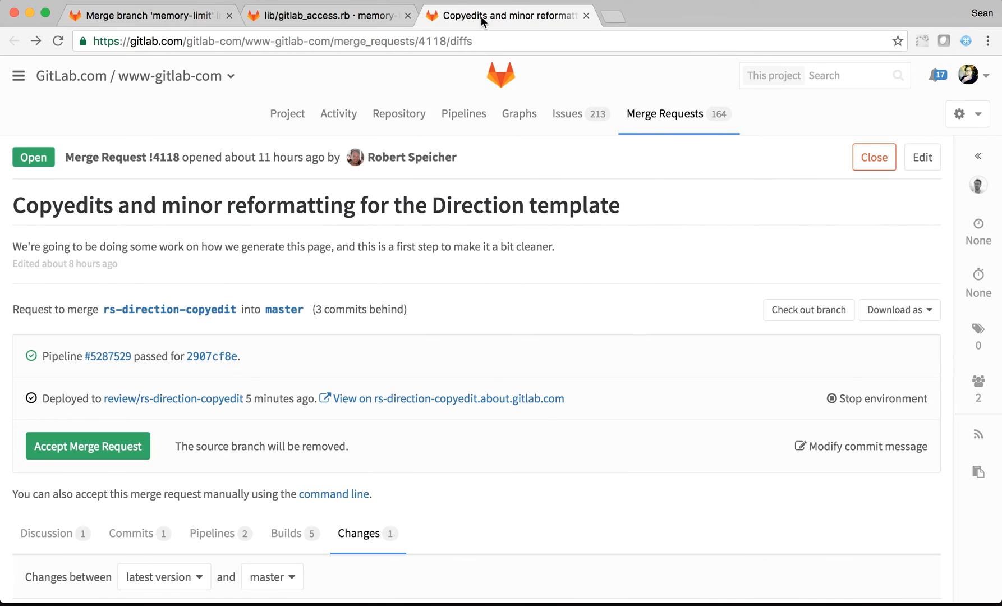
{"action": "mouse_move", "coordinate": [413, 313]}
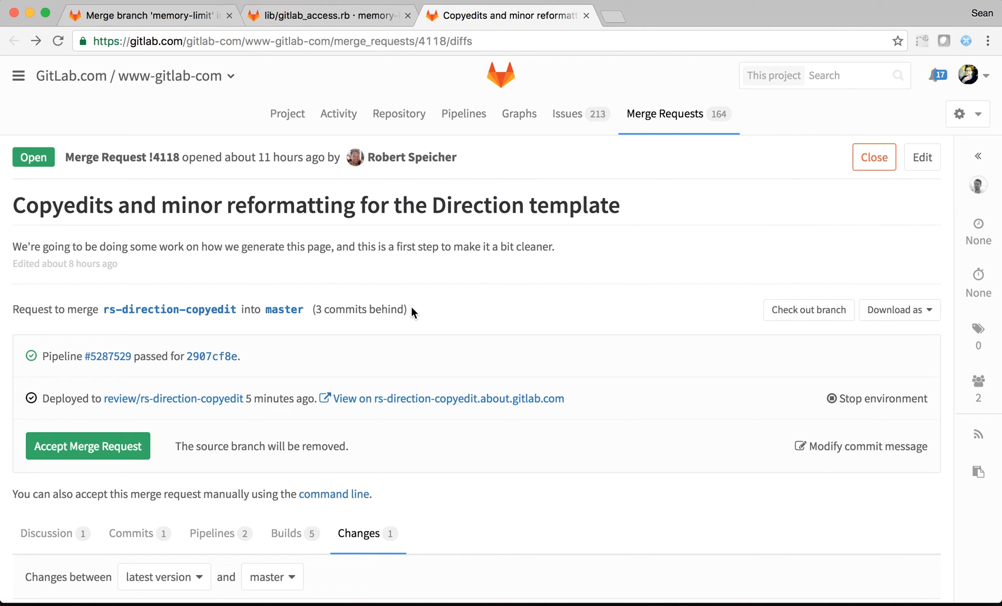
{"action": "mouse_move", "coordinate": [108, 357]}
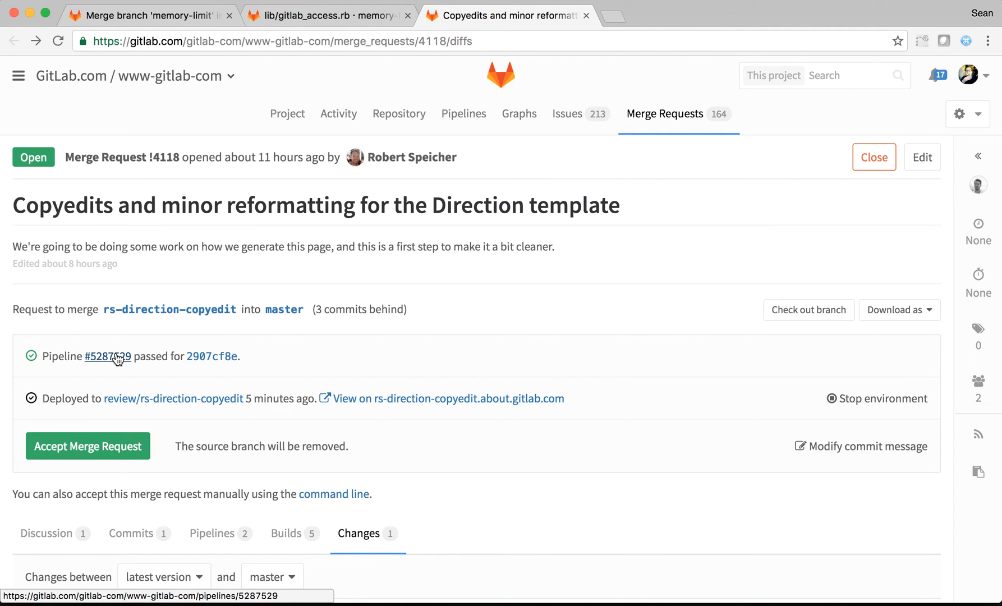
{"action": "left_click", "coordinate": [109, 356]}
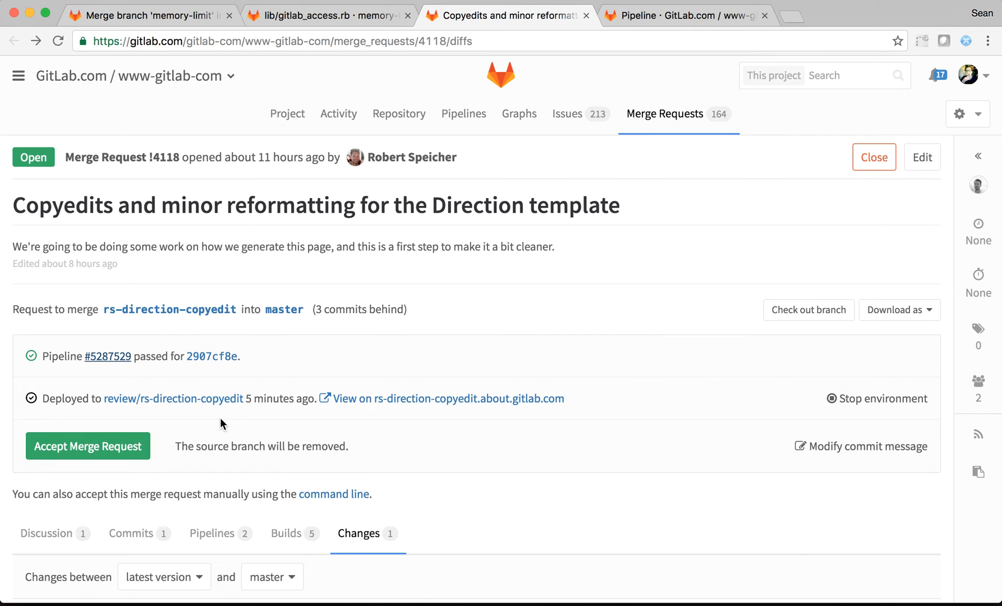
{"action": "mouse_move", "coordinate": [383, 399]}
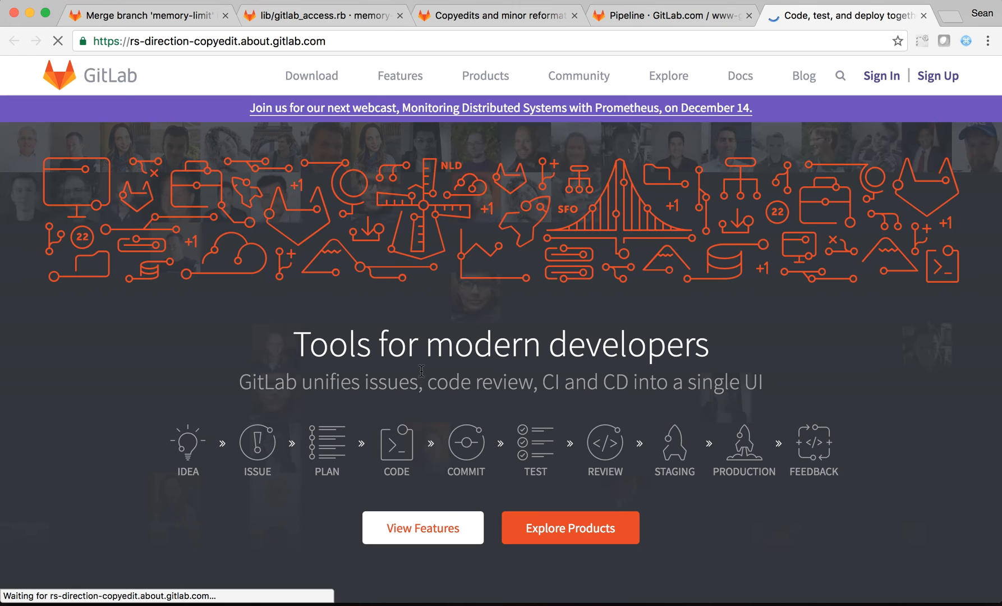
- Close the rs-direction-copyedit review app, then open the current and review-app Direction pages from !4118's comment
{"action": "scroll", "scroll_direction": "down", "scroll_amount": 3}
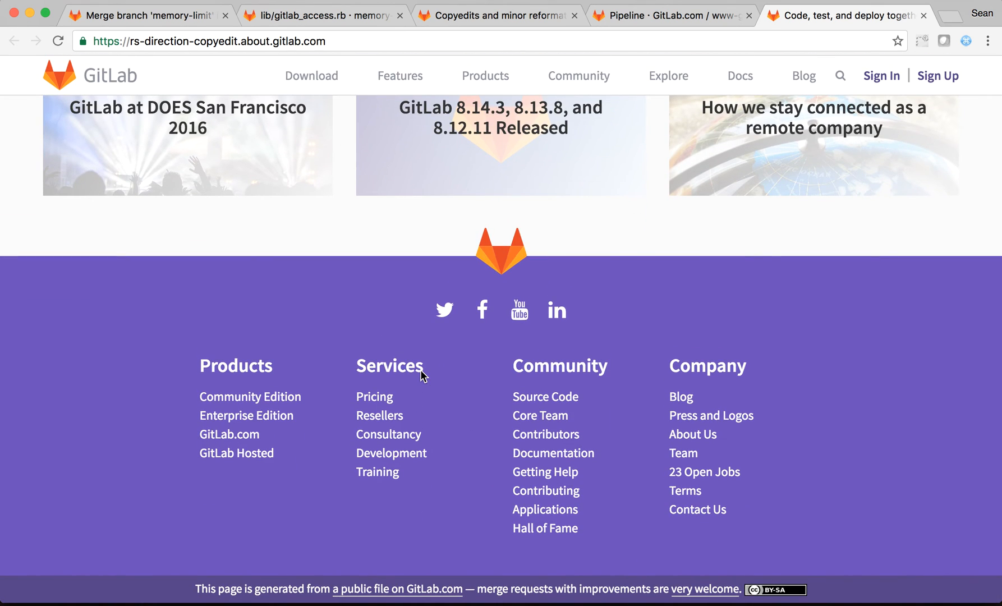
{"action": "left_click", "coordinate": [499, 15]}
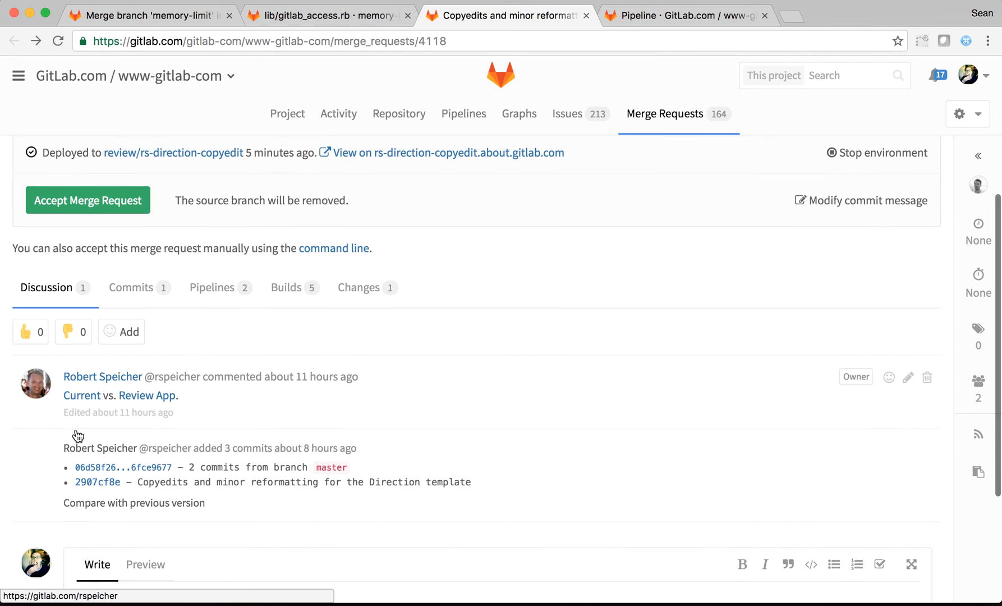
{"action": "left_click", "coordinate": [147, 391]}
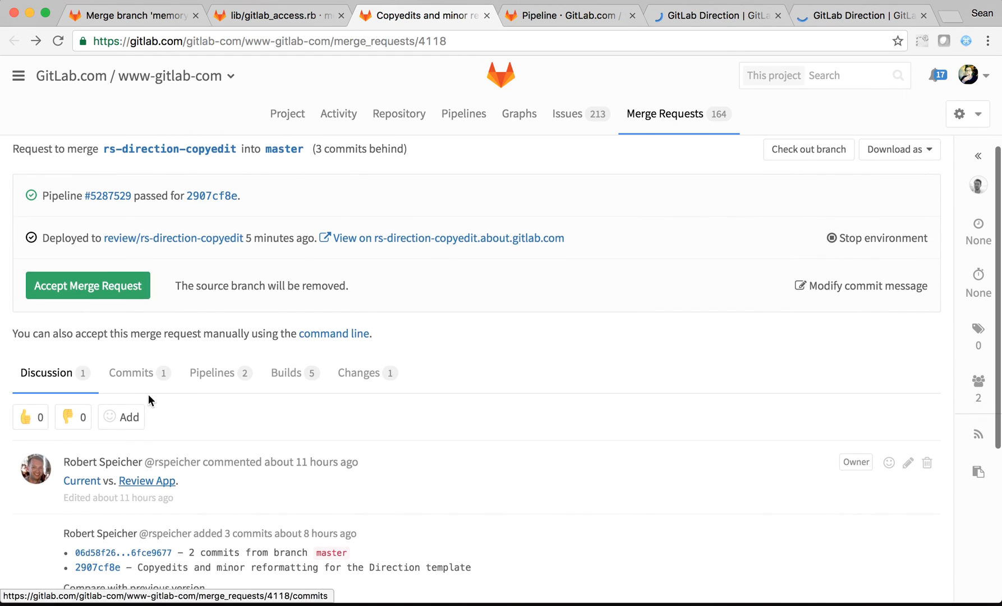
- Switch to pipeline #5287529 showing passed build, lint and review jobs
{"action": "left_click", "coordinate": [108, 196]}
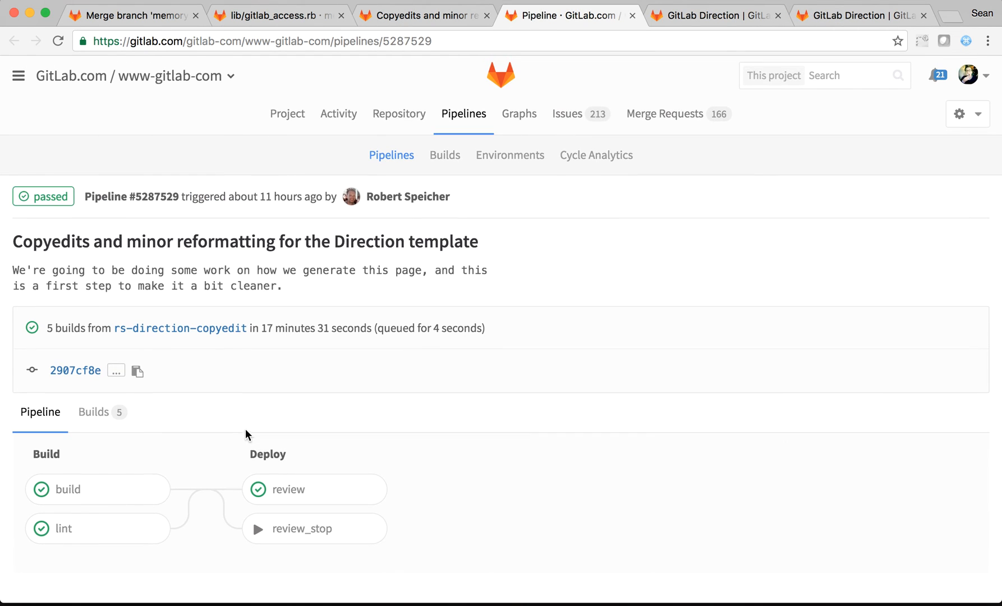
{"action": "mouse_move", "coordinate": [75, 489]}
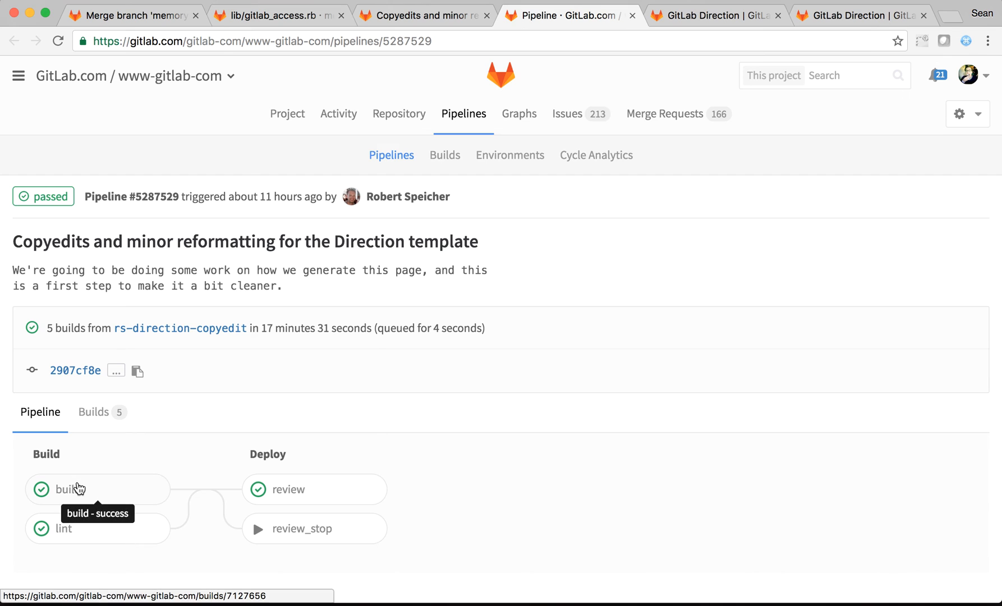
{"action": "mouse_move", "coordinate": [312, 494]}
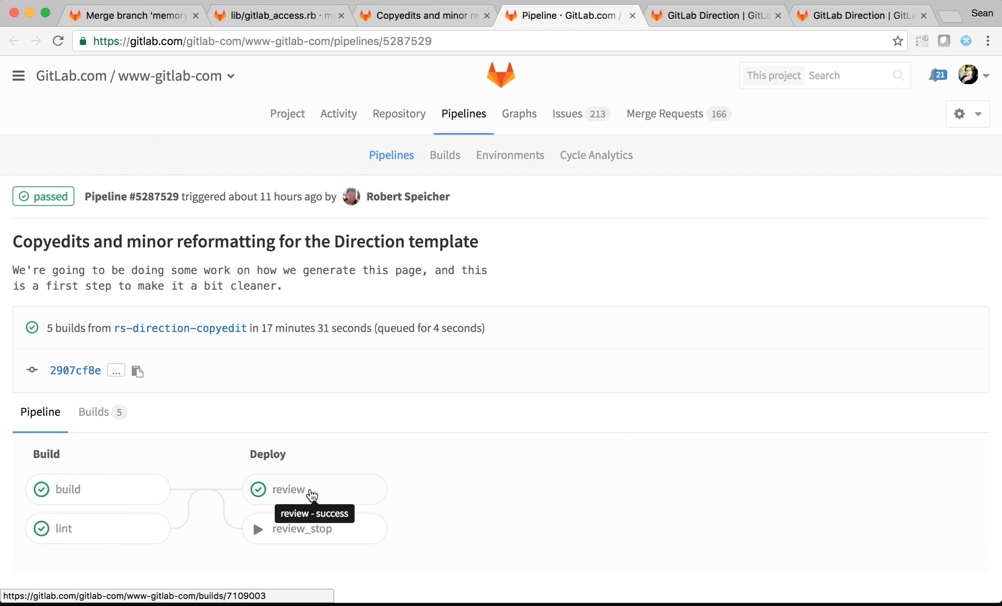
{"action": "mouse_move", "coordinate": [308, 498]}
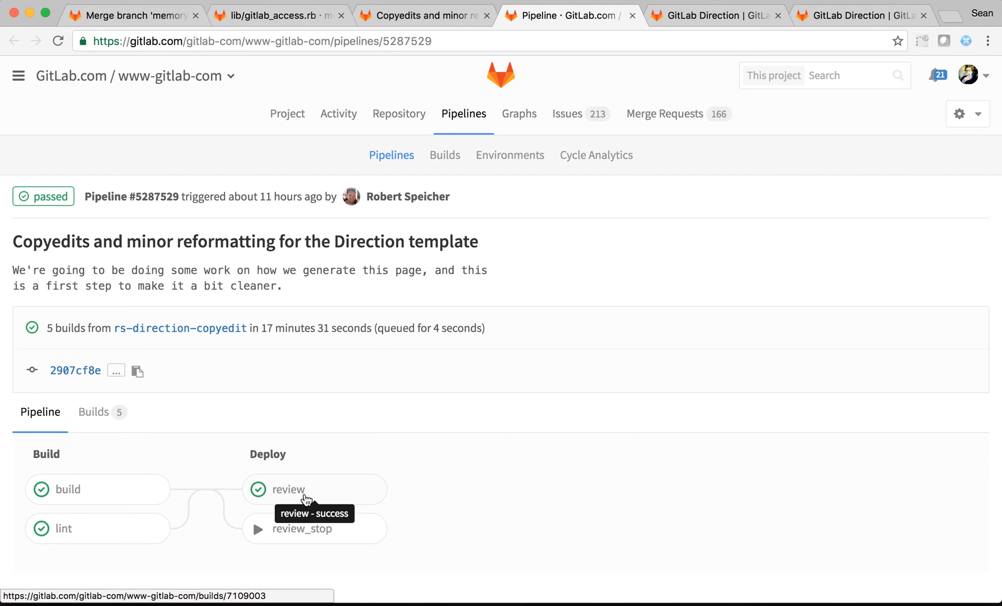
{"action": "mouse_move", "coordinate": [340, 502]}
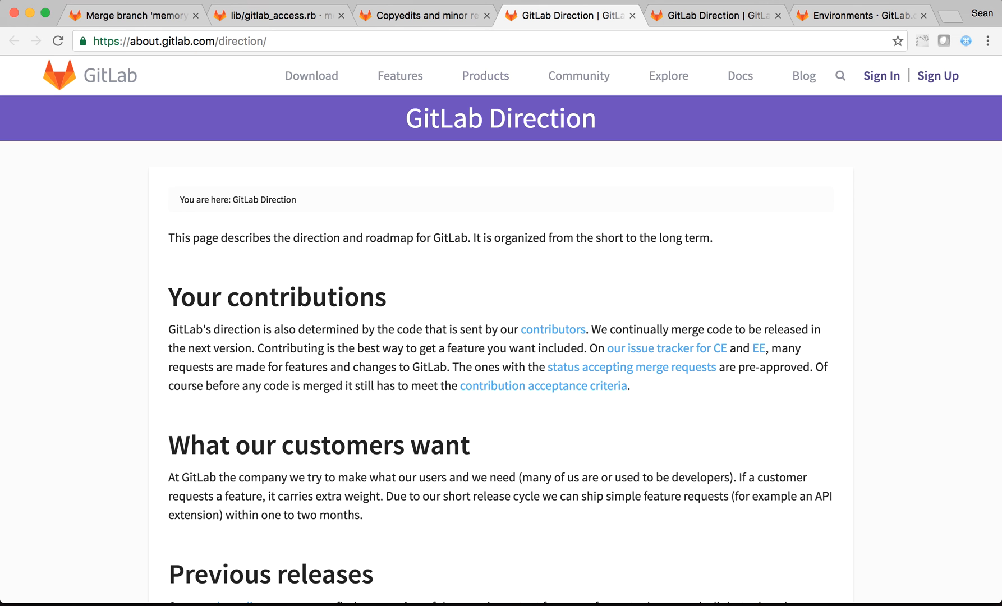
- Switch to the review/rs-direction-copyedit environment listing deployments #2477 and #2463
{"action": "left_click", "coordinate": [859, 15]}
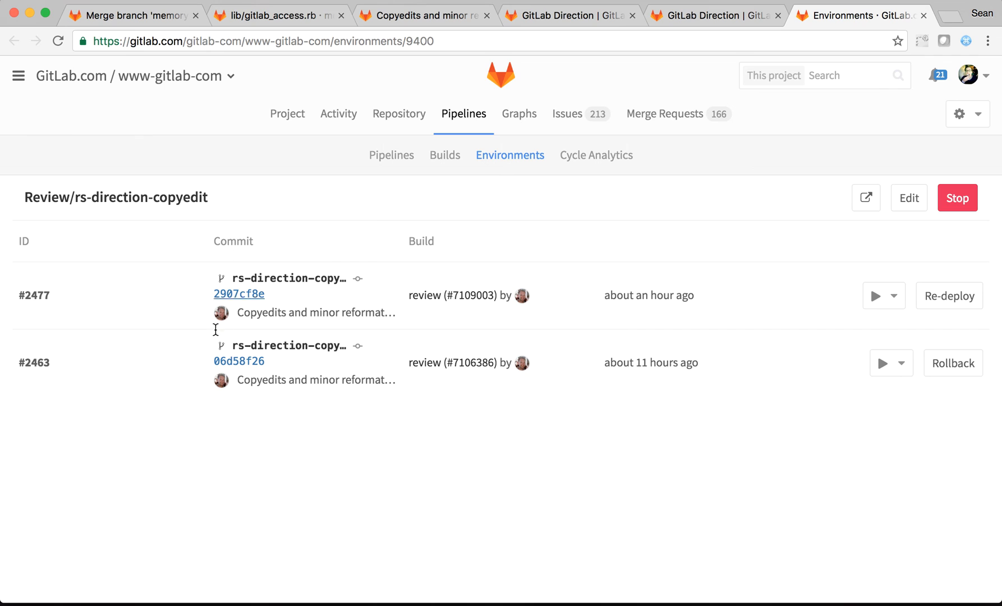
{"action": "mouse_move", "coordinate": [953, 363]}
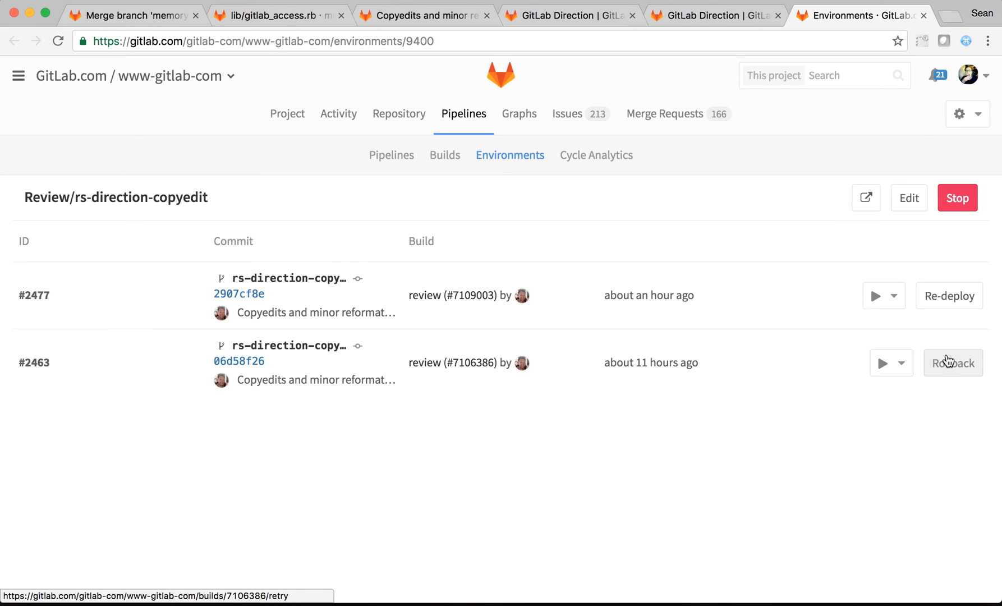
{"action": "mouse_move", "coordinate": [949, 295]}
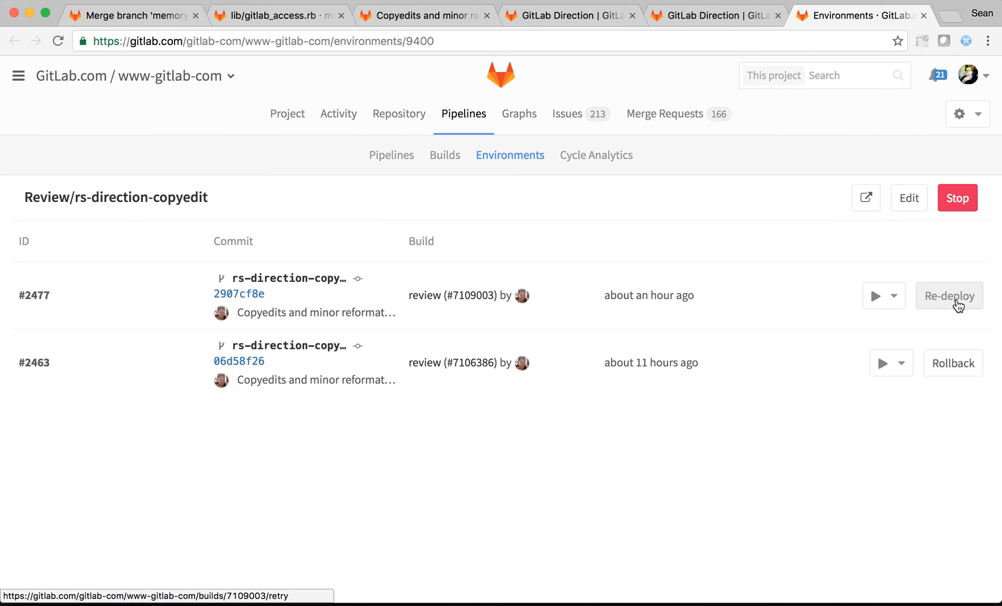
{"action": "mouse_move", "coordinate": [712, 395]}
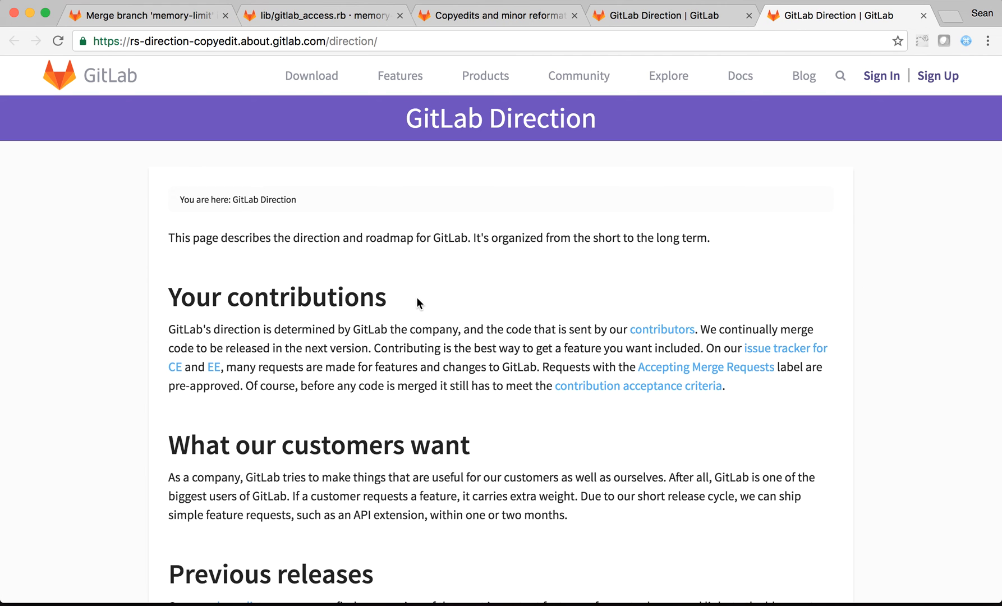
- Compare the live and review-app GitLab Direction pages, reading through the reworded review-app version
{"action": "left_click", "coordinate": [666, 15]}
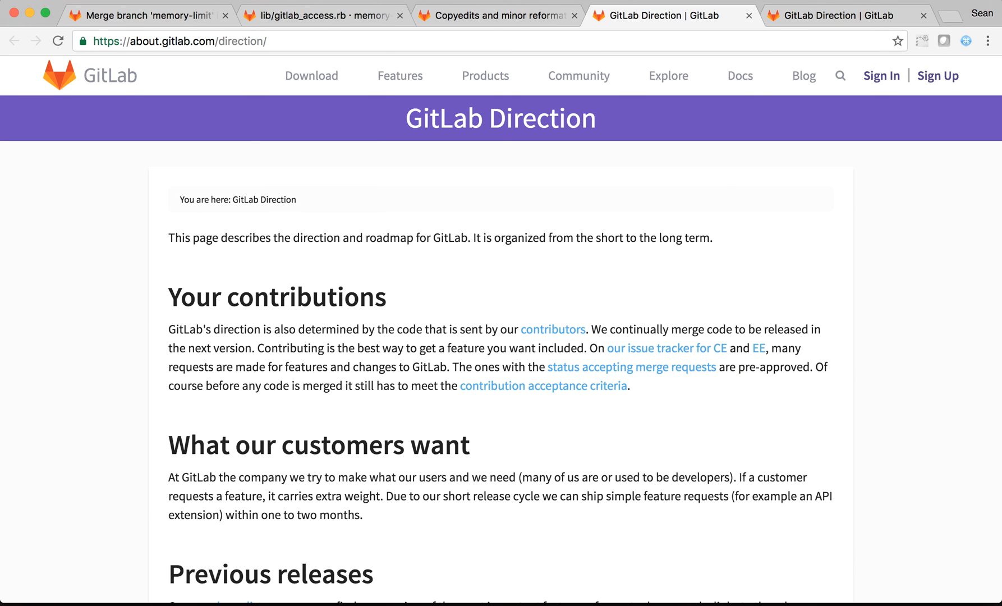
{"action": "left_click", "coordinate": [850, 15]}
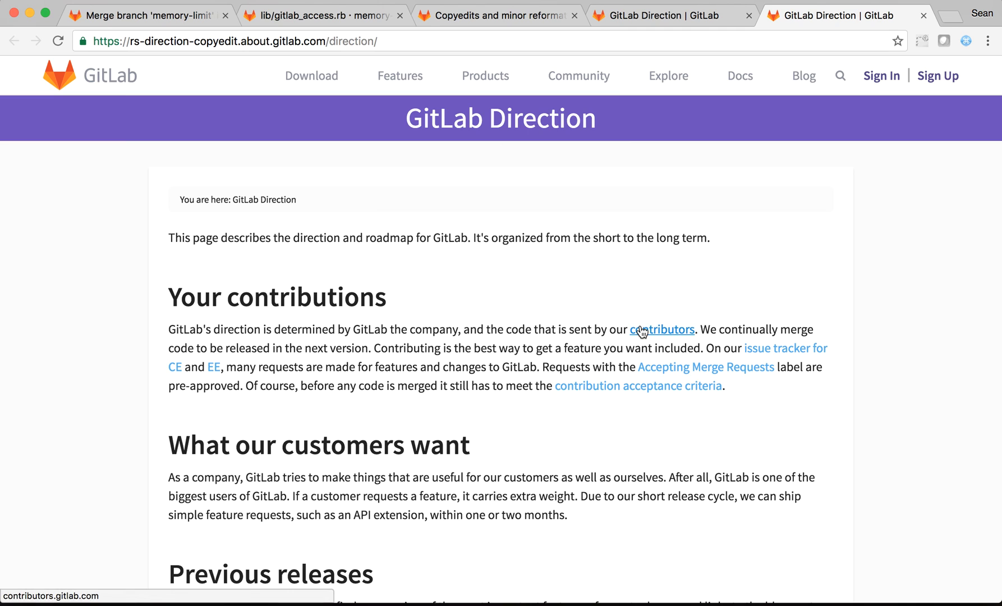
{"action": "mouse_move", "coordinate": [649, 394]}
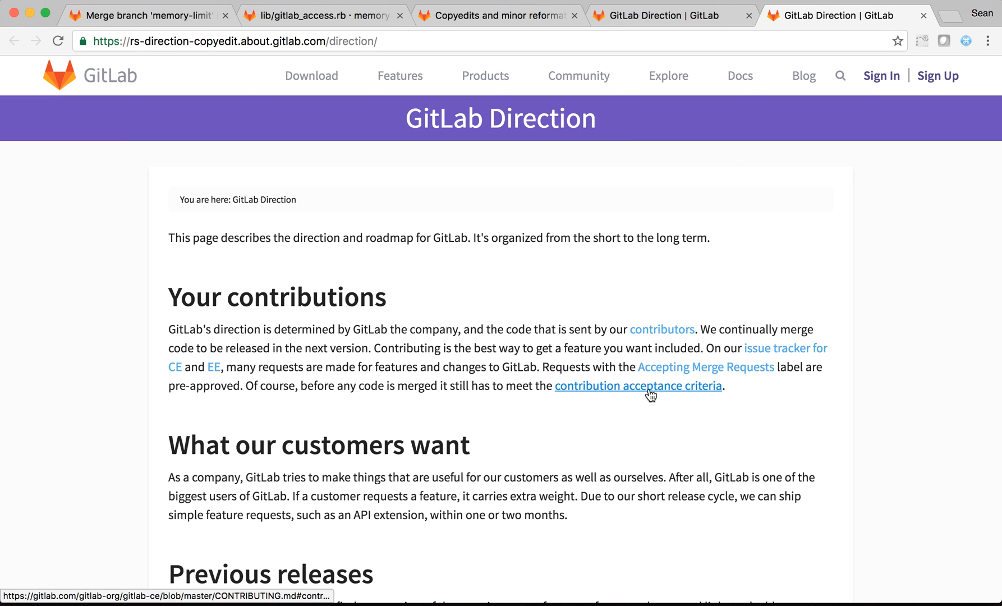
{"action": "scroll", "scroll_direction": "down", "scroll_amount": 3}
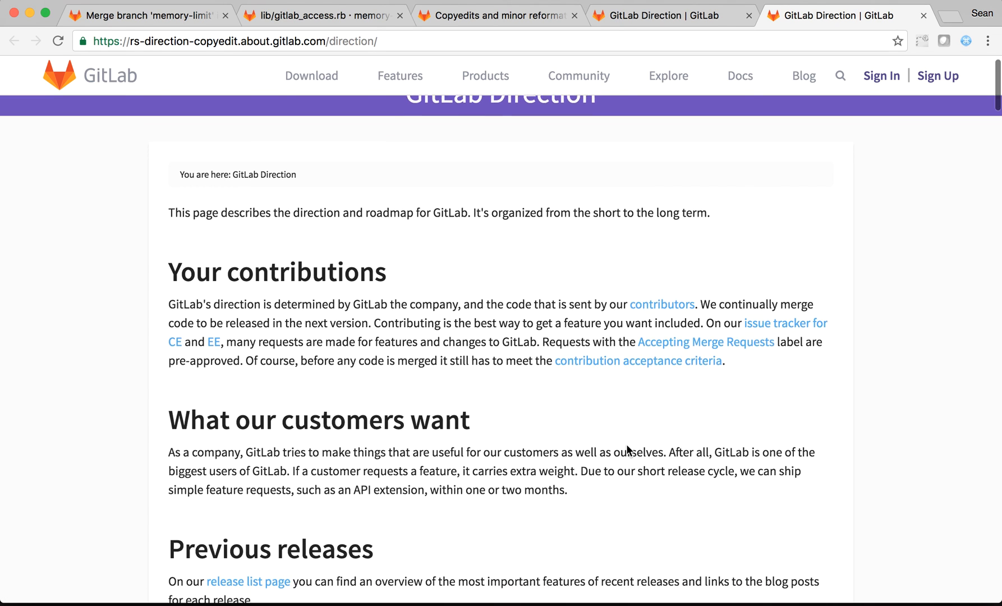
{"action": "scroll", "scroll_direction": "down", "scroll_amount": 3}
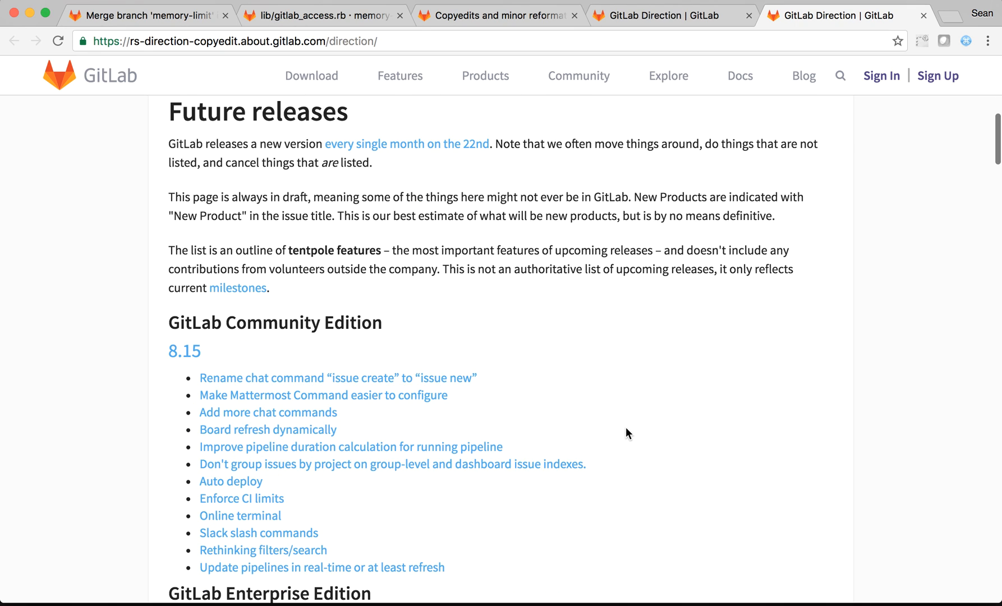
{"action": "scroll", "scroll_direction": "down", "scroll_amount": 3}
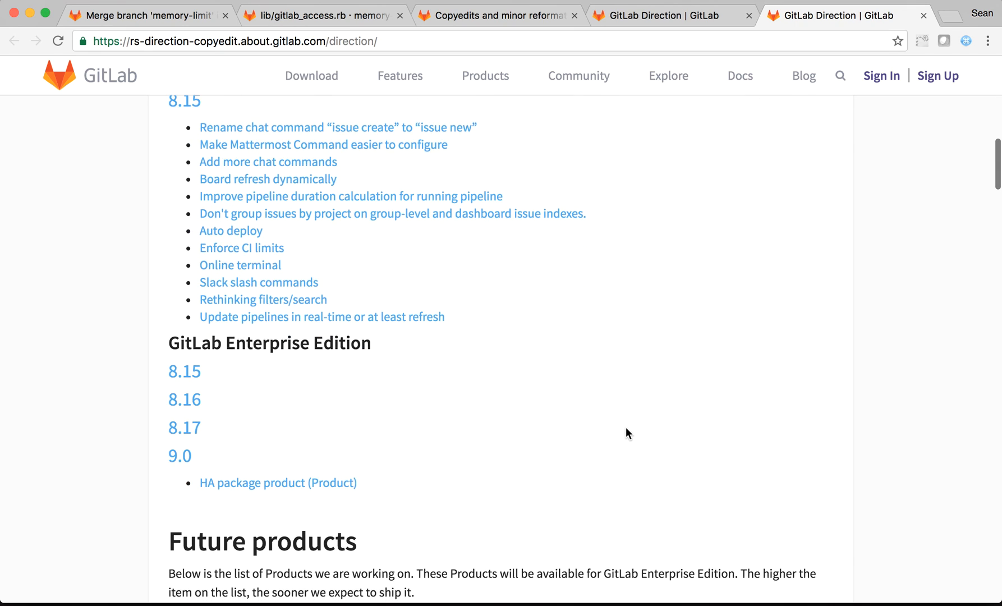
{"action": "scroll", "scroll_direction": "down", "scroll_amount": 3}
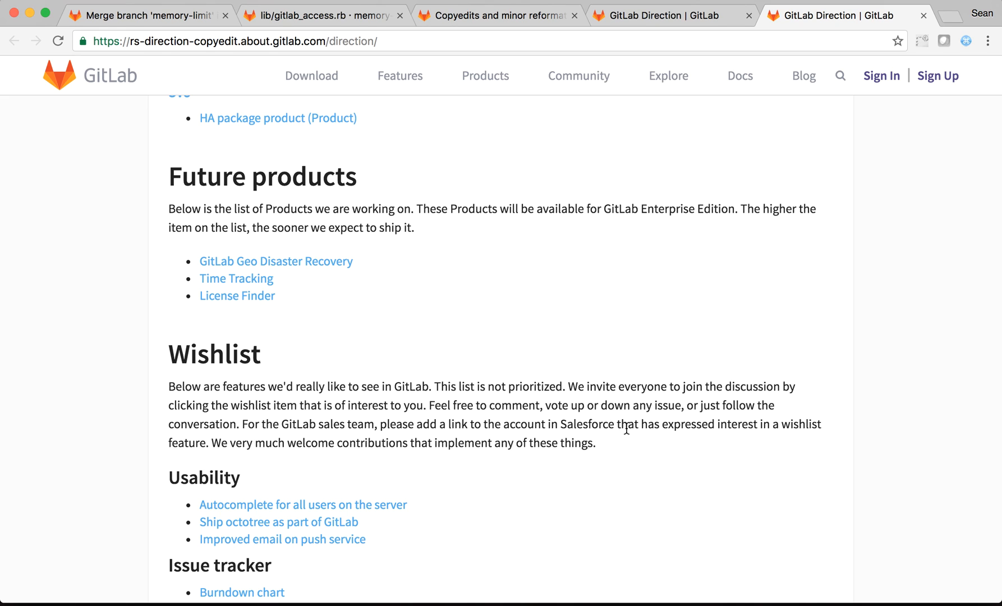
{"action": "mouse_move", "coordinate": [617, 419]}
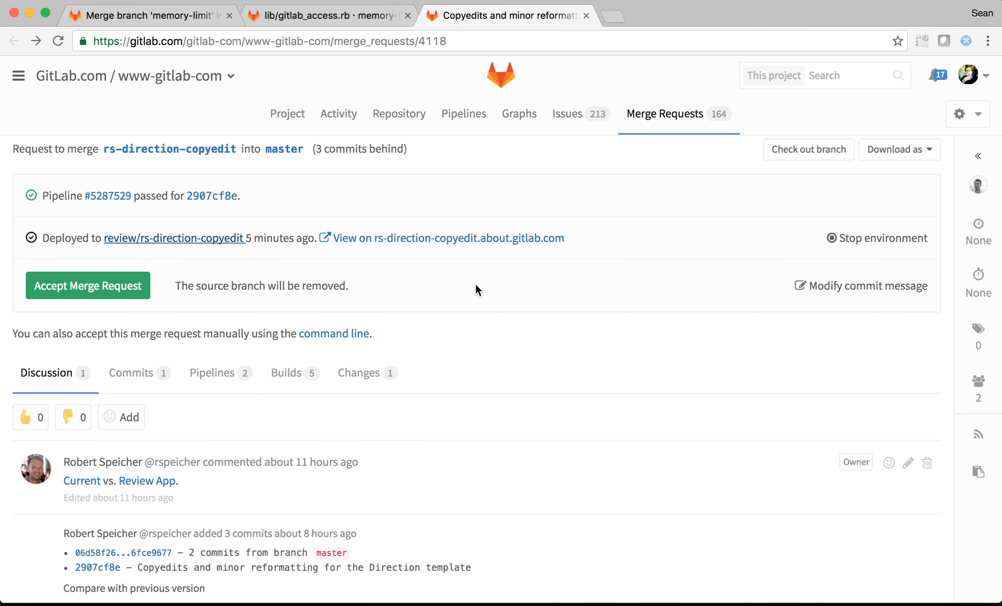
{"action": "scroll", "scroll_direction": "up", "scroll_amount": 3}
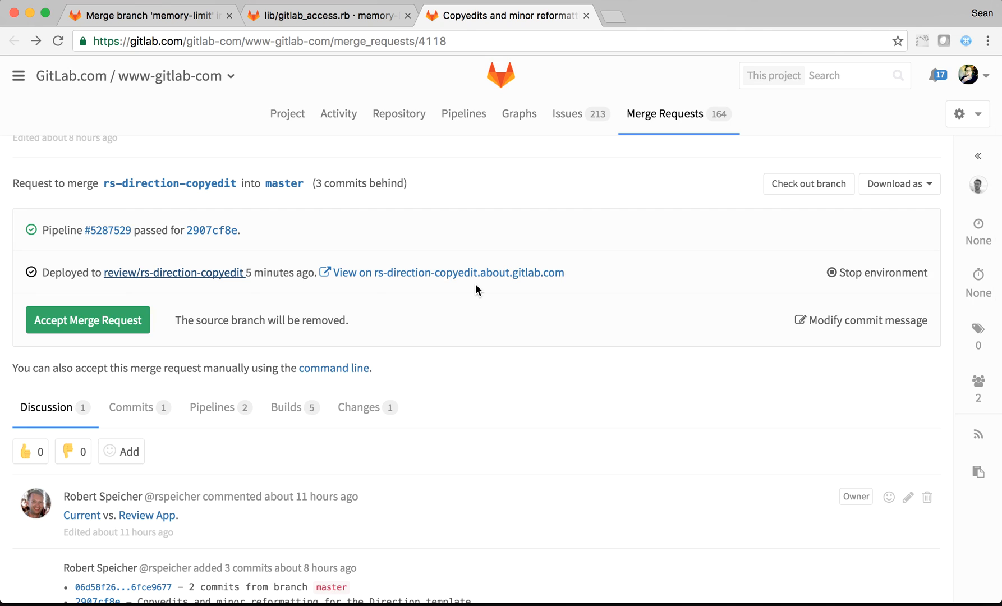